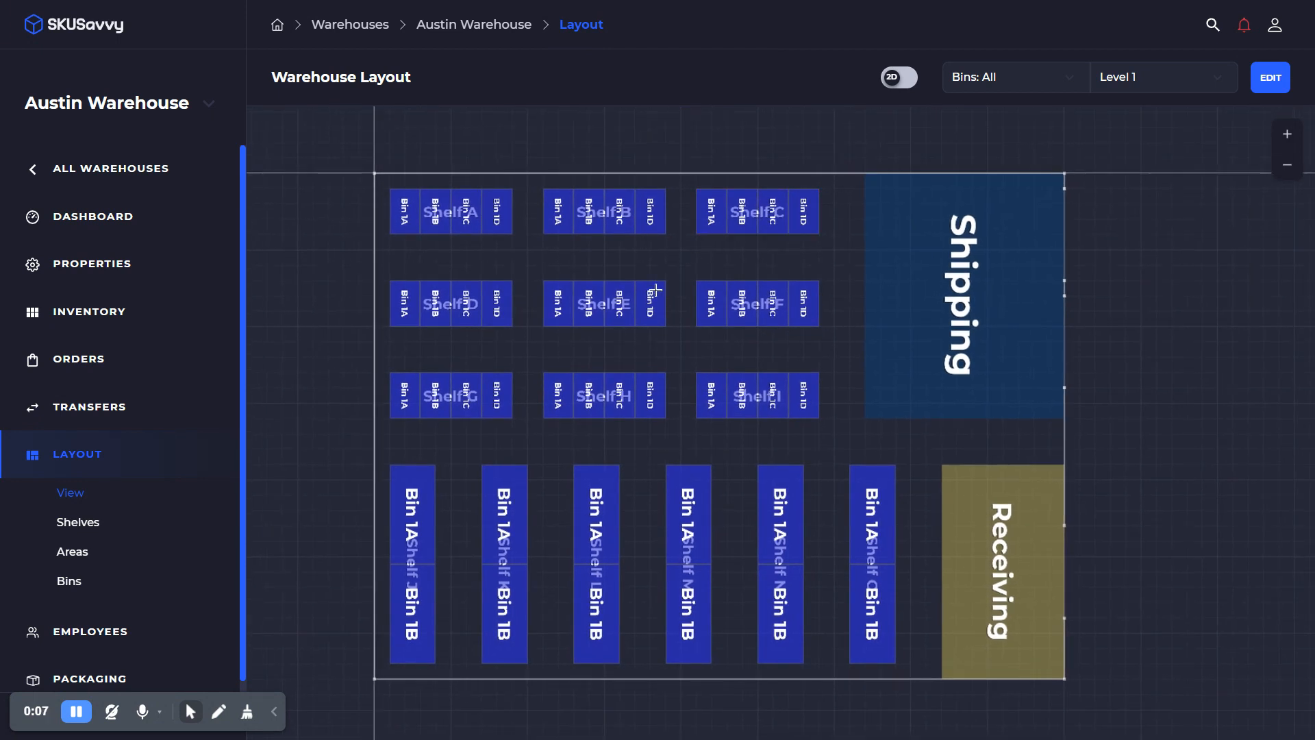
pyautogui.moveTo(773, 366)
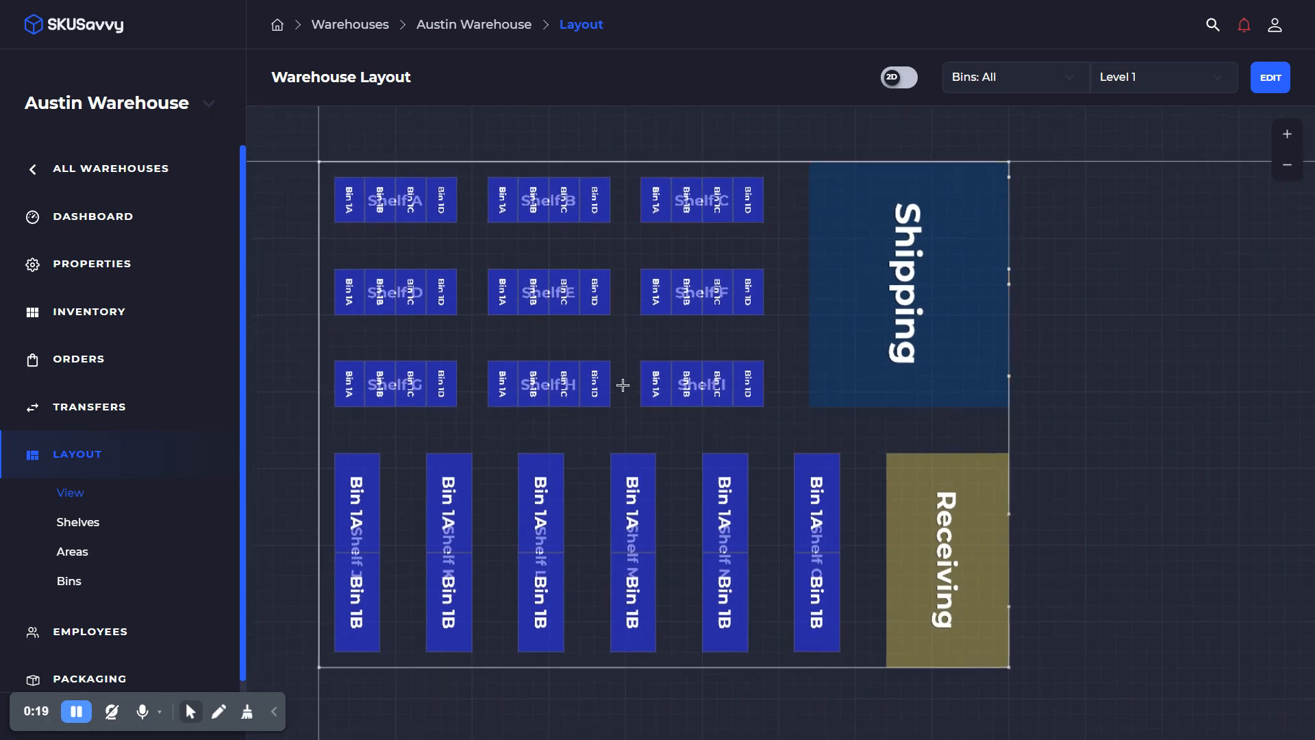
# - Switch the Austin Warehouse layout from 2D to the 3D model view
pyautogui.click(899, 76)
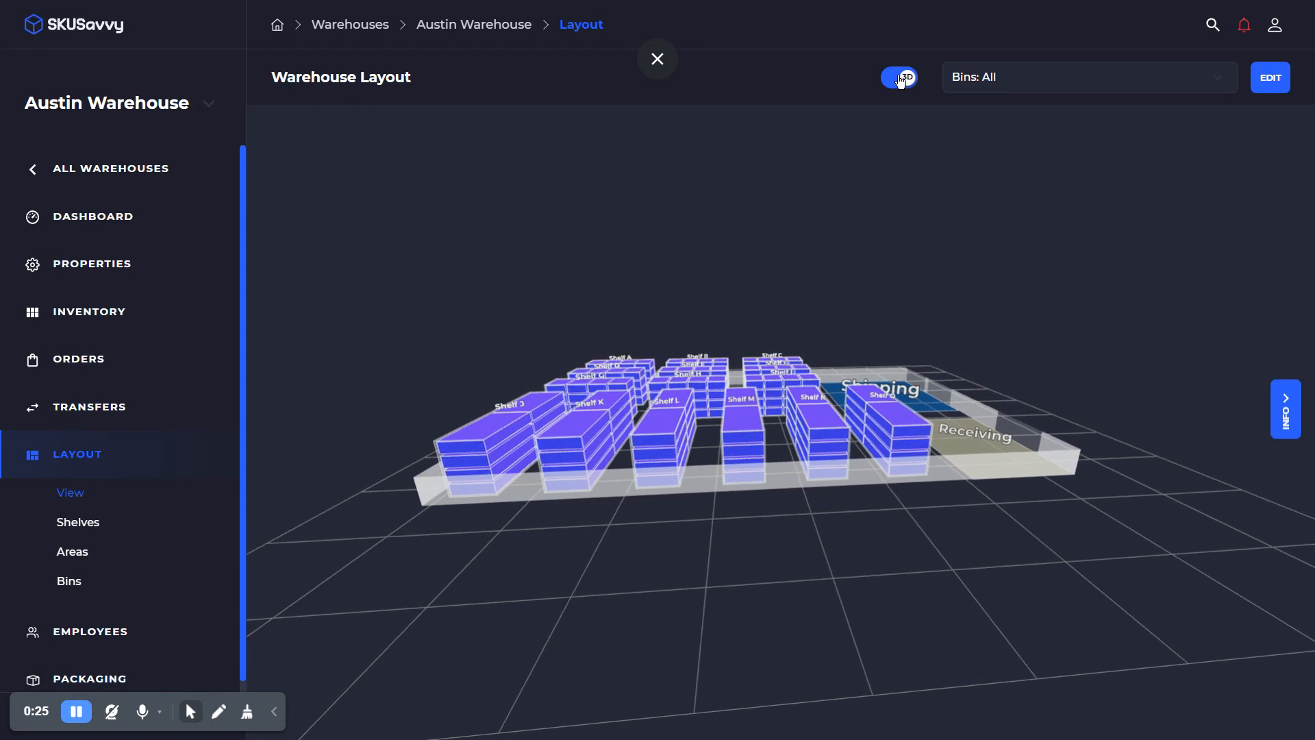
pyautogui.click(899, 77)
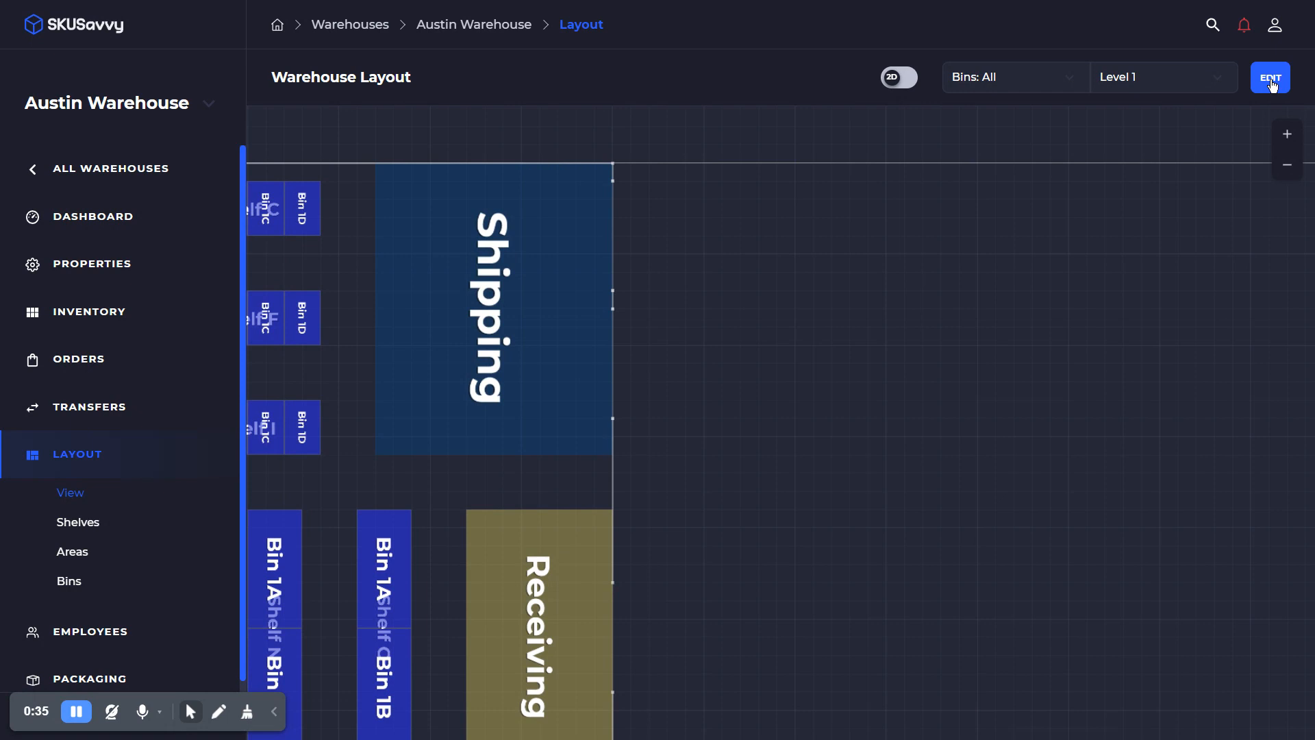
pyautogui.moveTo(451, 269)
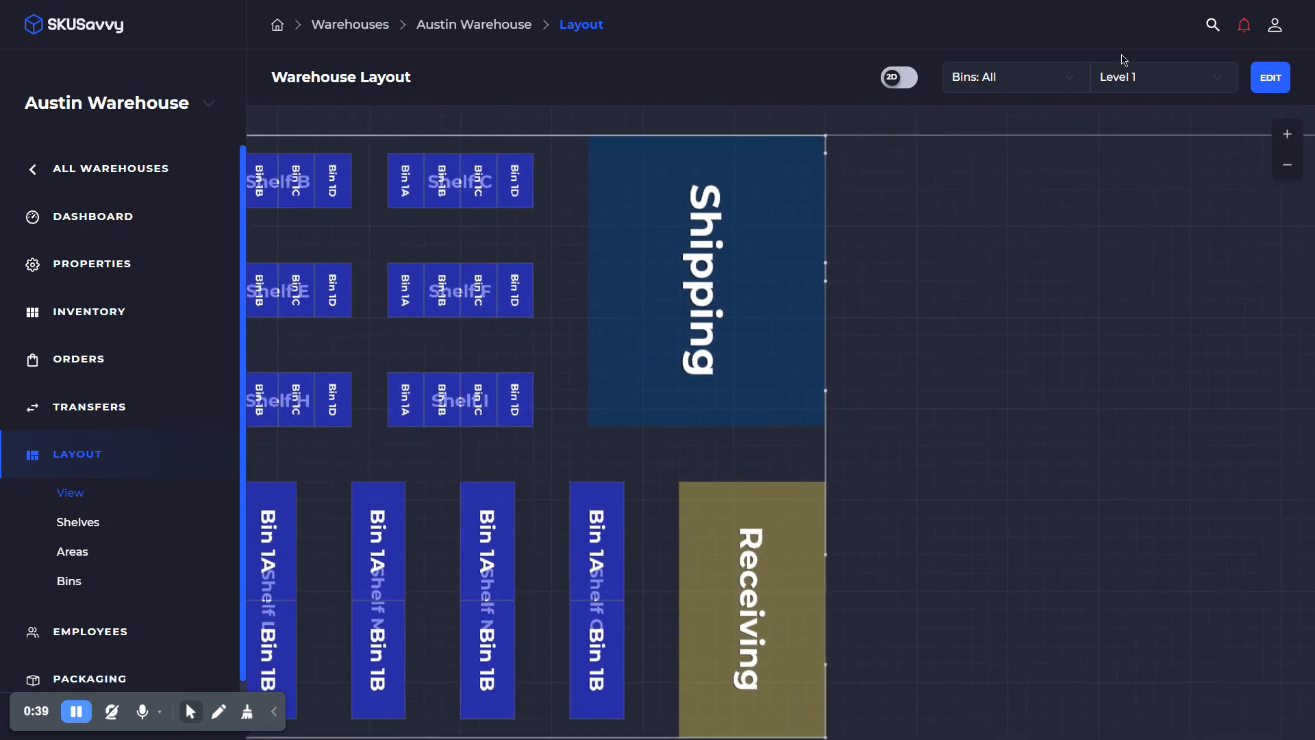
# - View the Level 2 bins, return to Level 1, and start editing the layout
pyautogui.click(1163, 77)
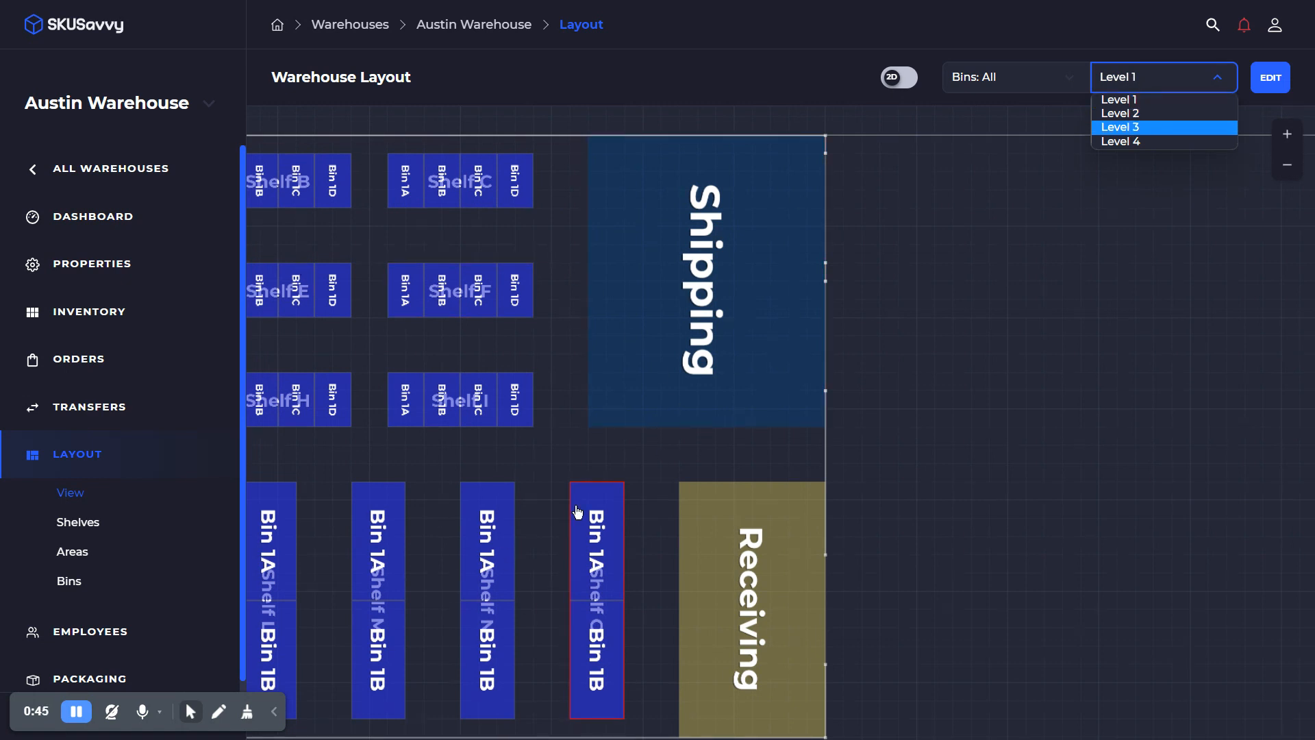
pyautogui.moveTo(1164, 118)
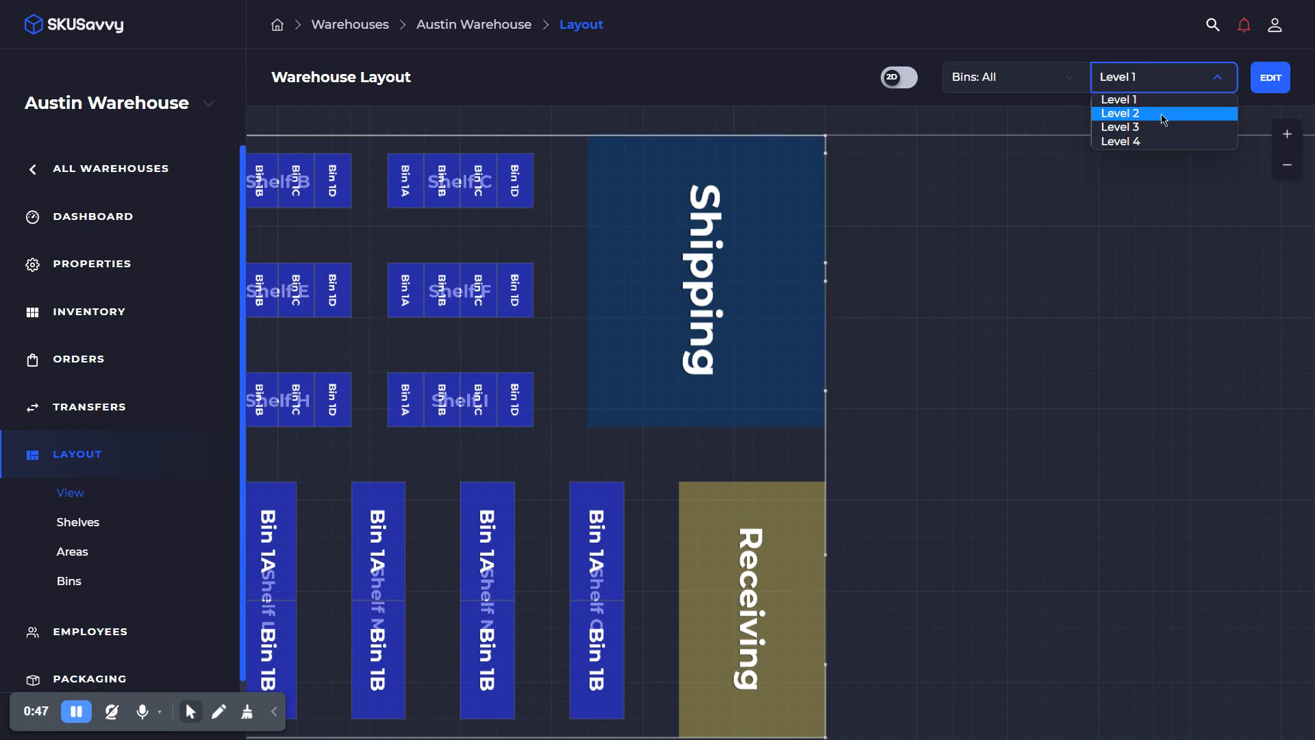
pyautogui.click(1120, 113)
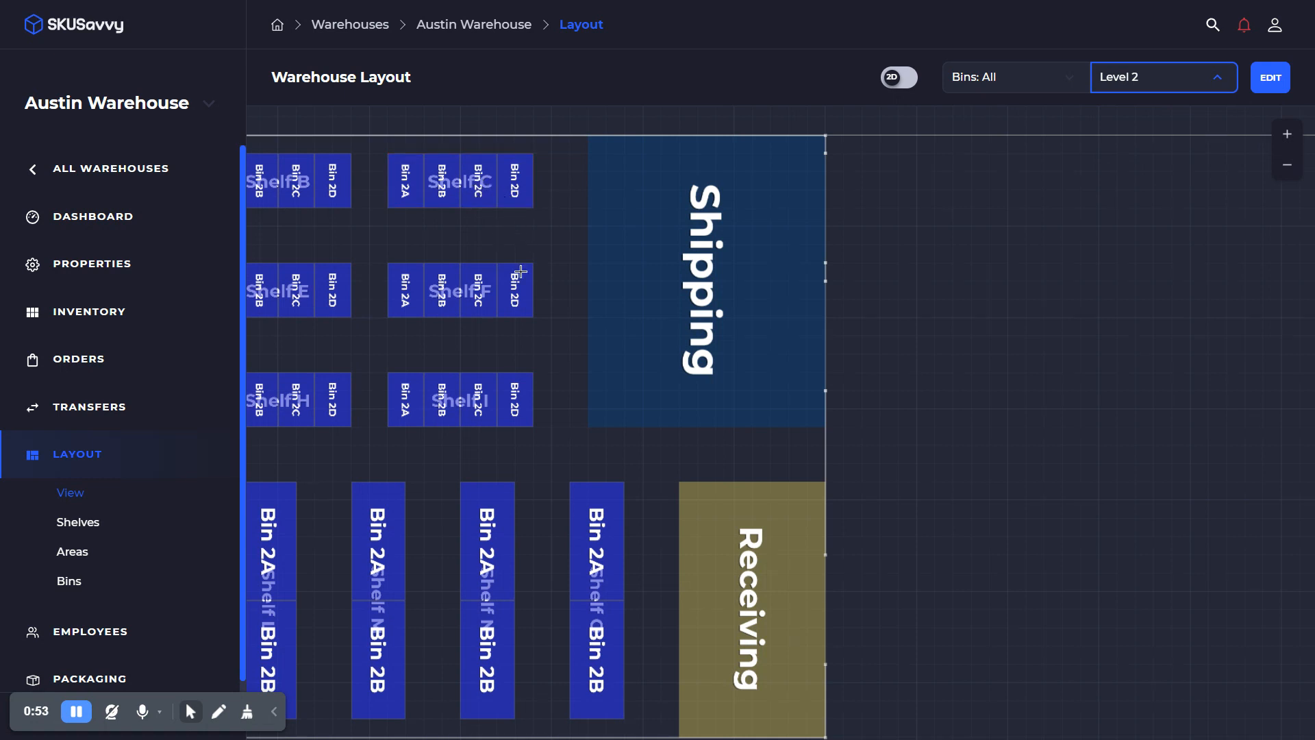
pyautogui.moveTo(569, 330)
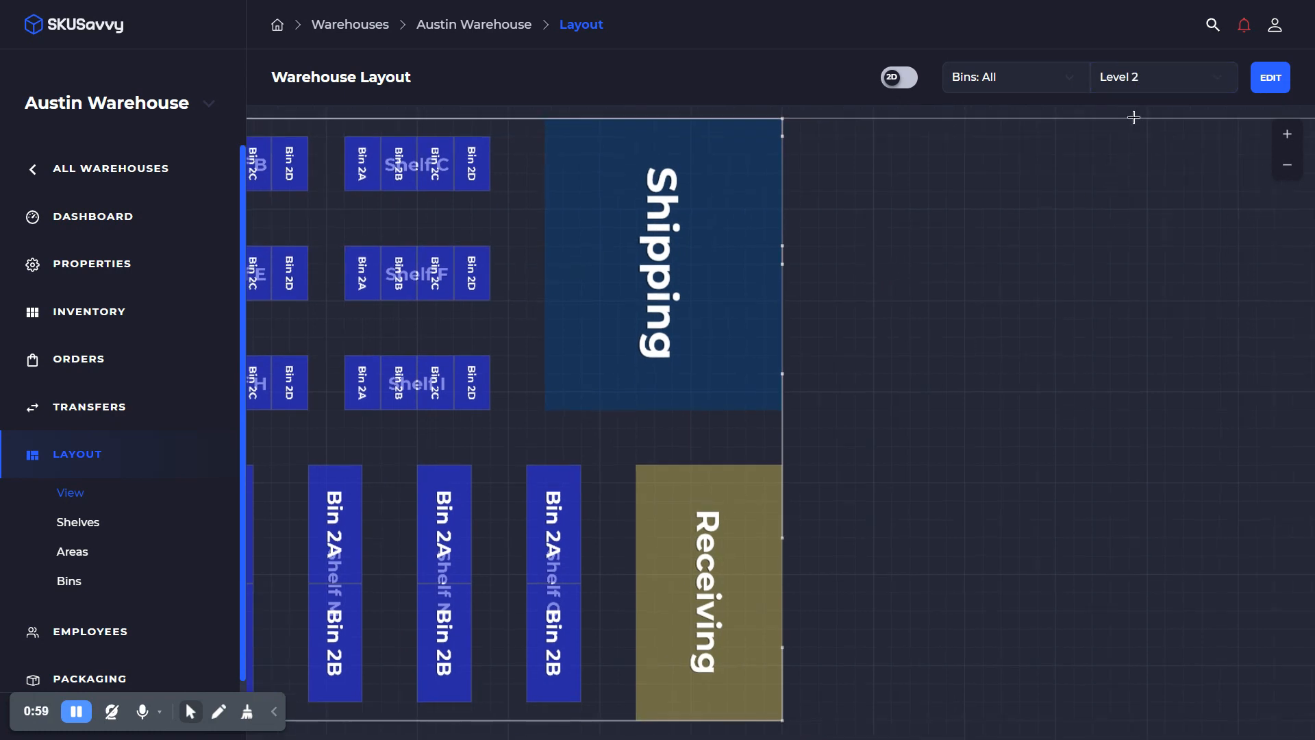
pyautogui.click(1163, 77)
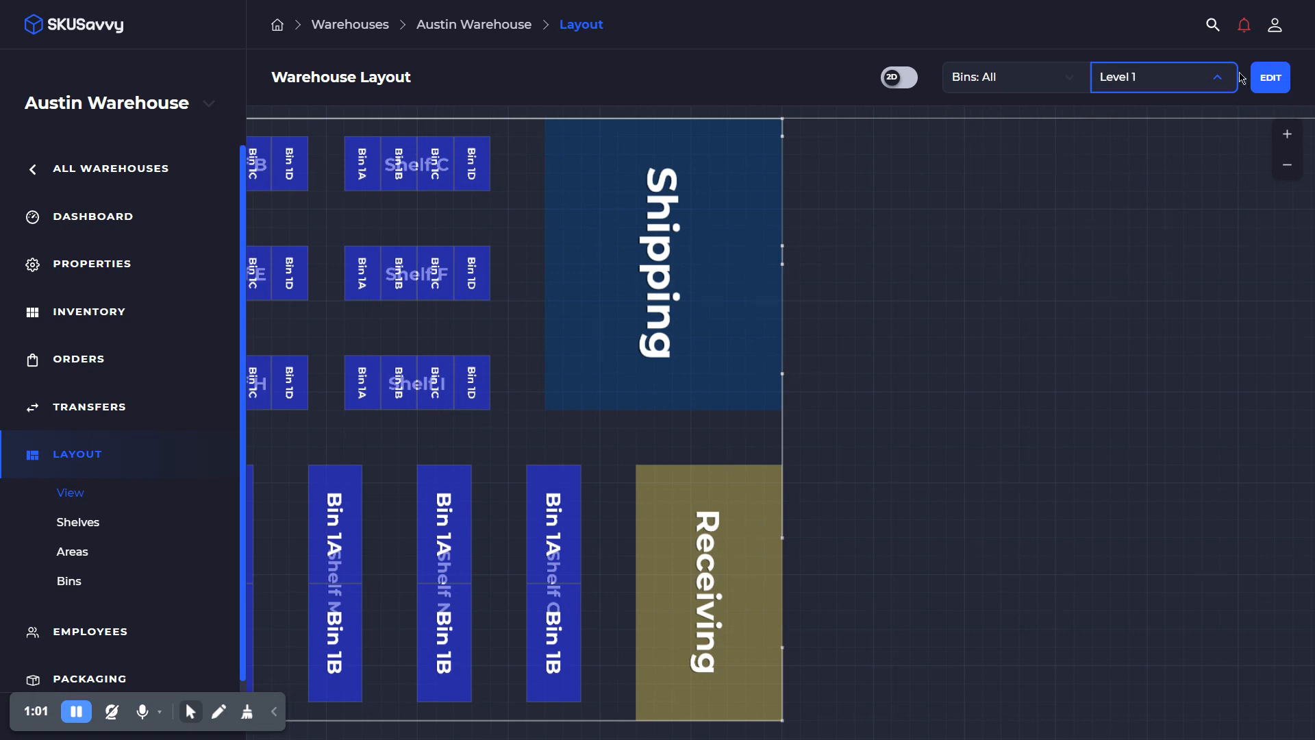
pyautogui.click(1270, 77)
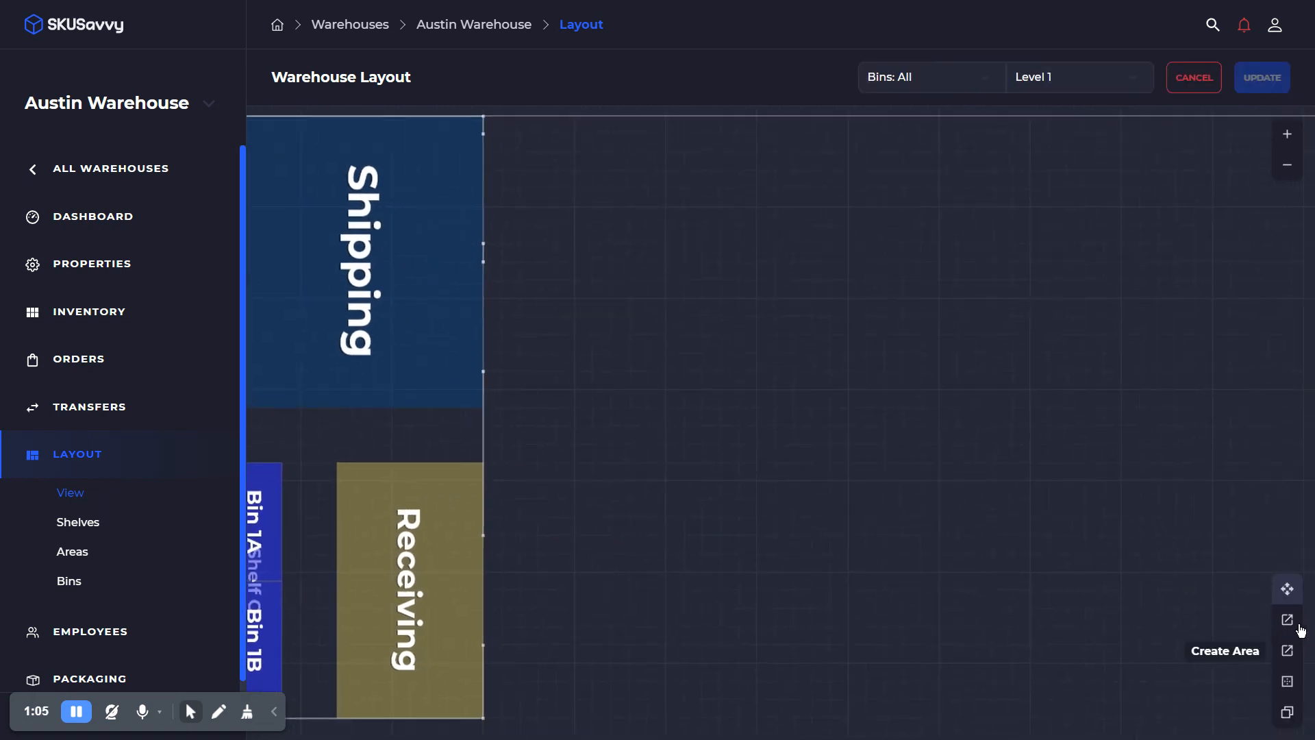
# - Draw a tall shelf right of the Shipping area and place two bins inside it
pyautogui.click(1287, 620)
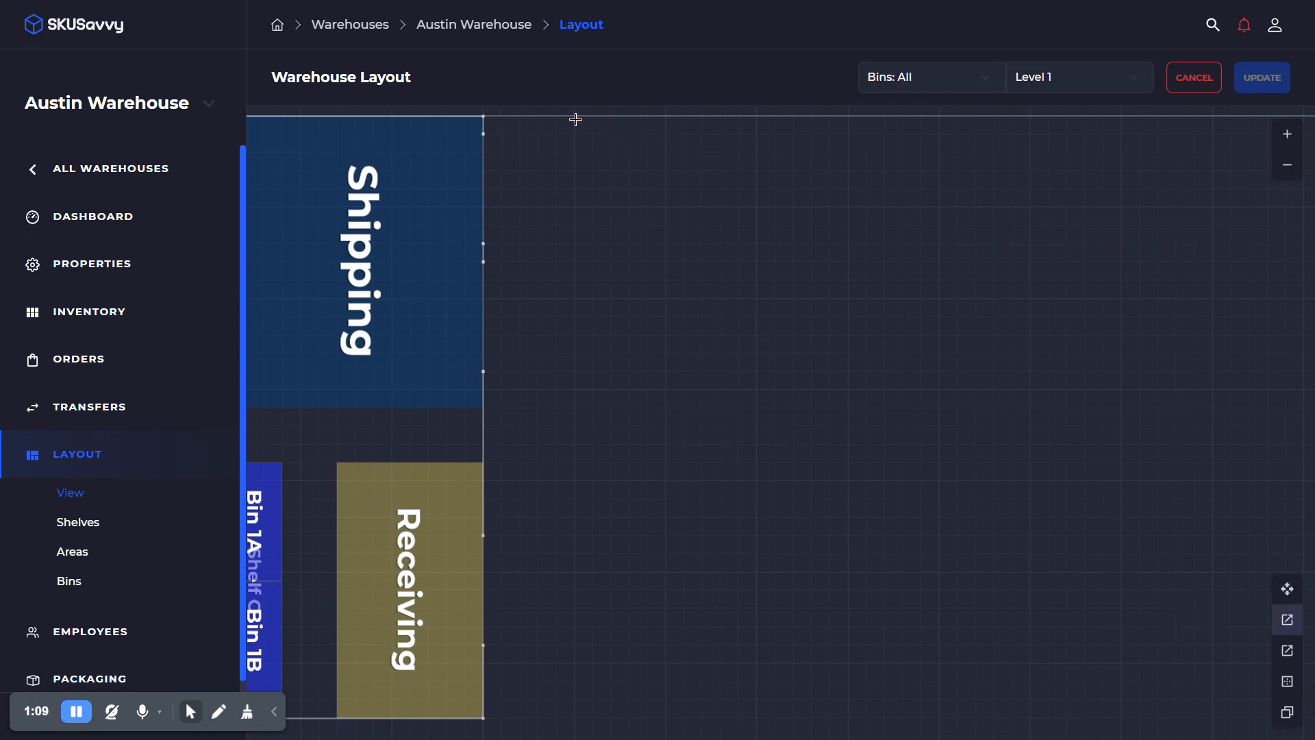
pyautogui.moveTo(576, 123); pyautogui.dragTo(665, 411)
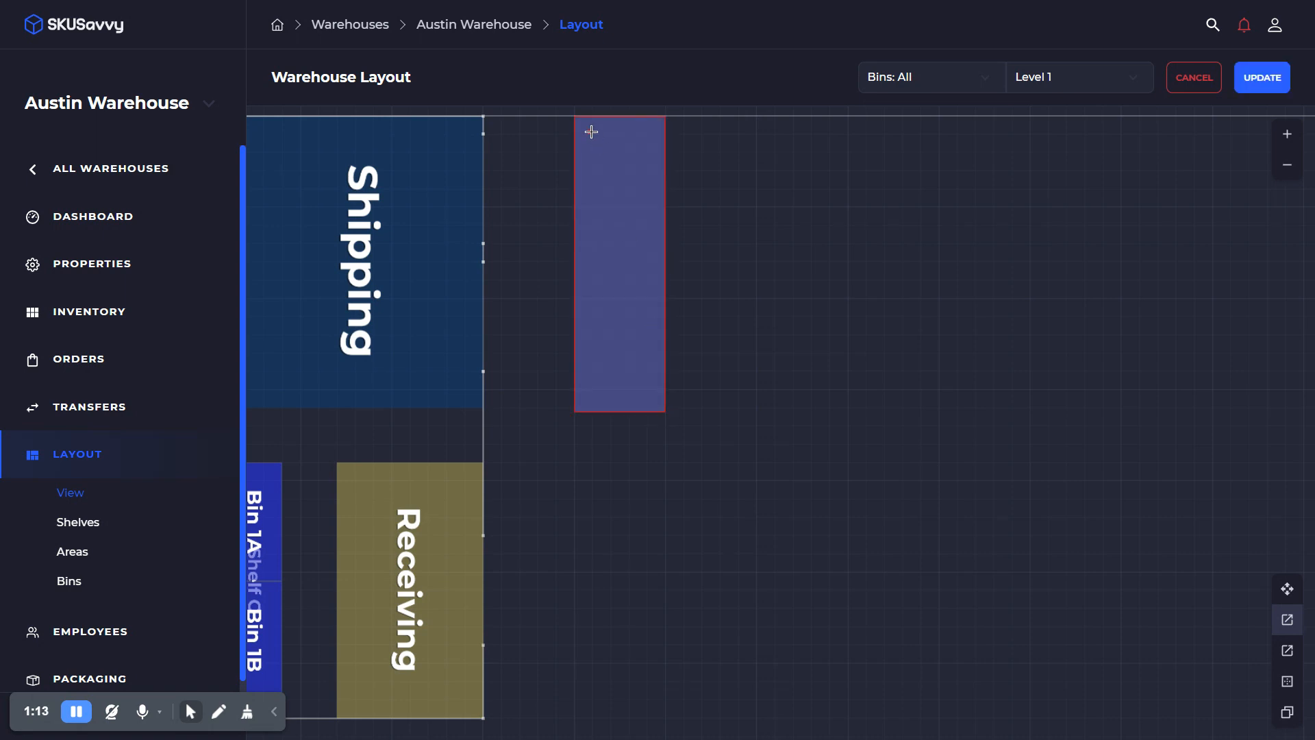
pyautogui.moveTo(591, 132); pyautogui.dragTo(639, 193)
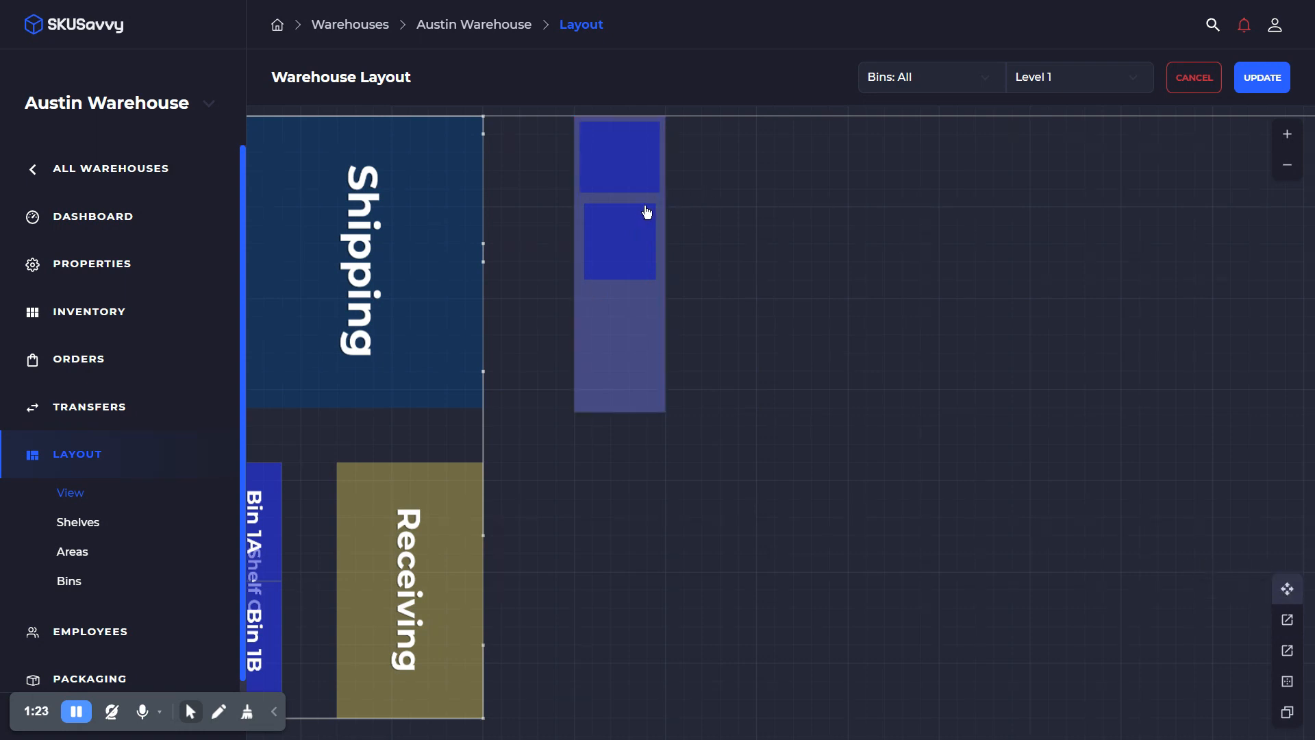
# - Duplicate a bin and resize the shelf so four bins stack top to bottom
pyautogui.click(594, 242)
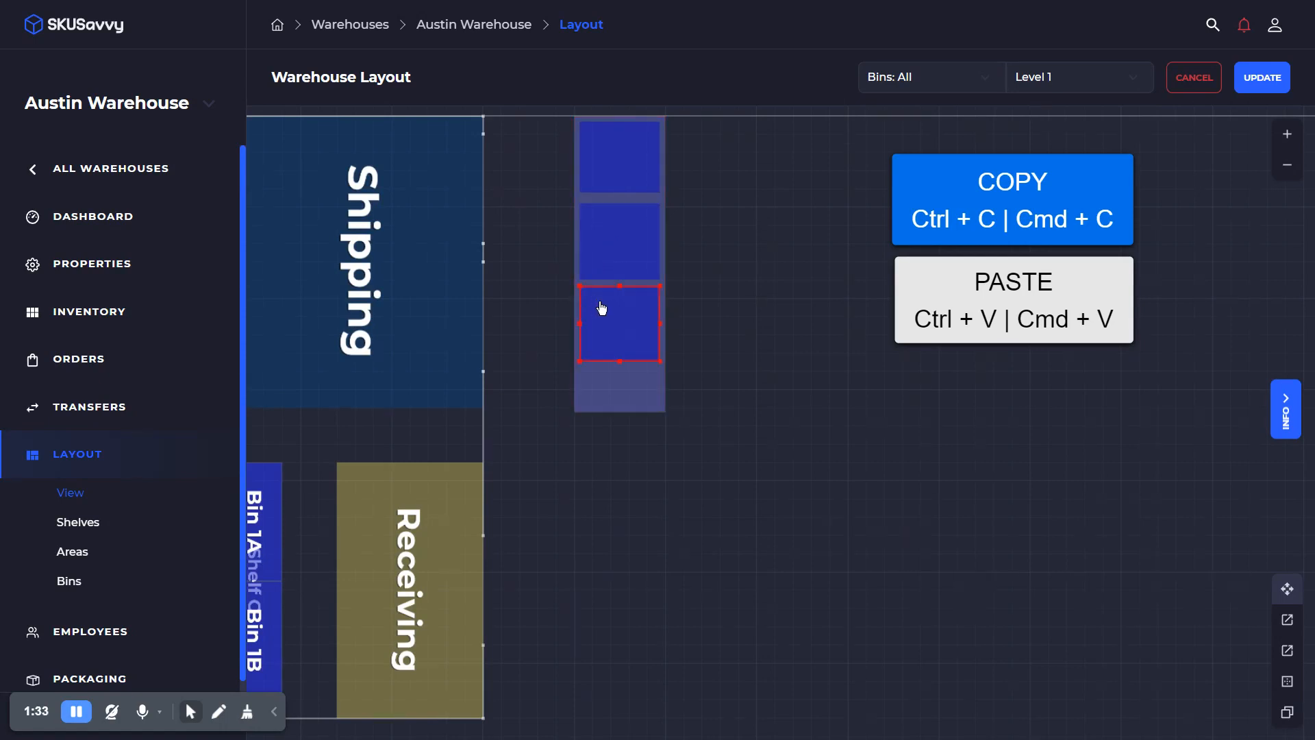
pyautogui.moveTo(596, 337)
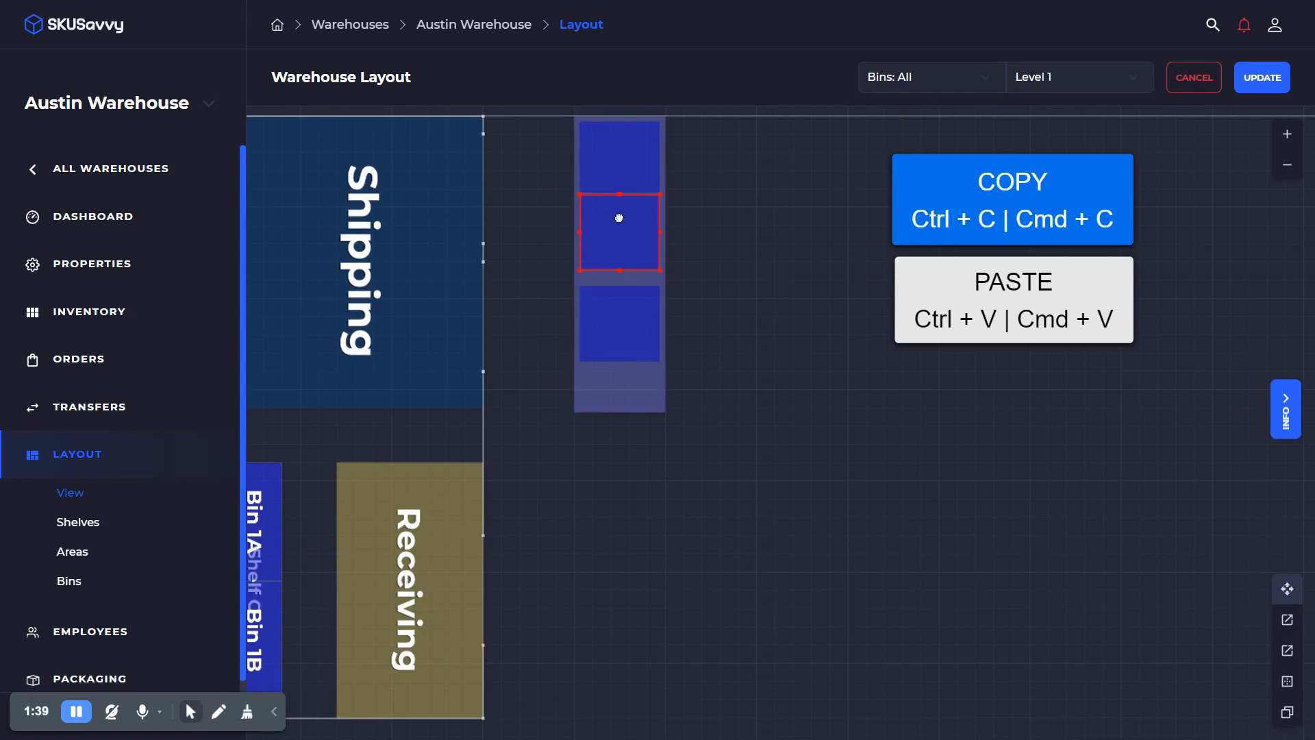
pyautogui.click(624, 323)
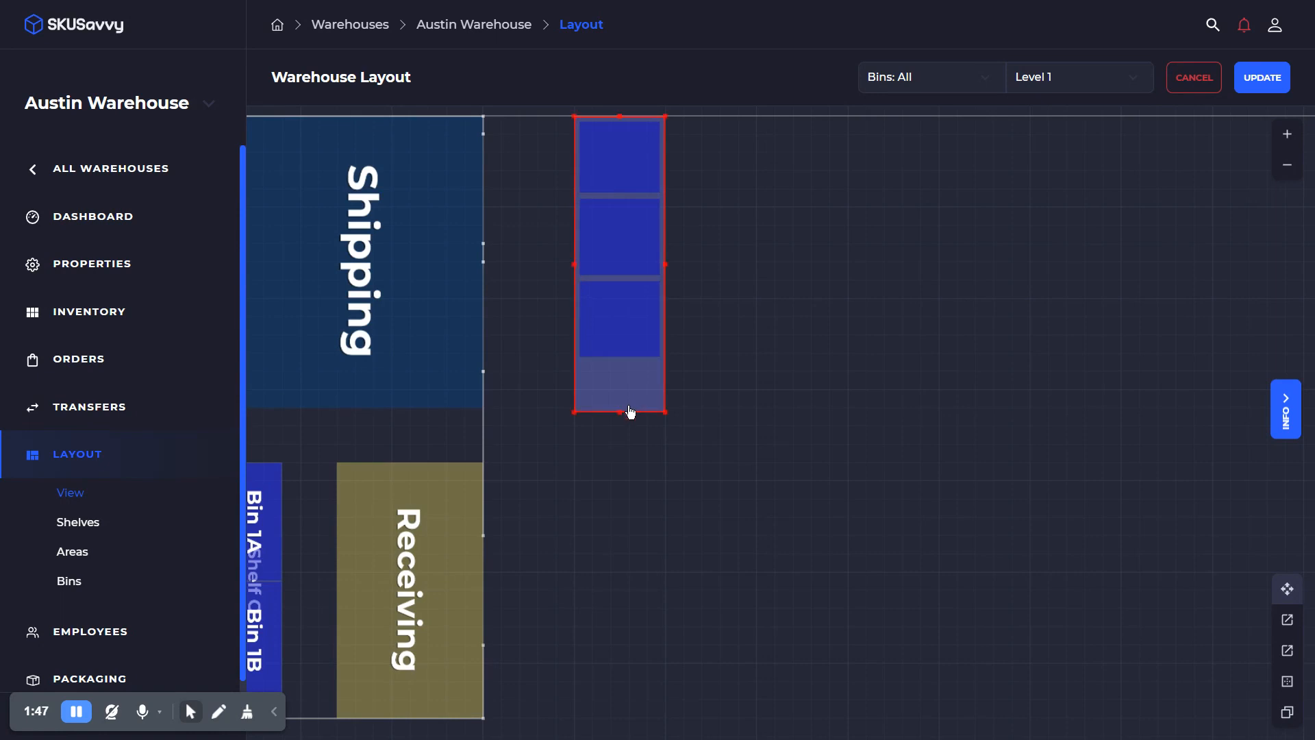
pyautogui.click(618, 320)
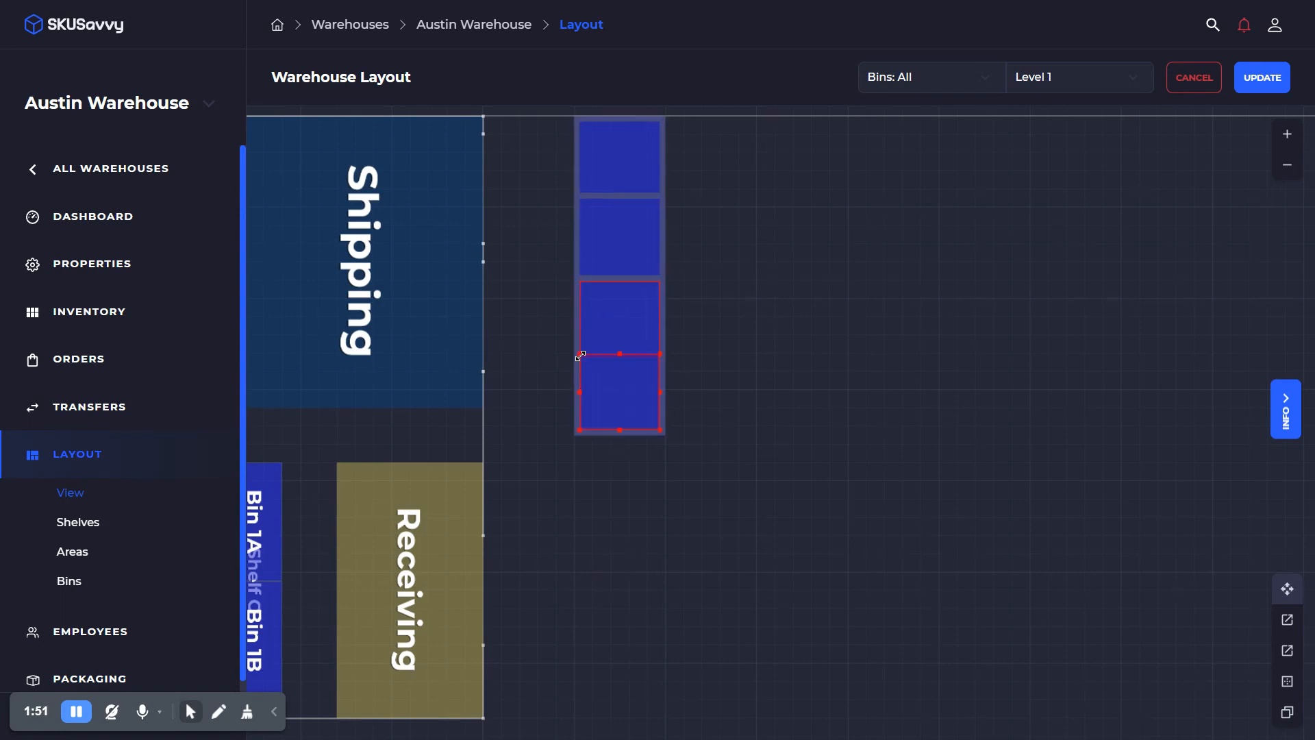
pyautogui.moveTo(580, 355); pyautogui.dragTo(604, 384)
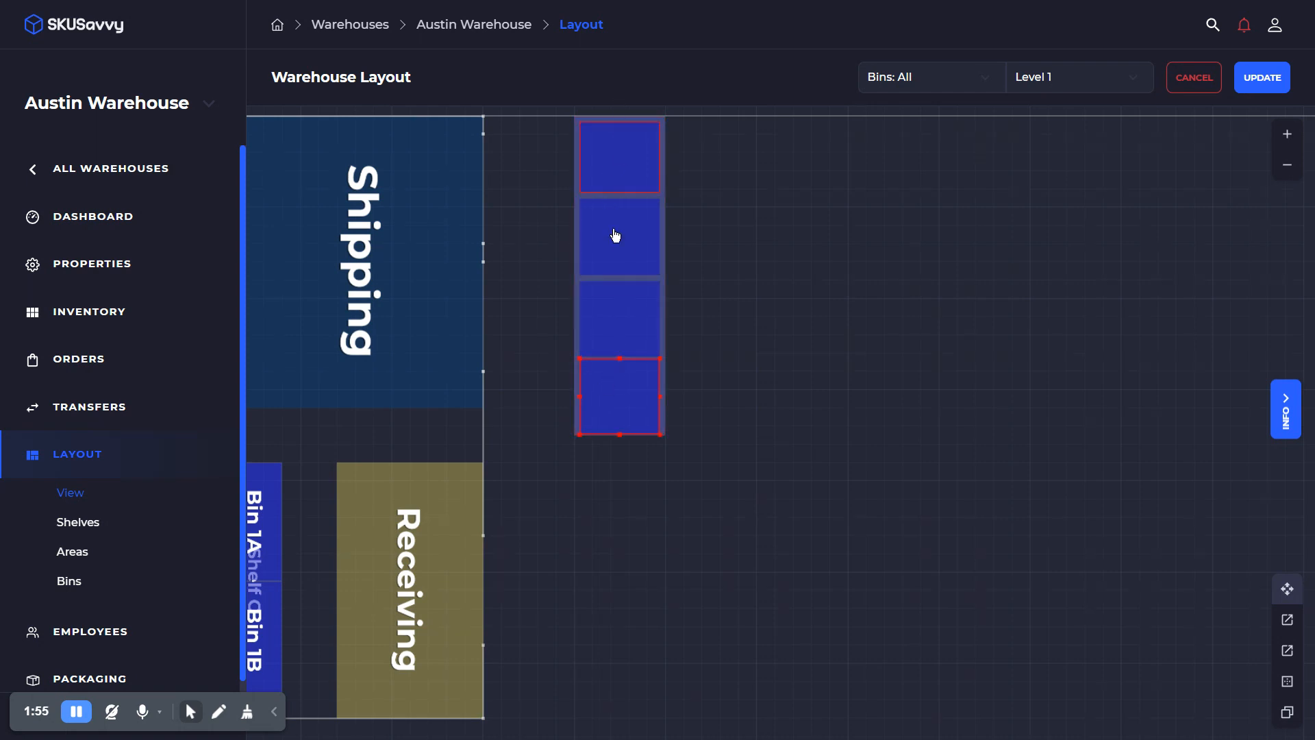
pyautogui.click(626, 314)
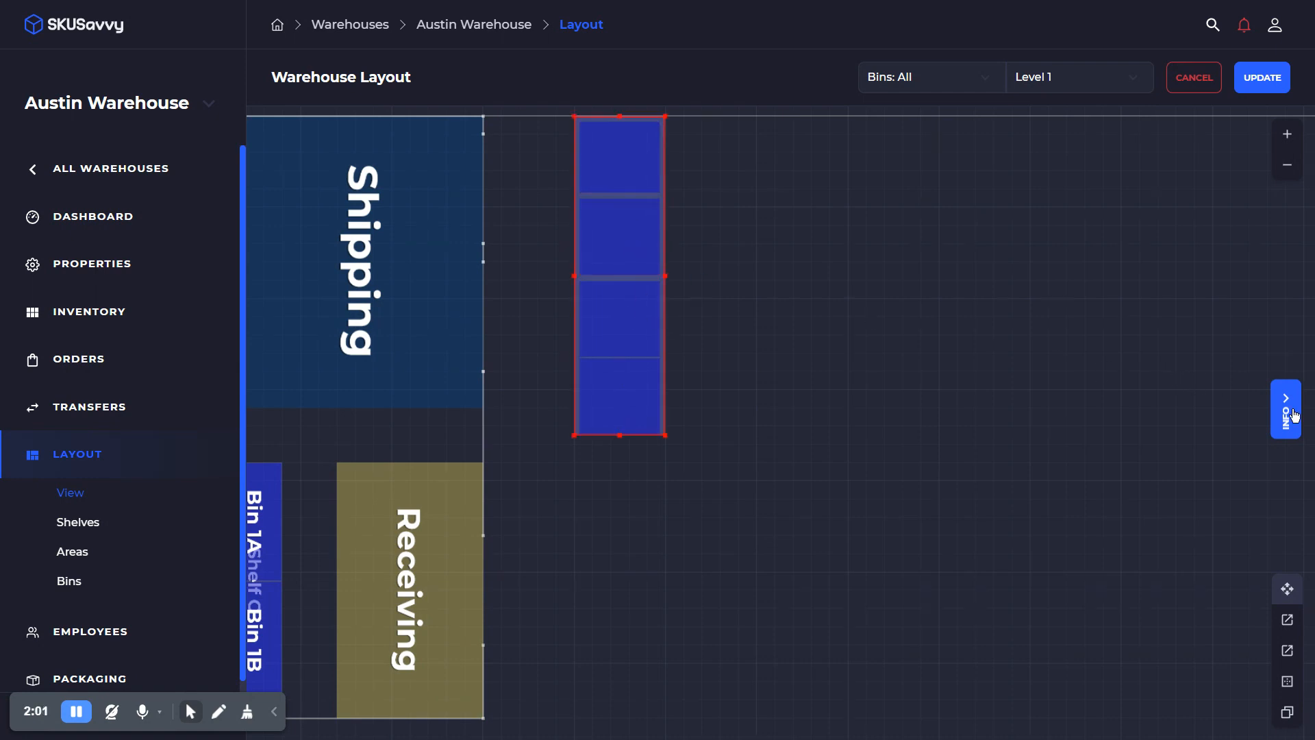
# - In the shelf's Update Shelf info, enter Name 'Shelf' and Levels 5
pyautogui.click(1286, 408)
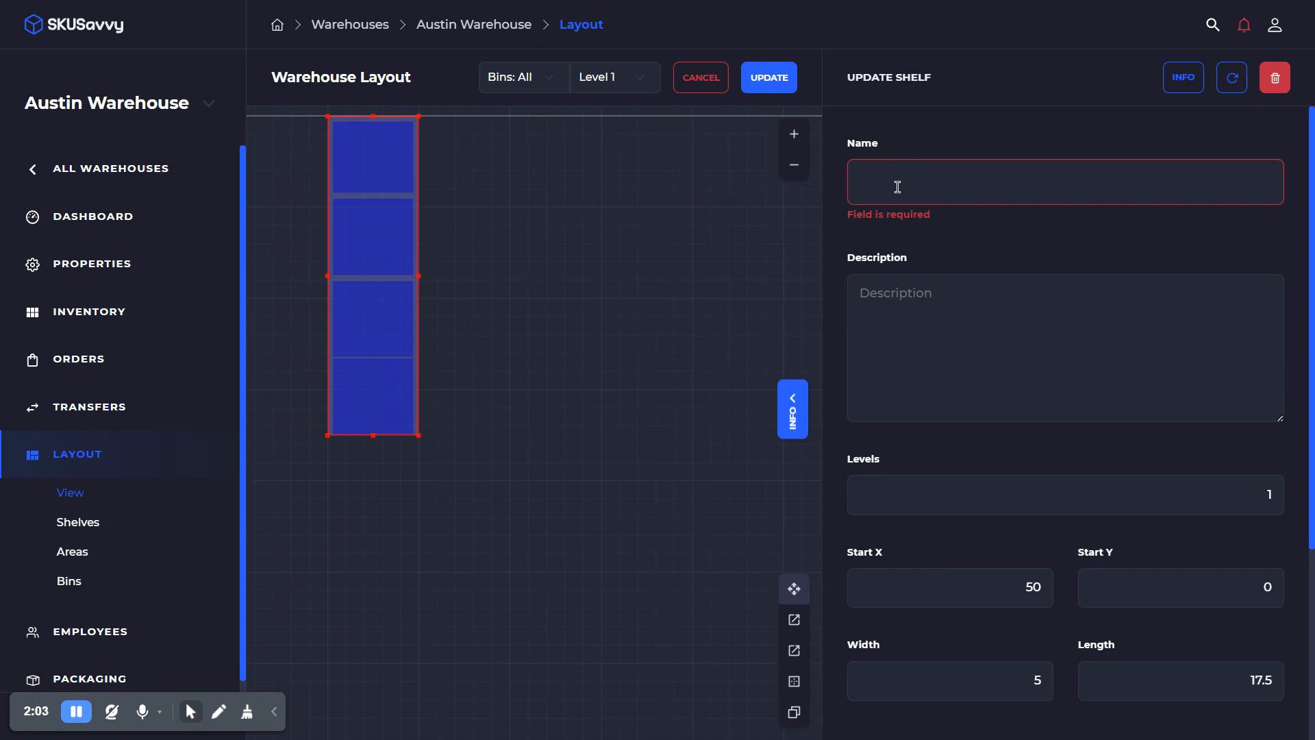
pyautogui.write('Shelf')
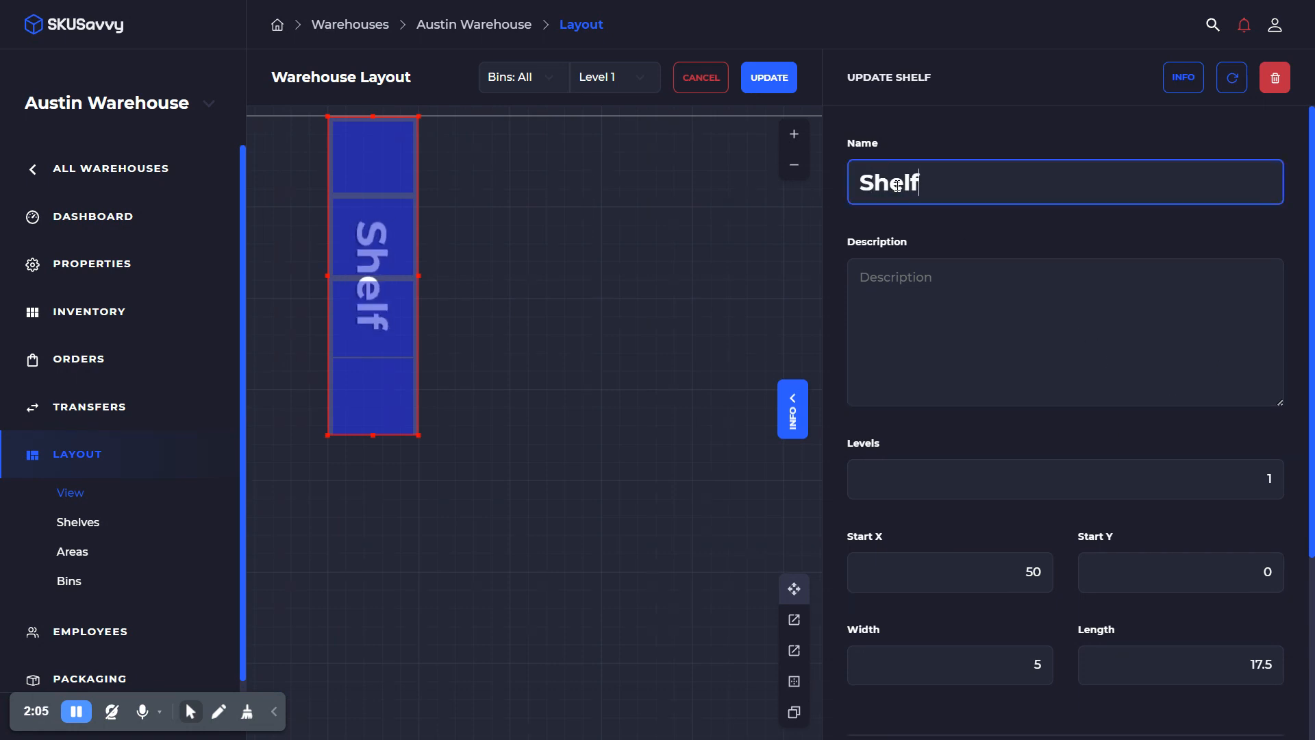
pyautogui.click(1065, 479)
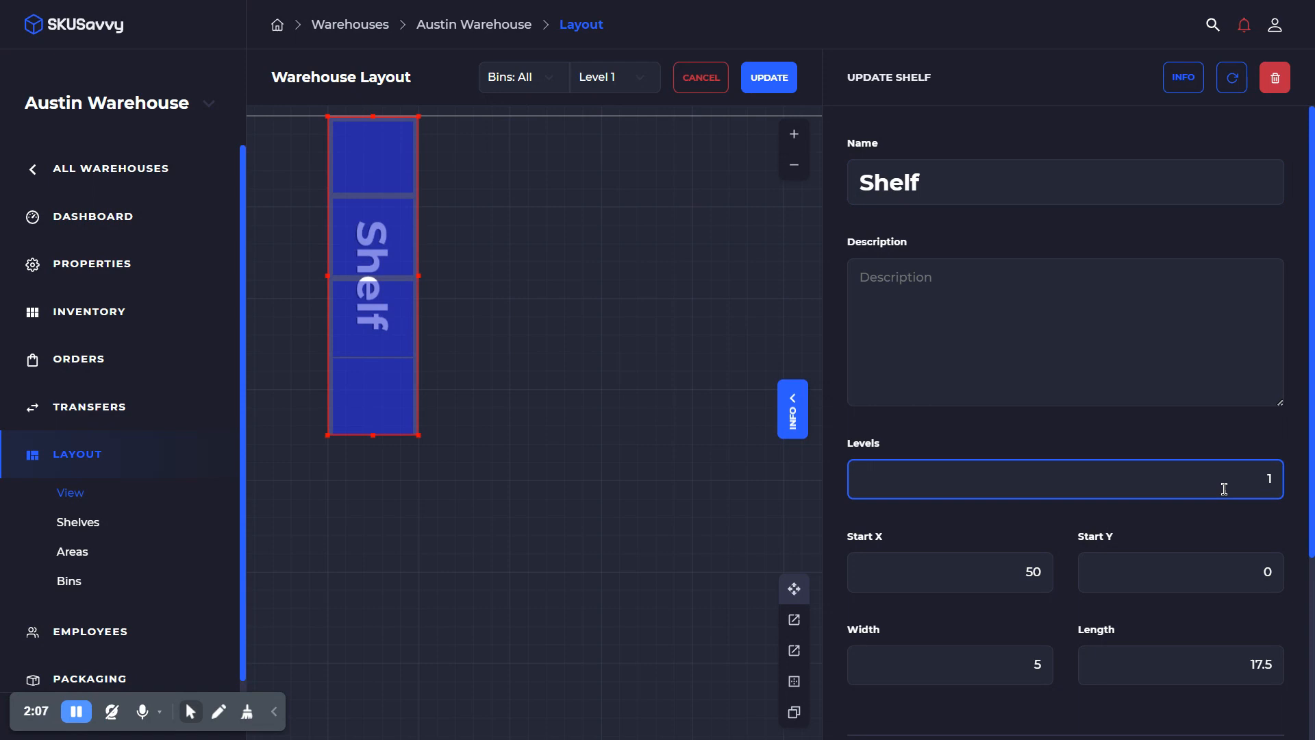
pyautogui.write('5')
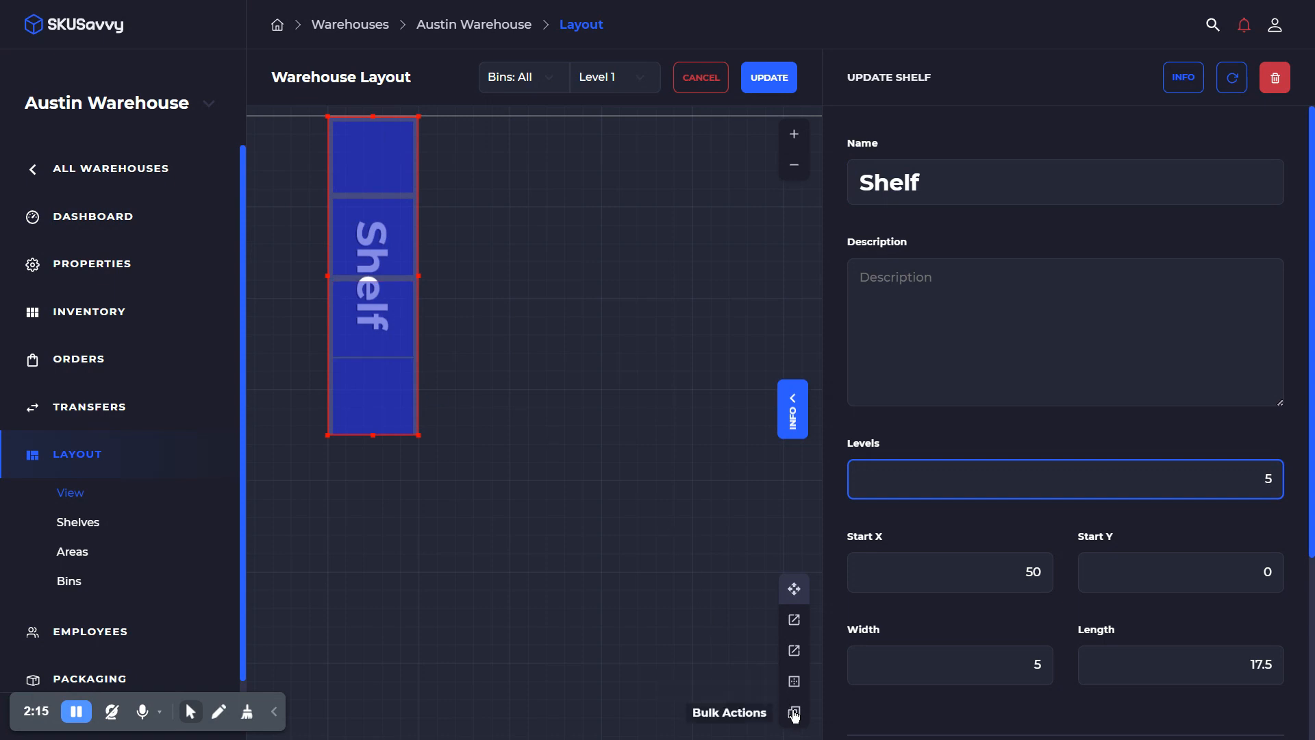
# - Use Bulk Actions to copy Level 1 bins onto Levels 2–5 with overwrite
pyautogui.click(794, 713)
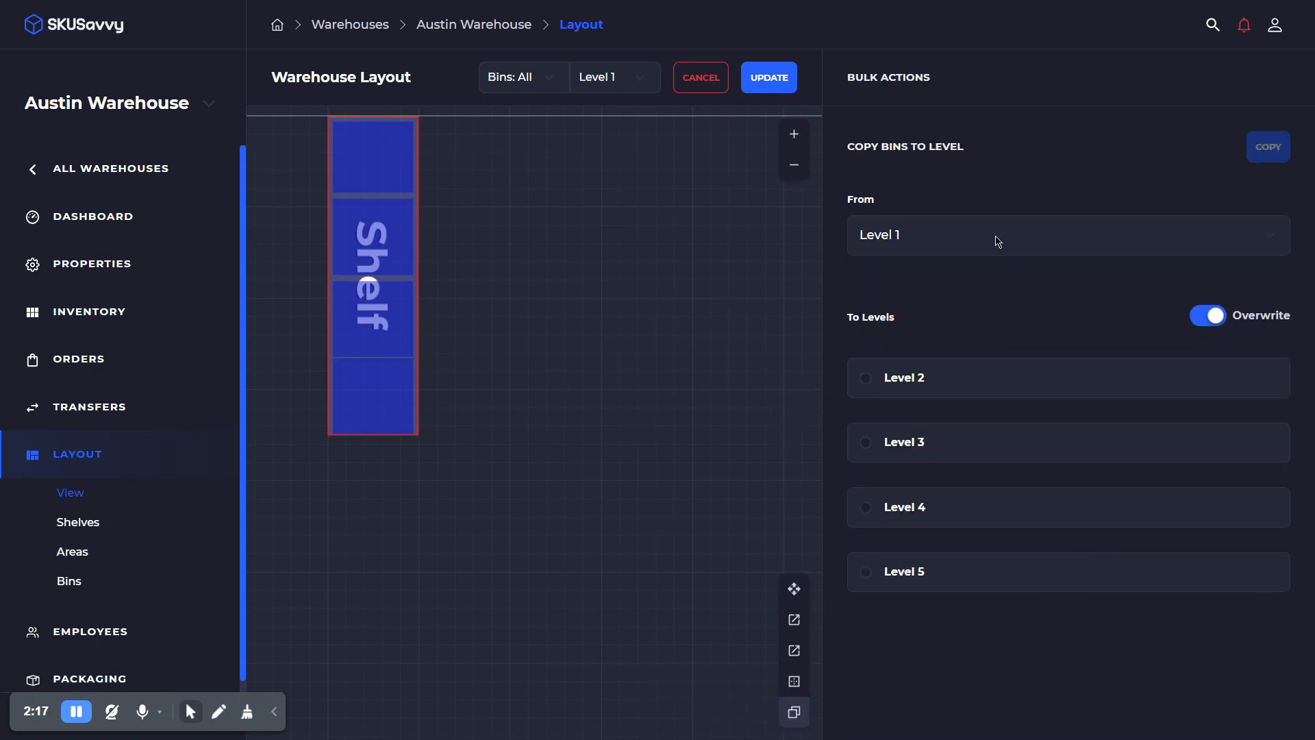
pyautogui.moveTo(376, 210)
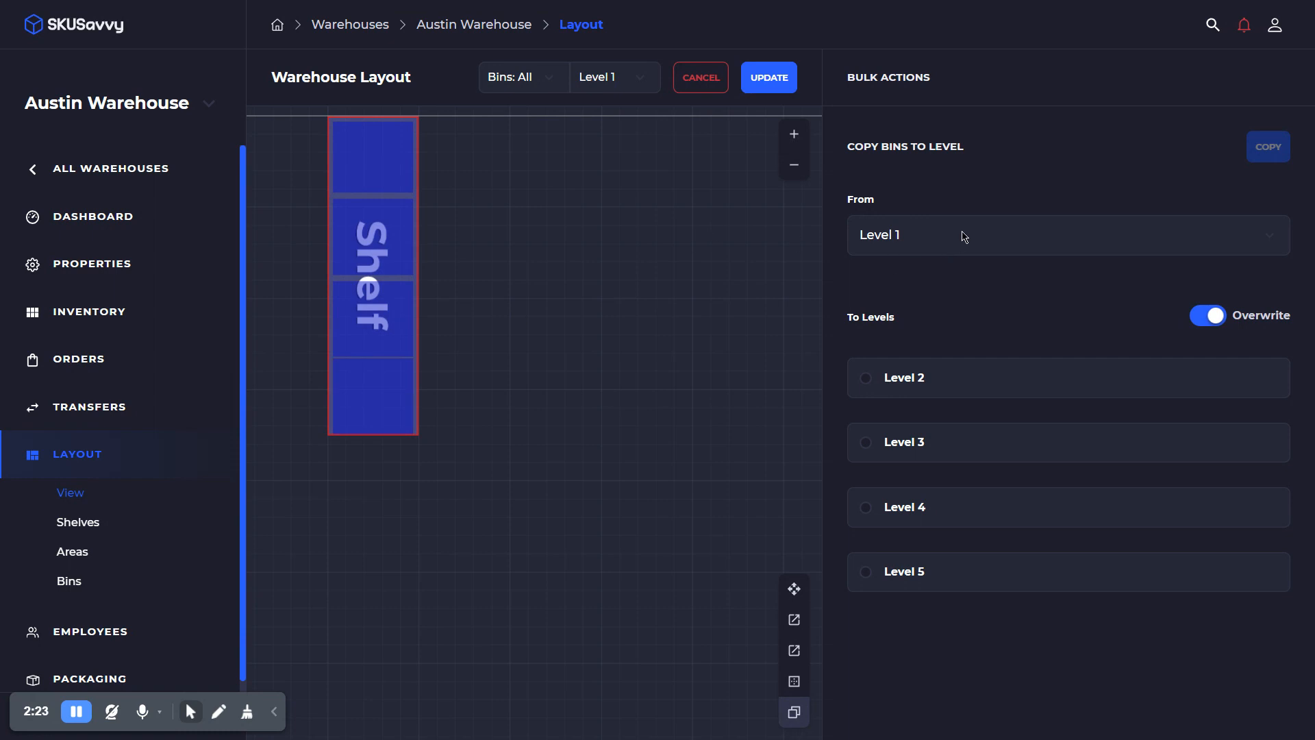
pyautogui.click(1069, 235)
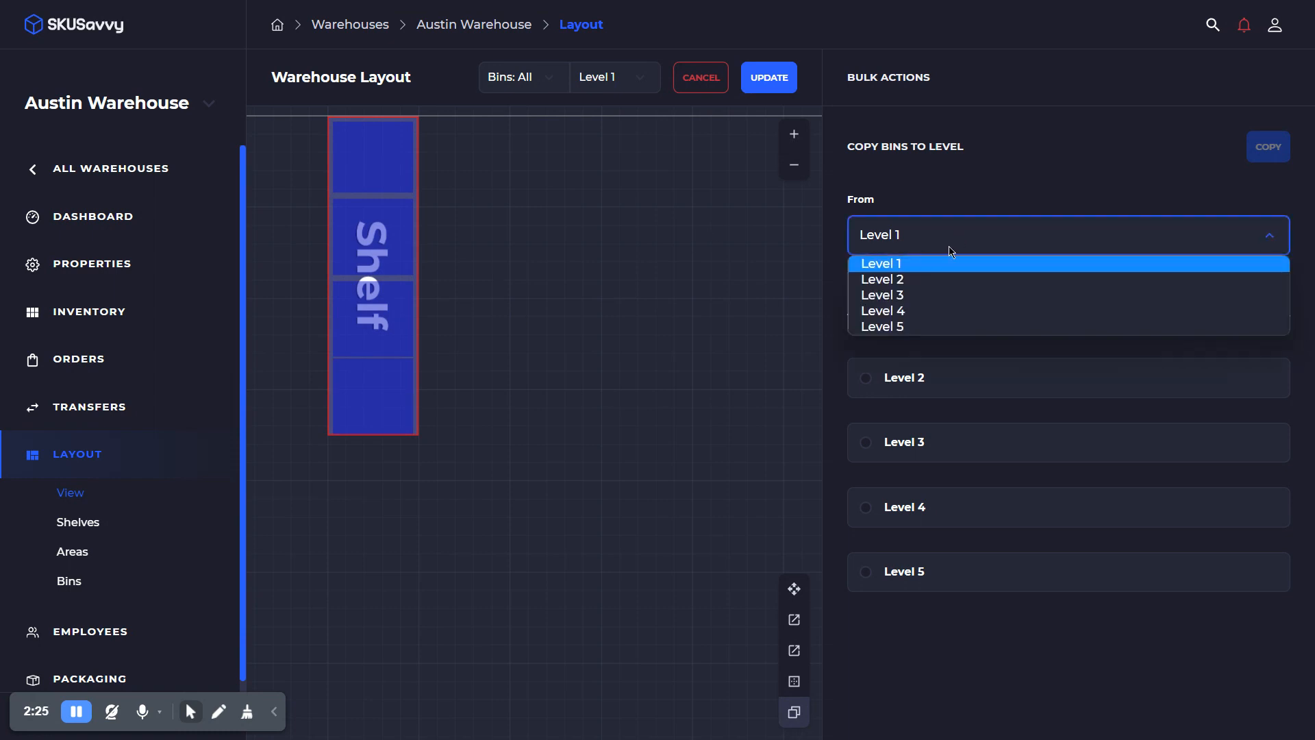
pyautogui.moveTo(920, 301)
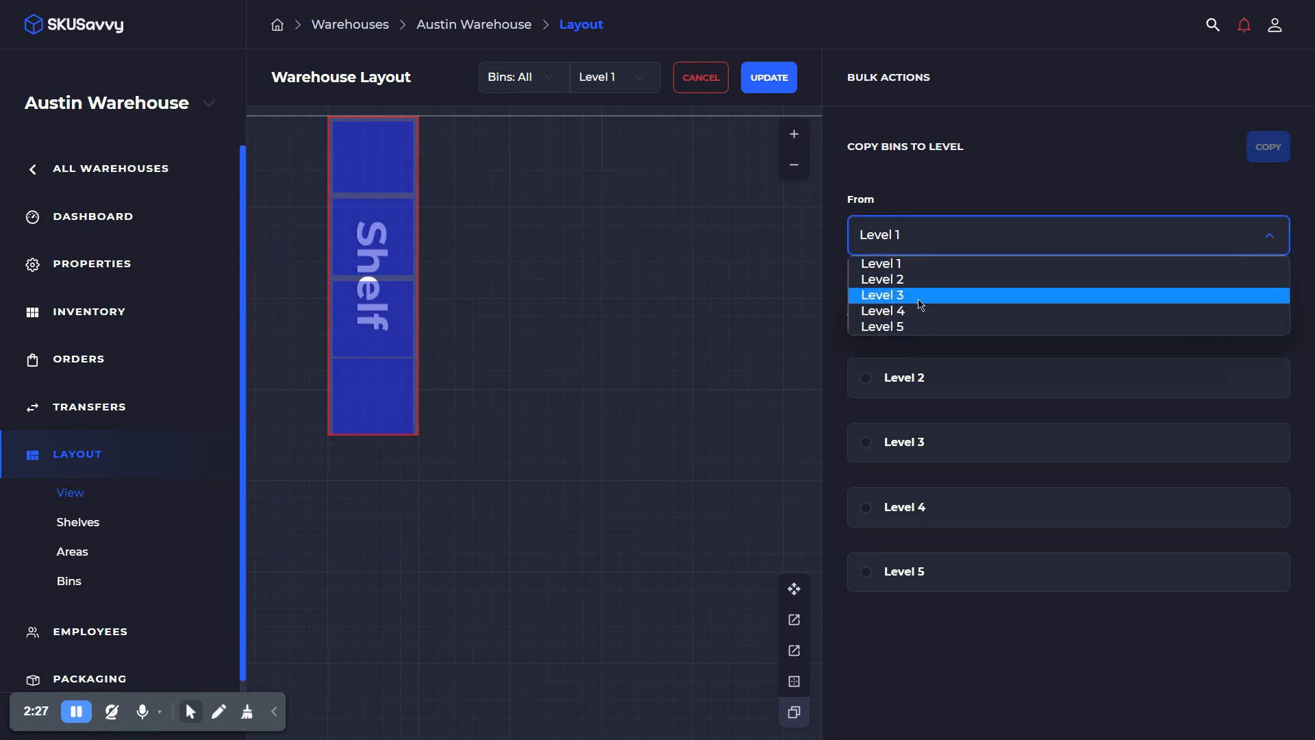
pyautogui.click(883, 295)
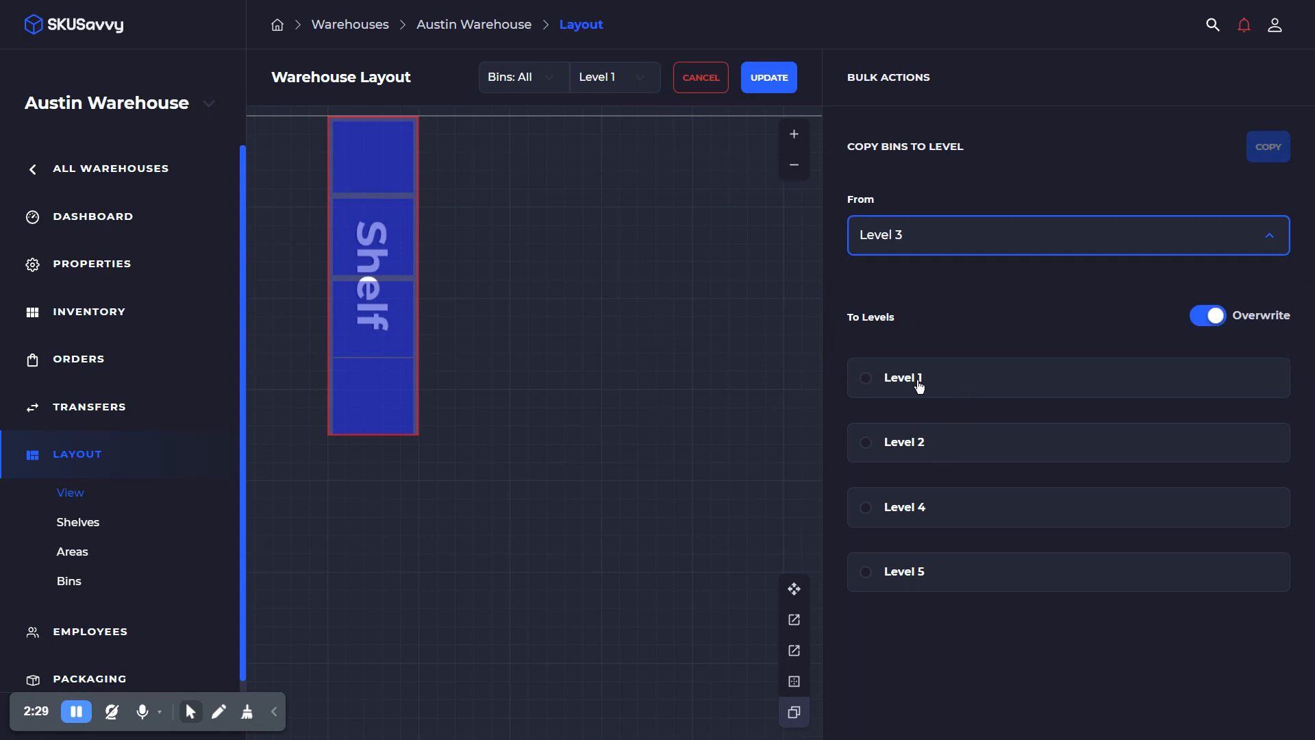
pyautogui.moveTo(913, 525)
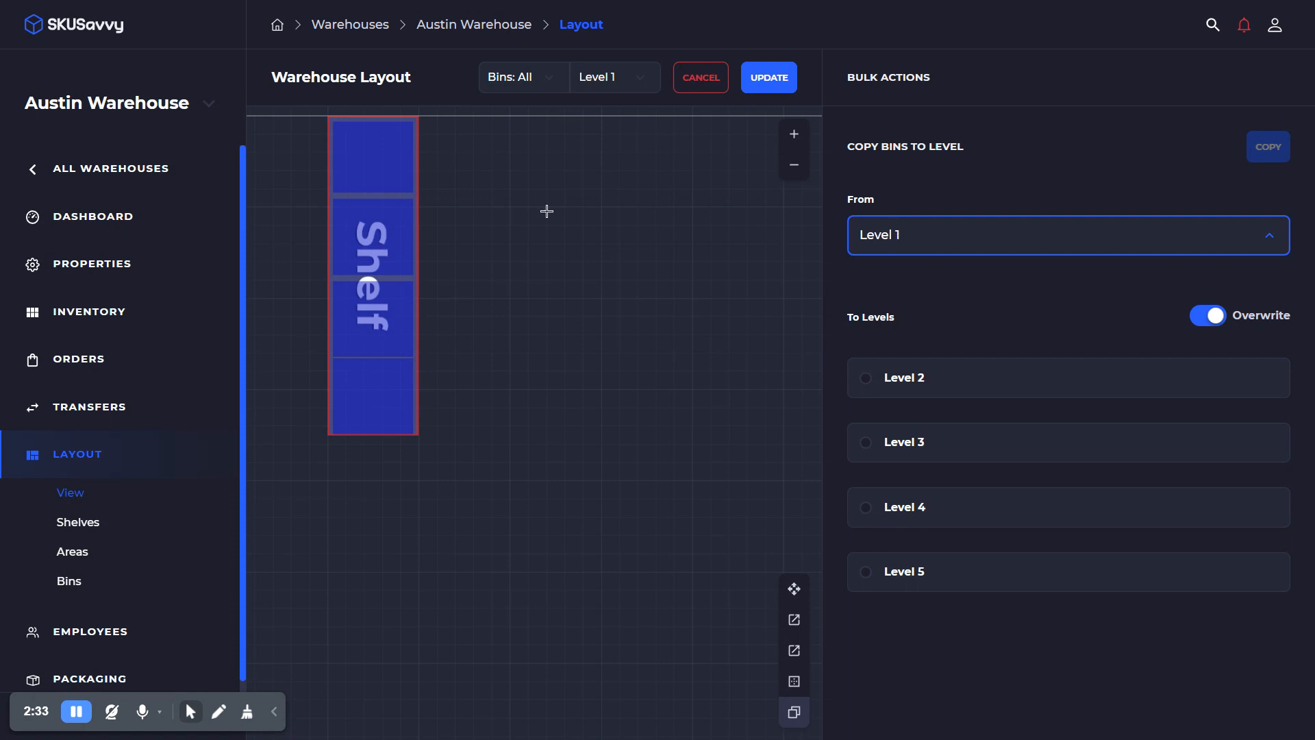
pyautogui.click(866, 377)
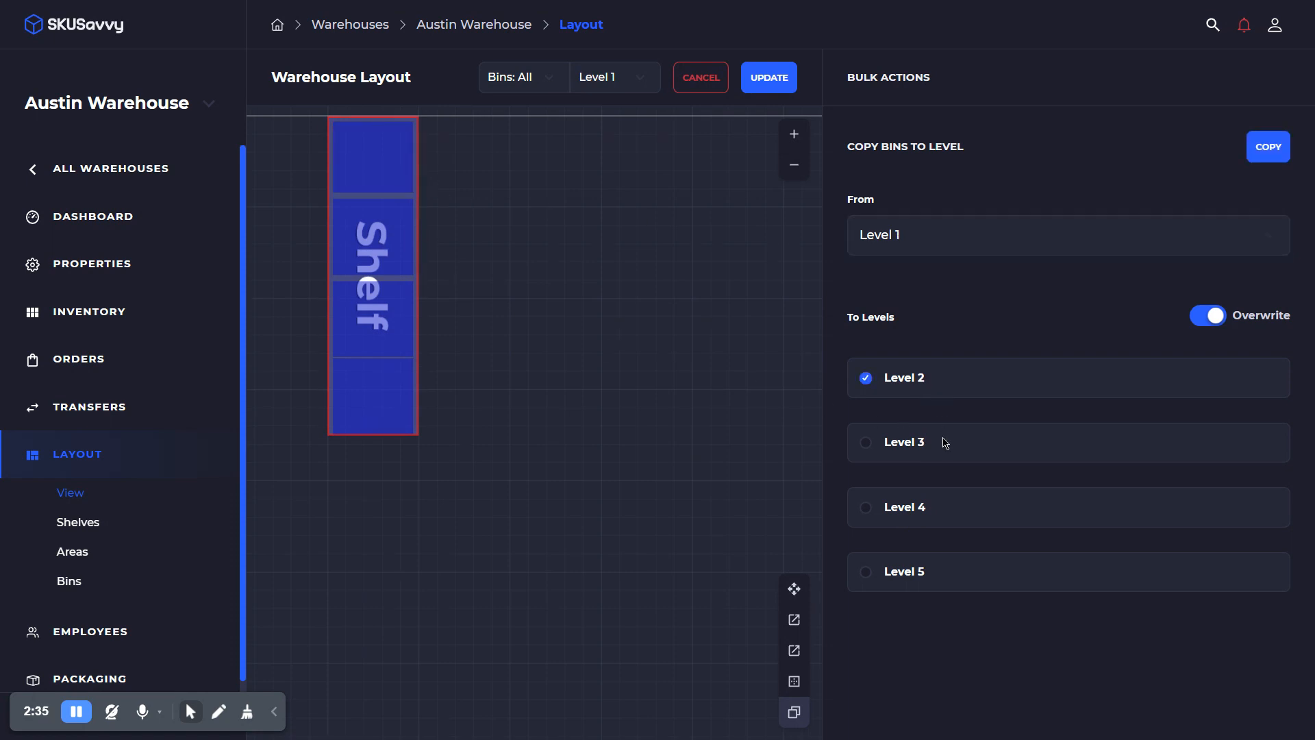
pyautogui.click(865, 571)
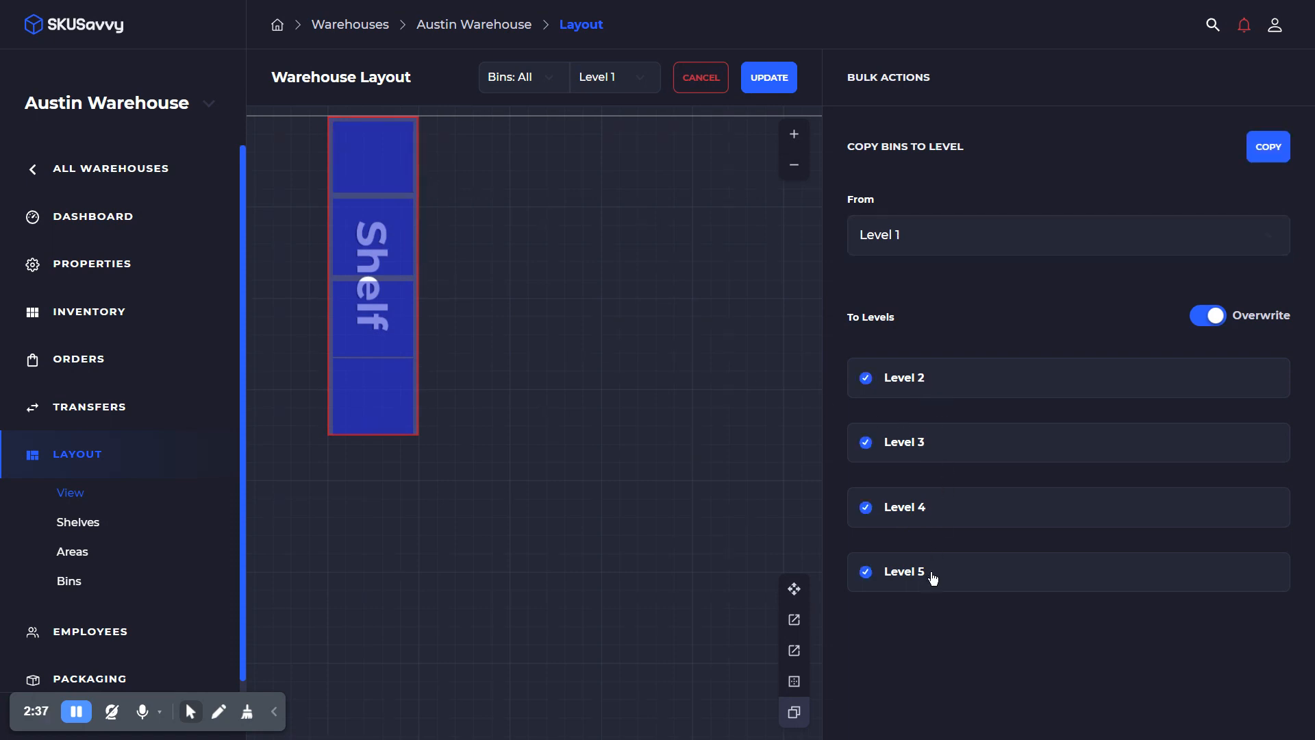
pyautogui.moveTo(972, 477)
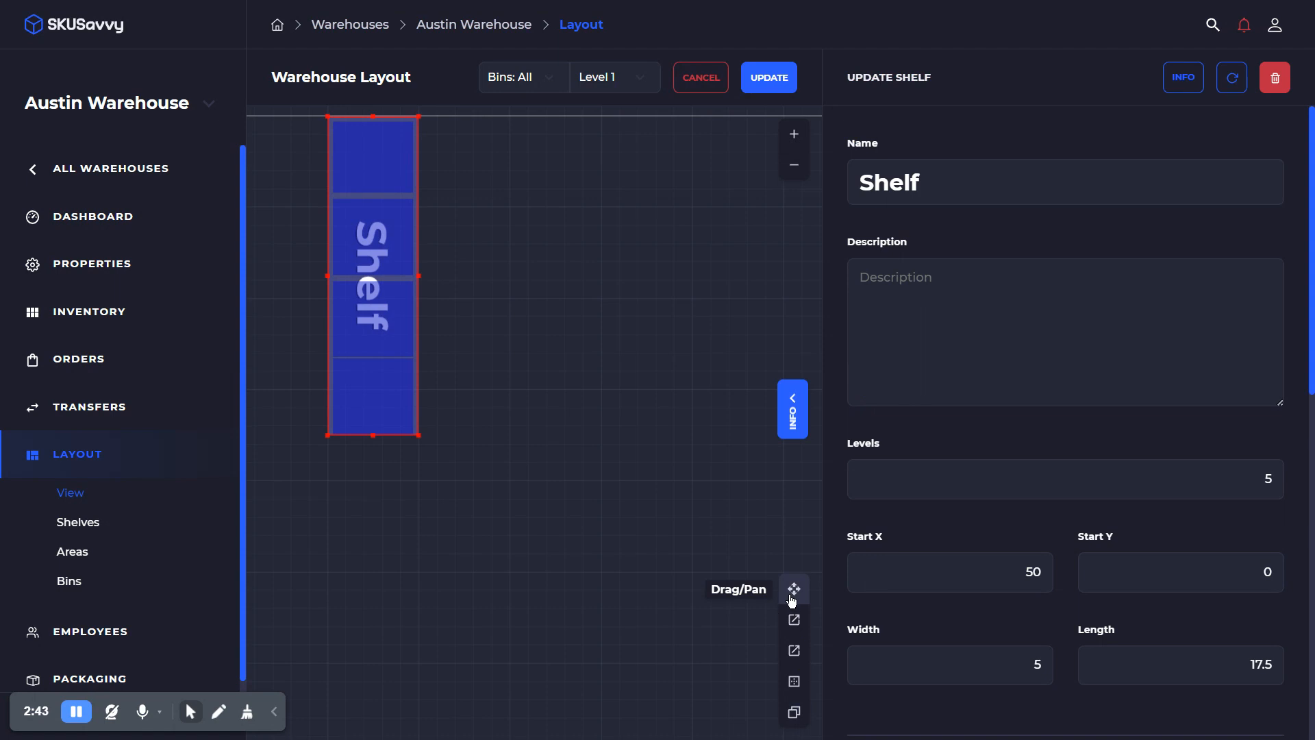
# - Generate ordered bin names like Bin 1A–1D and 2A–5A for the shelf
pyautogui.scroll(-3)
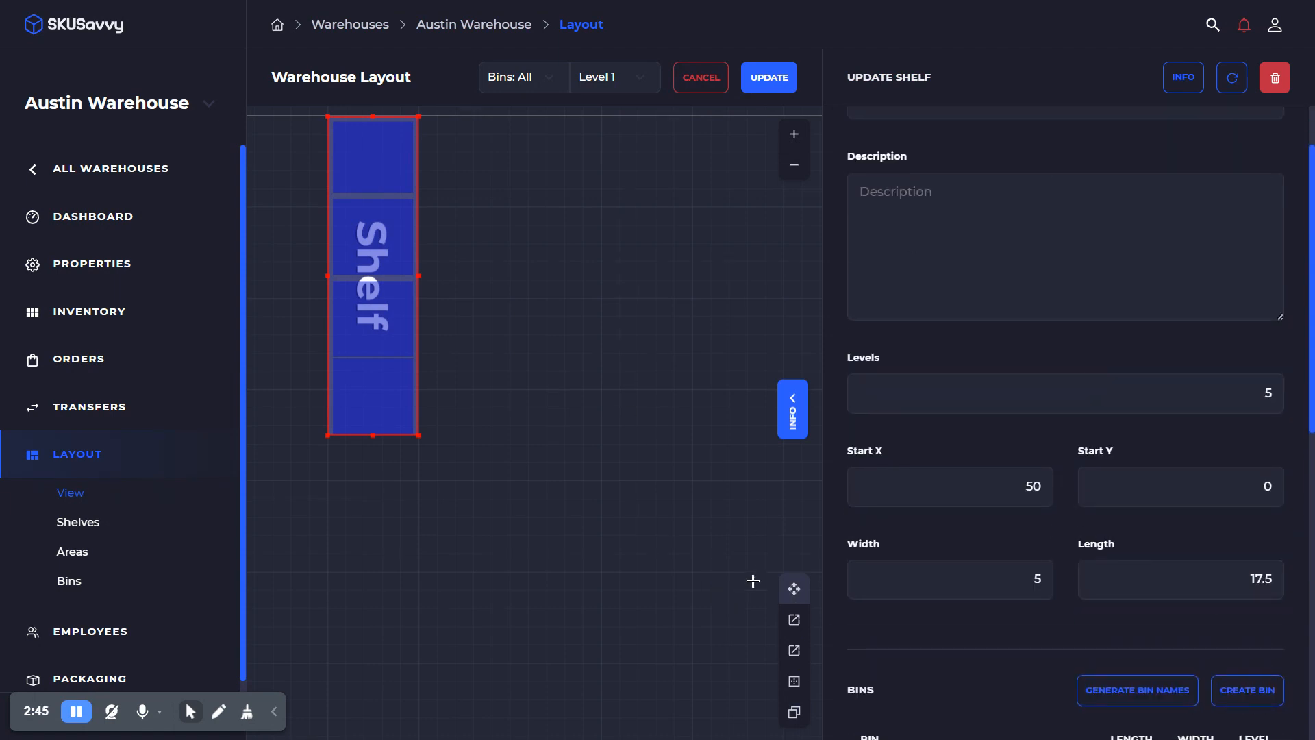
pyautogui.moveTo(794, 589)
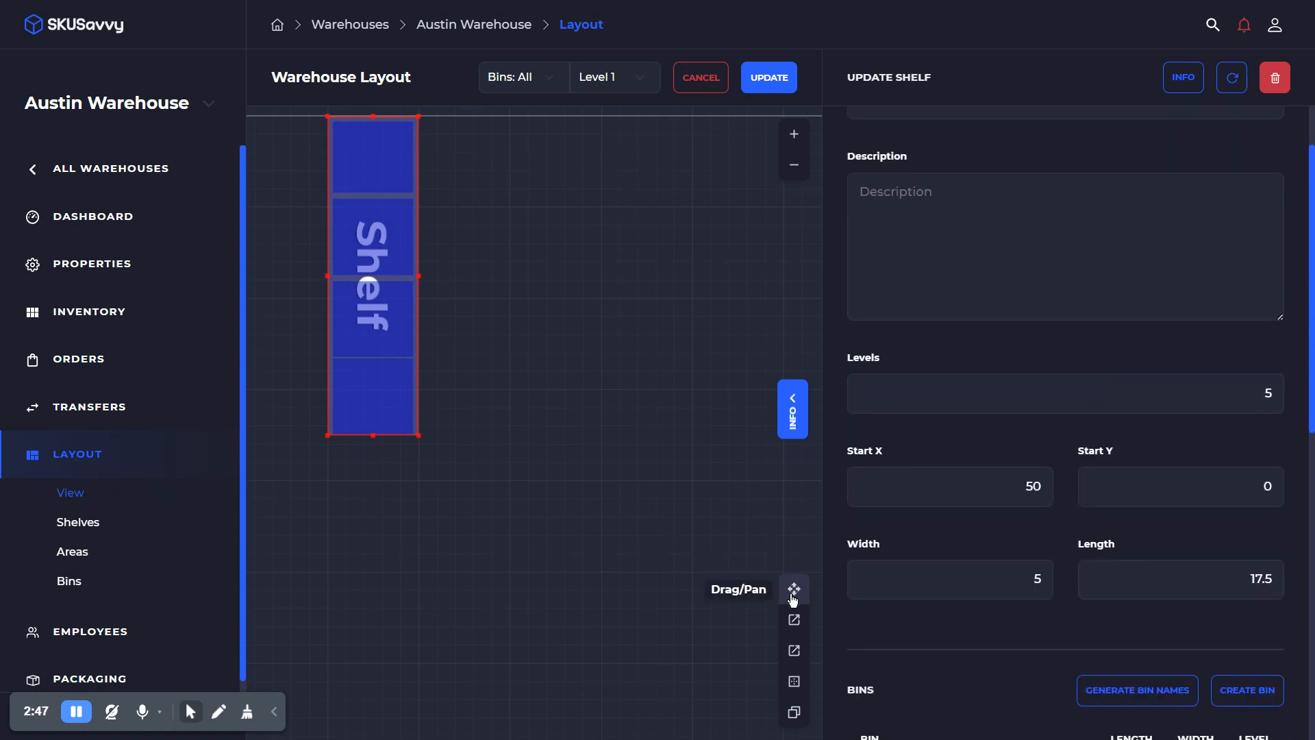
pyautogui.scroll(-3)
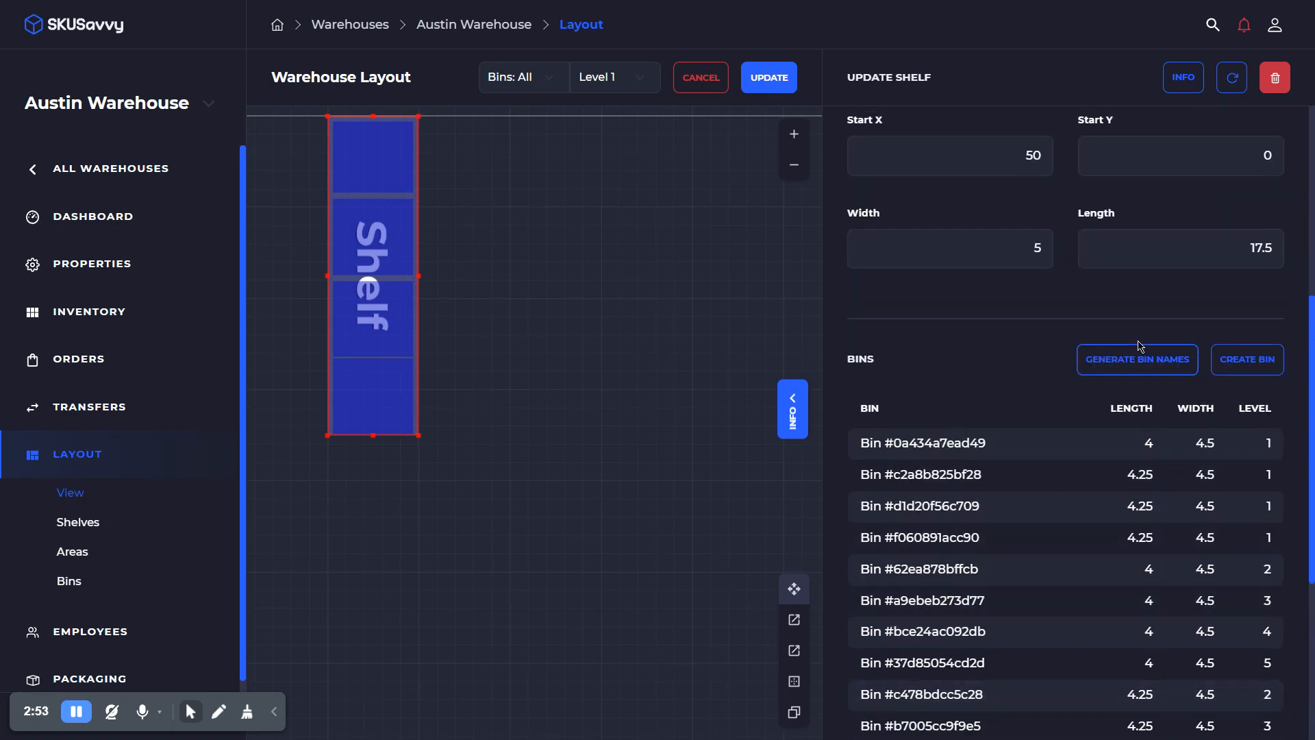
pyautogui.click(1137, 360)
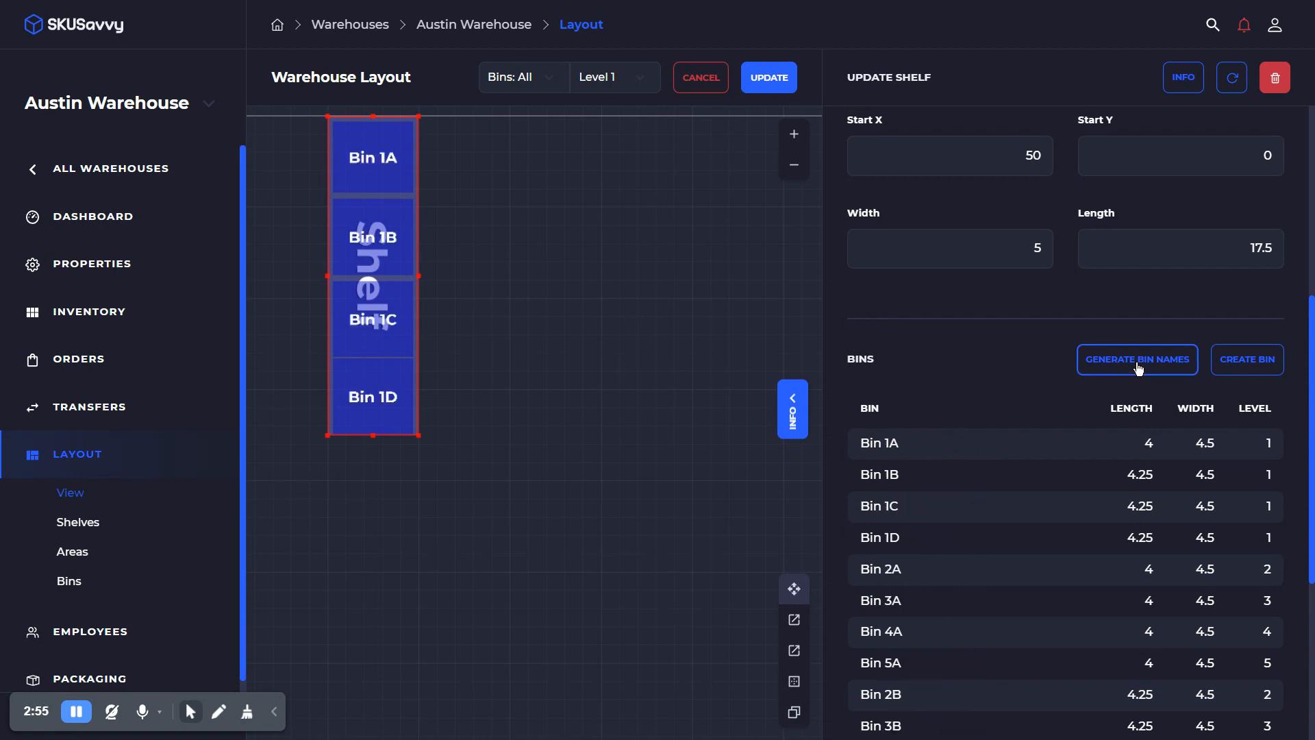
pyautogui.moveTo(927, 579)
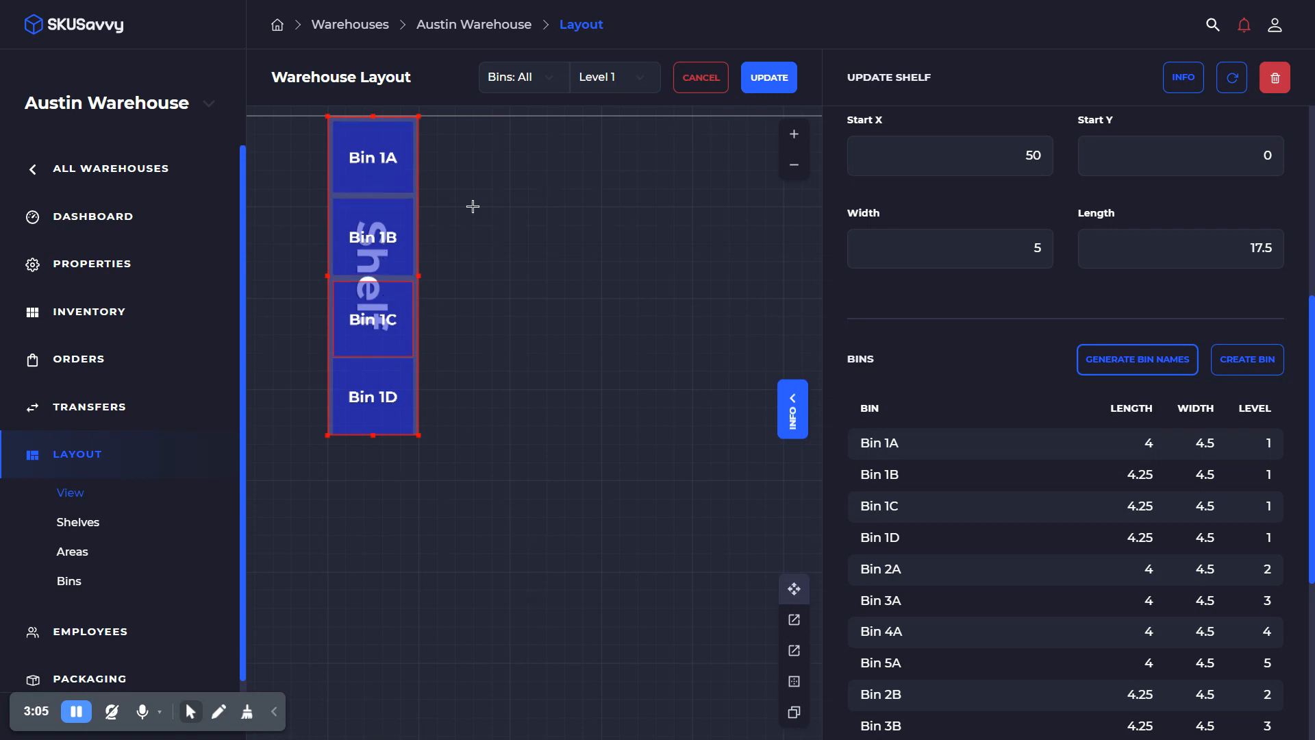
# - Save the layout changes, then view the shelf's bins on Levels 2 and 3
pyautogui.click(769, 78)
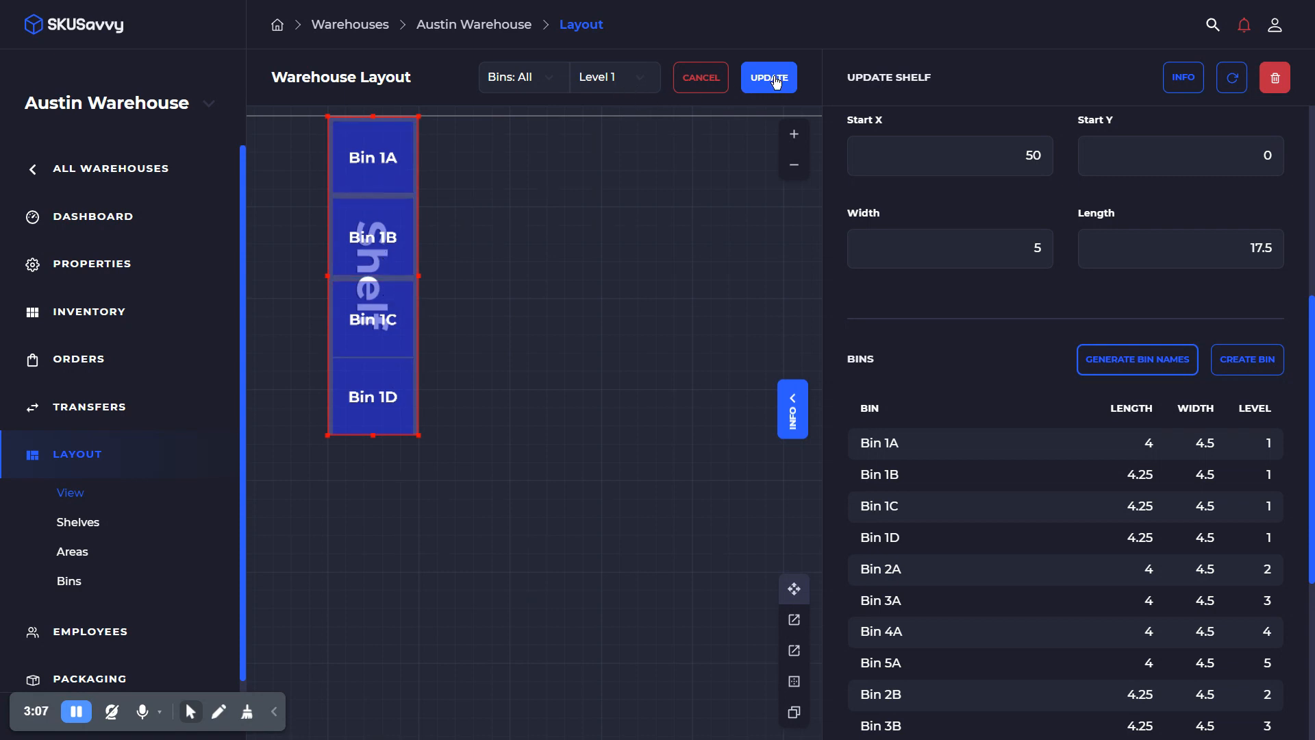
pyautogui.click(769, 77)
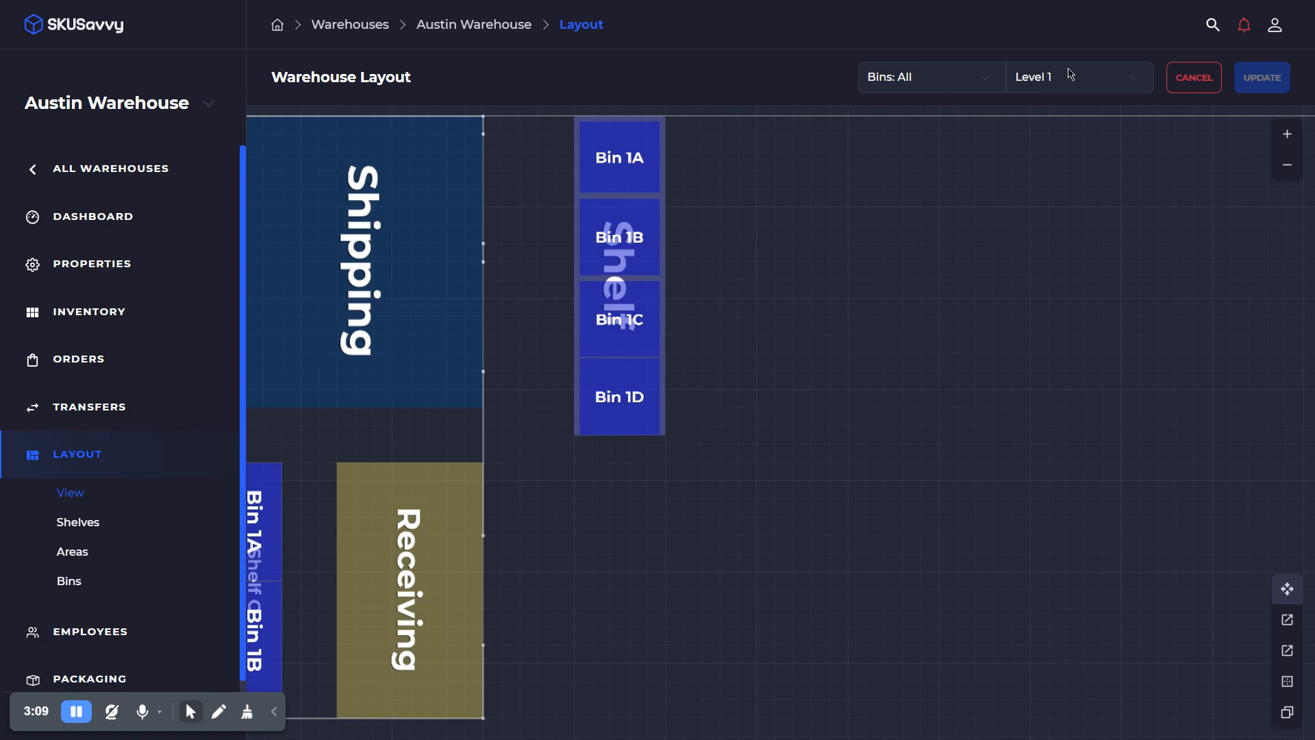
pyautogui.click(1079, 77)
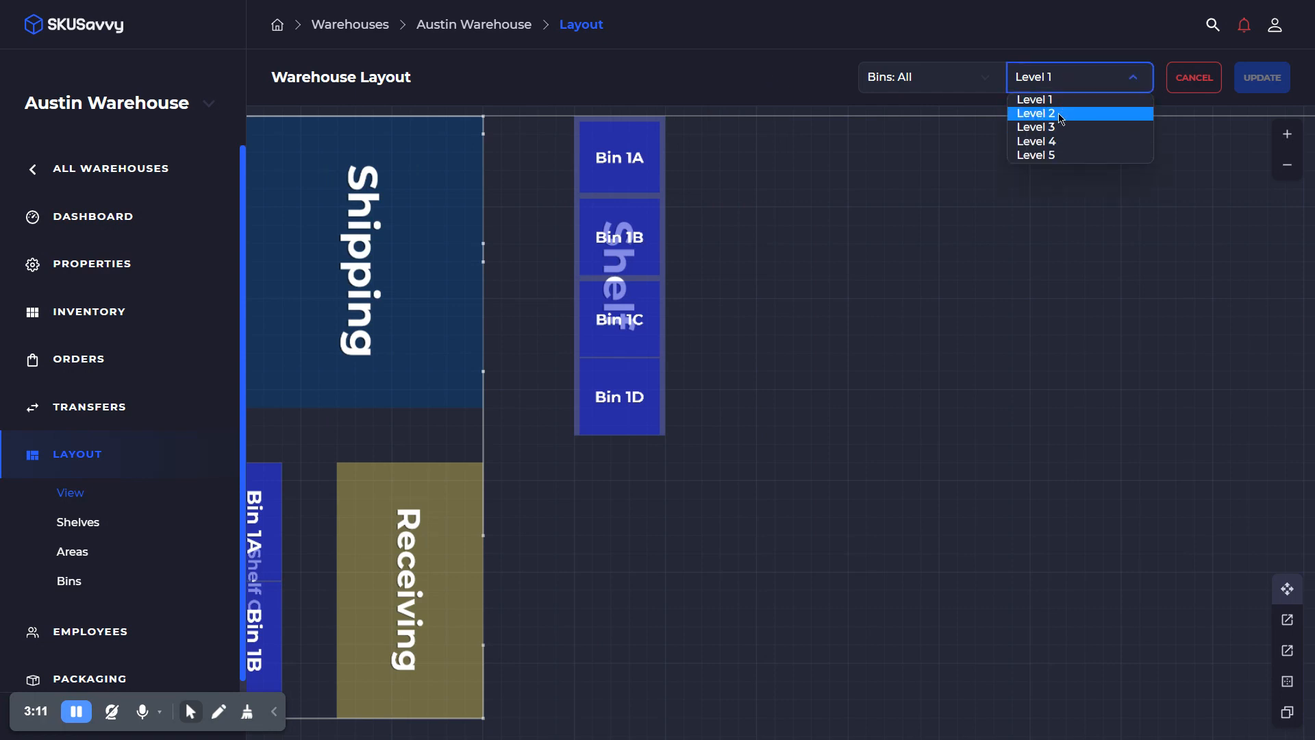
pyautogui.click(1036, 113)
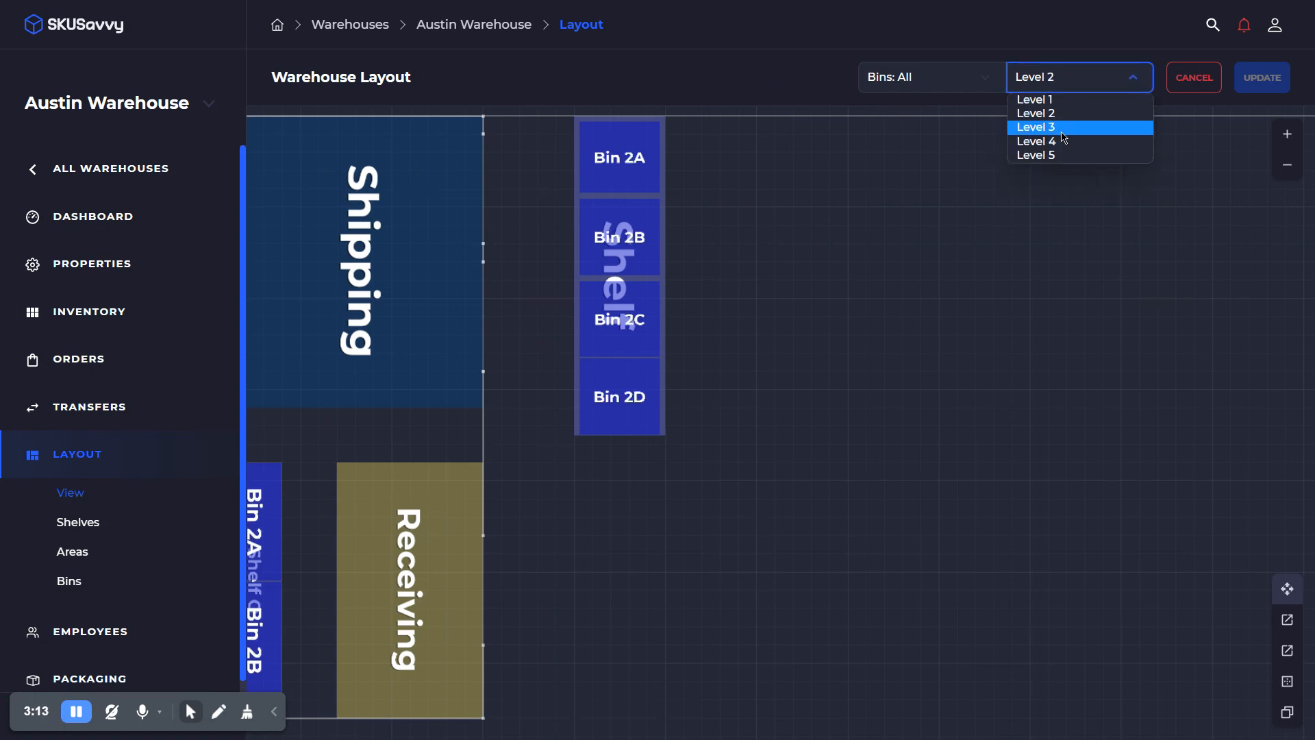
pyautogui.click(1035, 127)
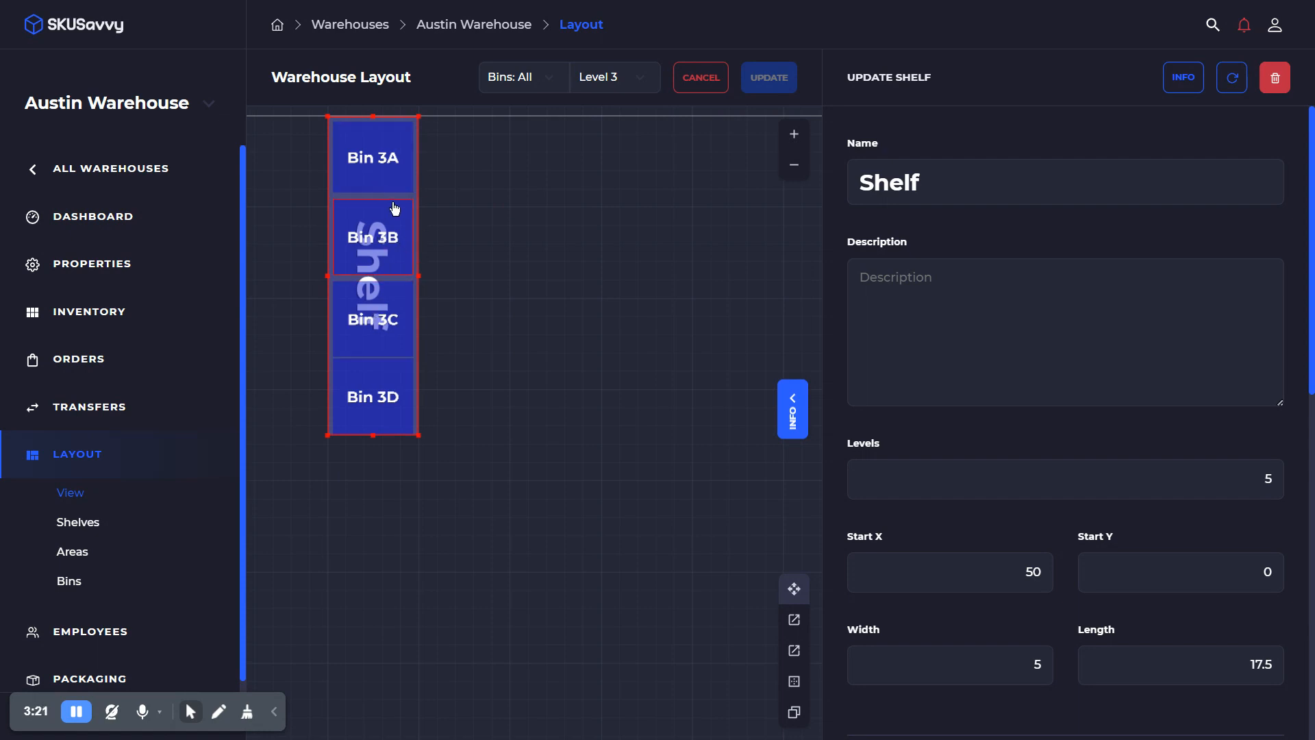
# - Return to Level 1, duplicate the shelf beside the original, and rename it 'Shelf 1'
pyautogui.click(614, 76)
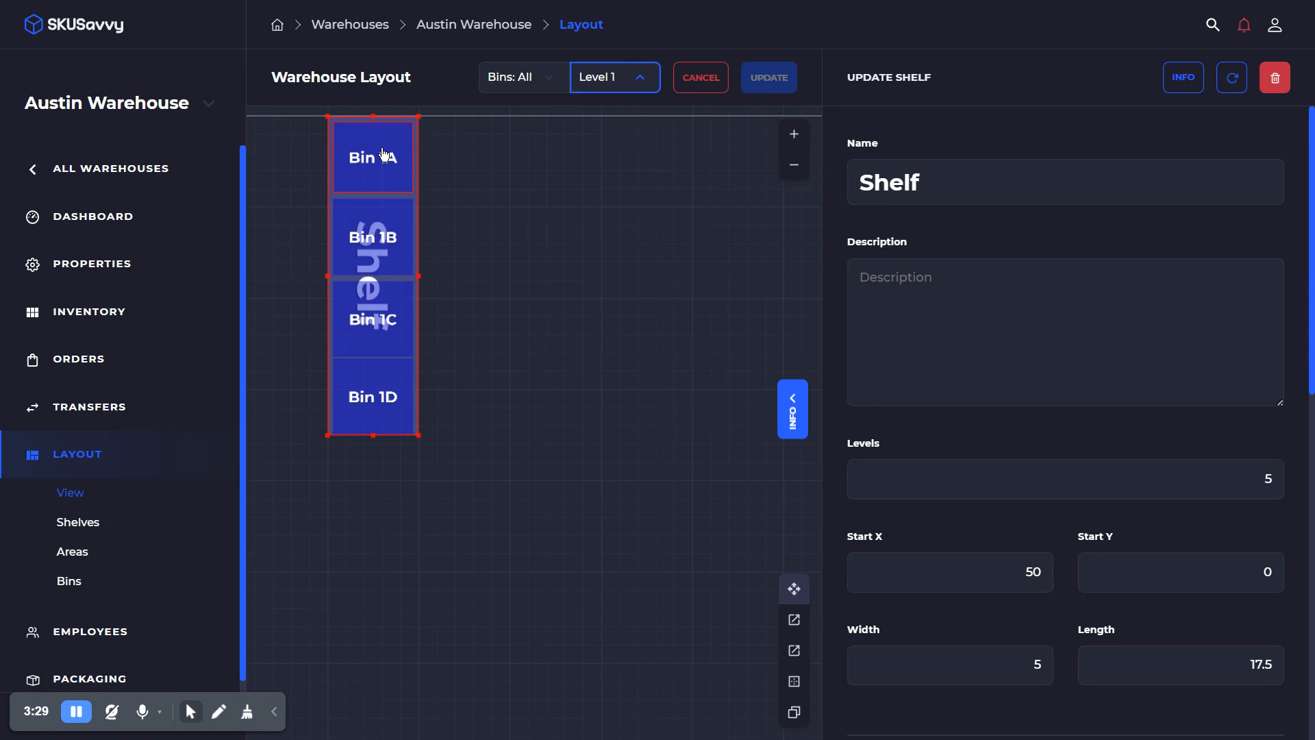
pyautogui.moveTo(426, 124)
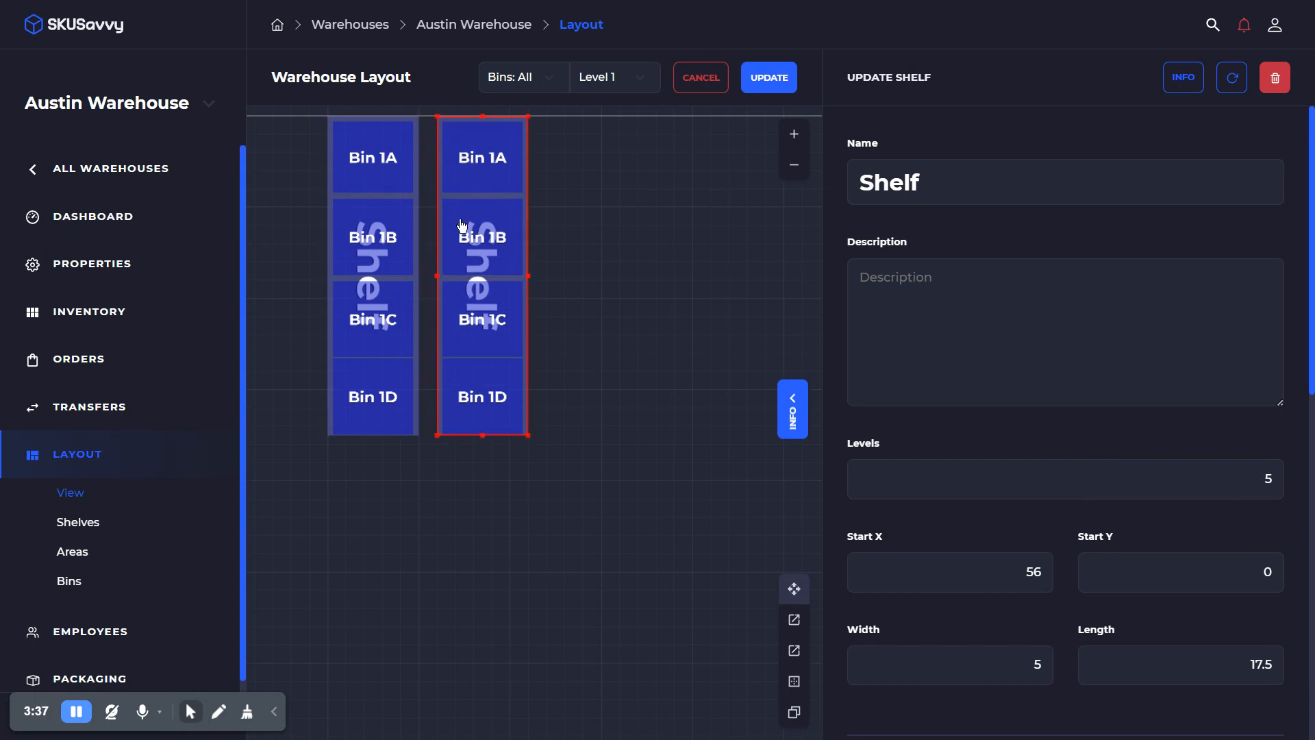
pyautogui.click(378, 174)
pyautogui.write(' 1')
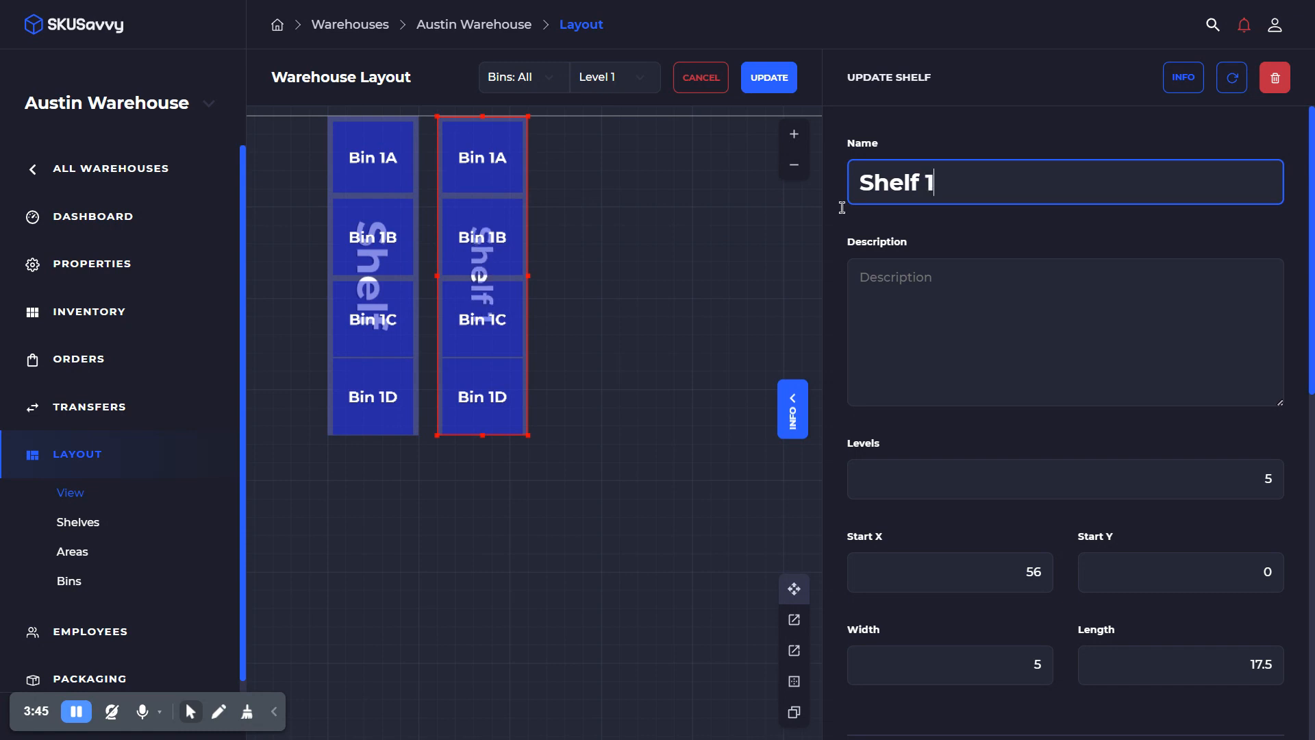
pyautogui.click(373, 277)
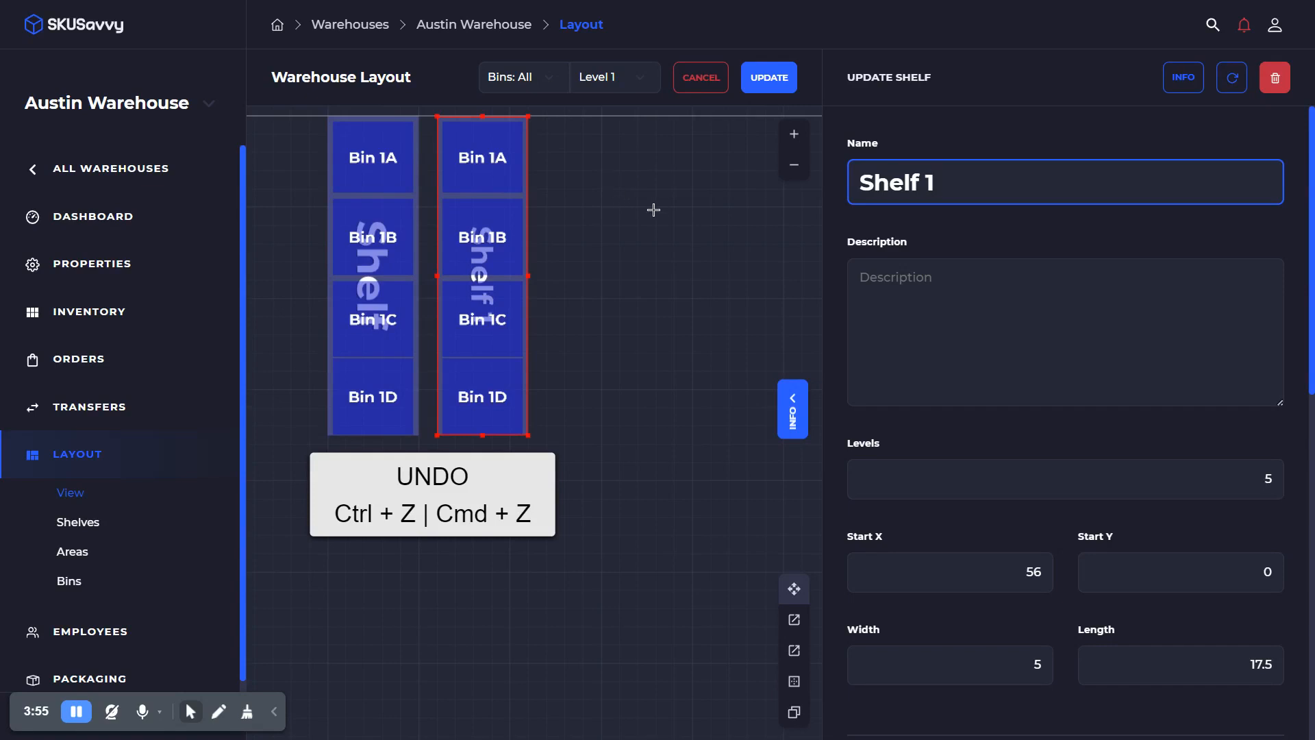
# - Drag Bin 1B on Shelf 1 back under Bin 1A at start 0.25, 4.5
pyautogui.click(500, 166)
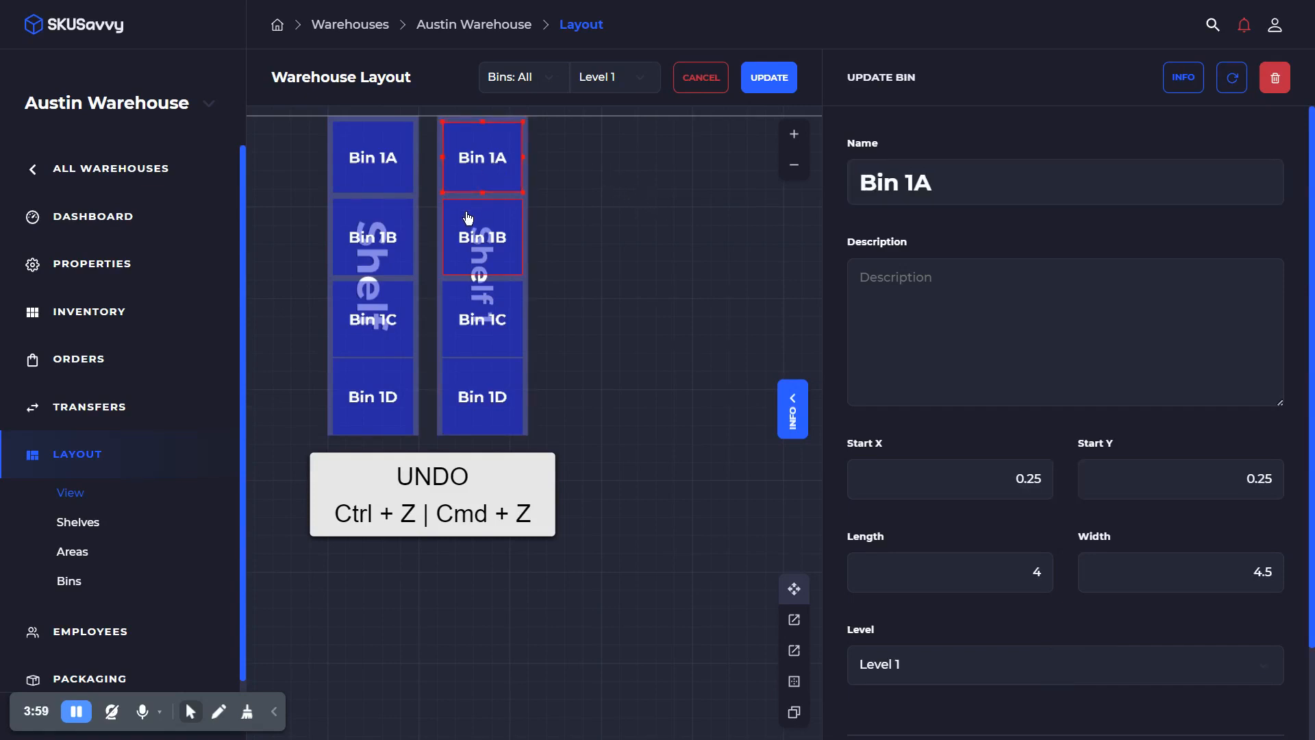
pyautogui.moveTo(481, 157); pyautogui.dragTo(481, 248)
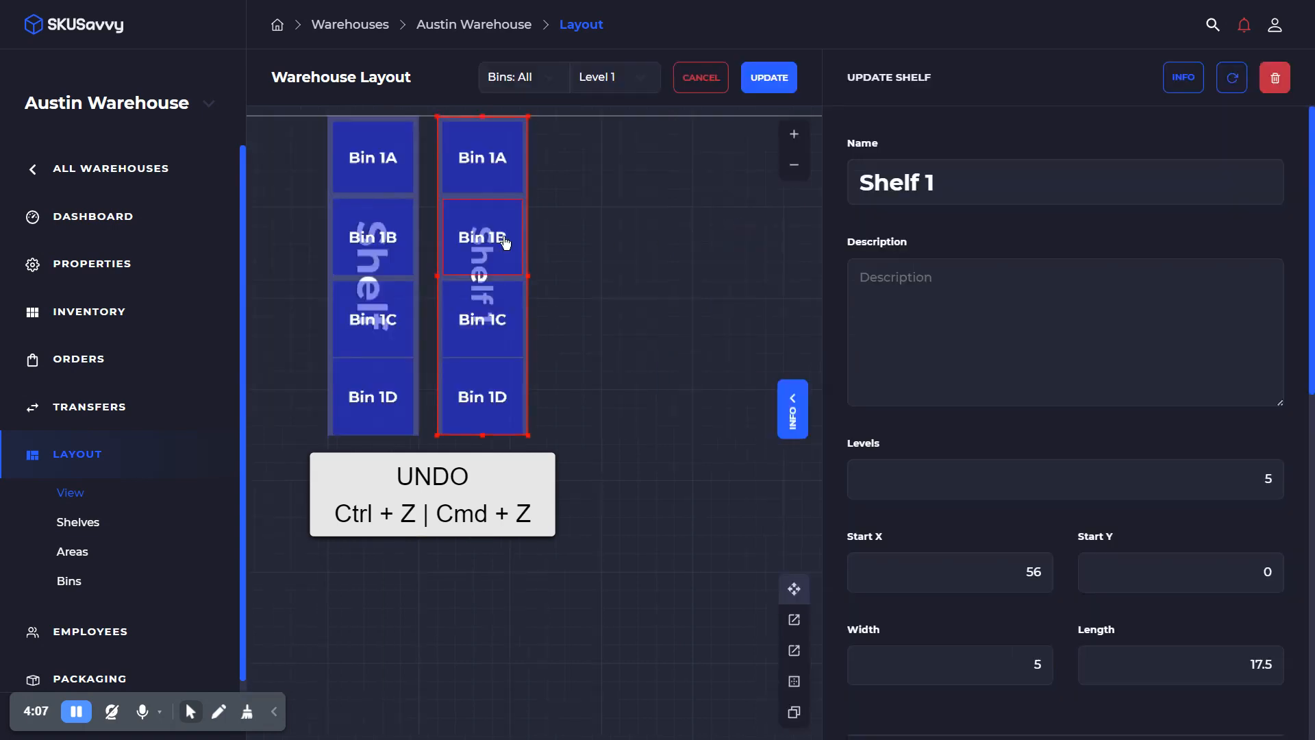
pyautogui.click(483, 237)
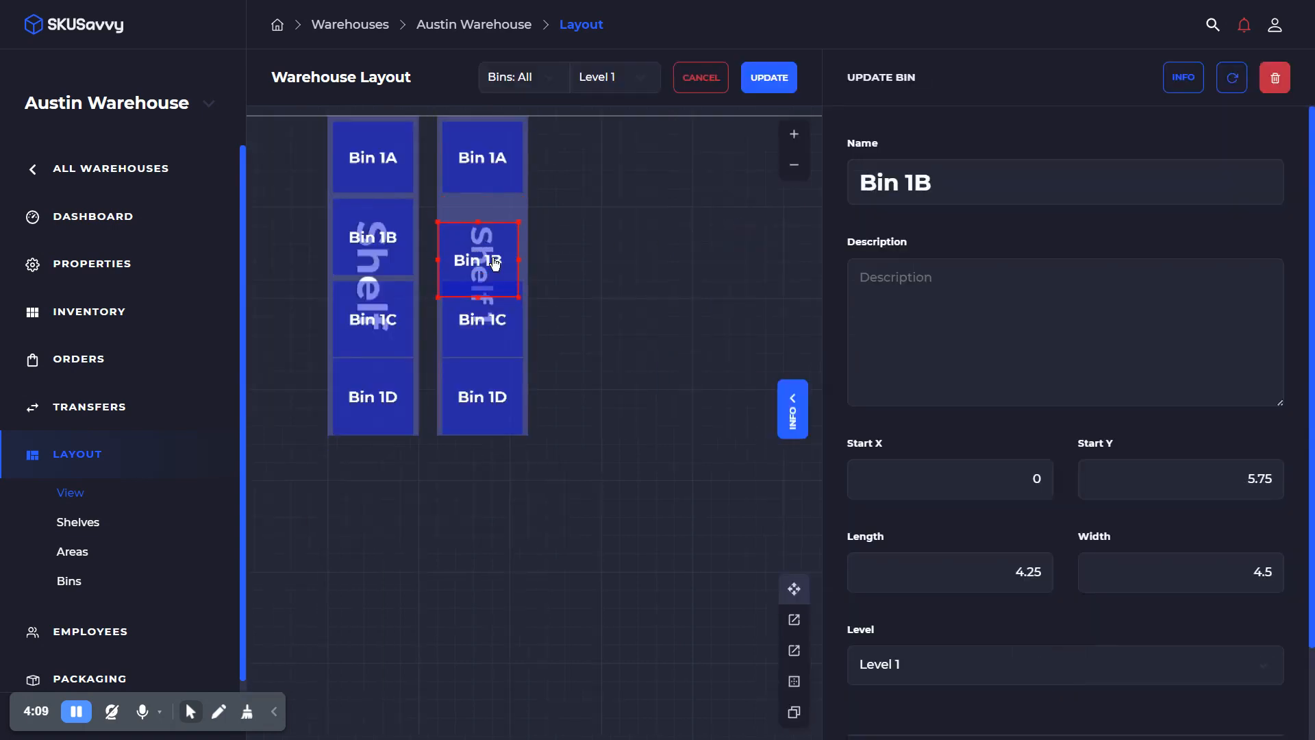
pyautogui.moveTo(482, 260); pyautogui.dragTo(481, 236)
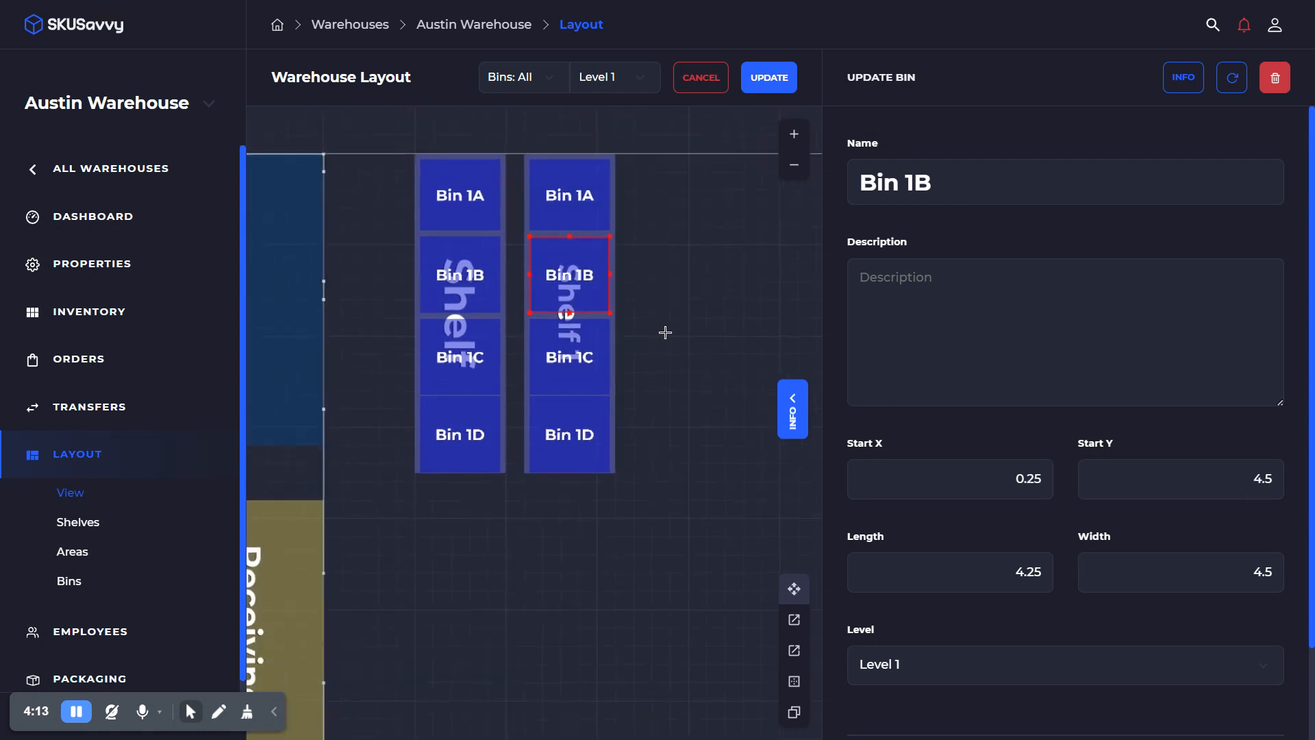
# - Place a copy of Bin 1B between Bin 1B and Bin 1C and stretch it to fill the gap
pyautogui.click(460, 275)
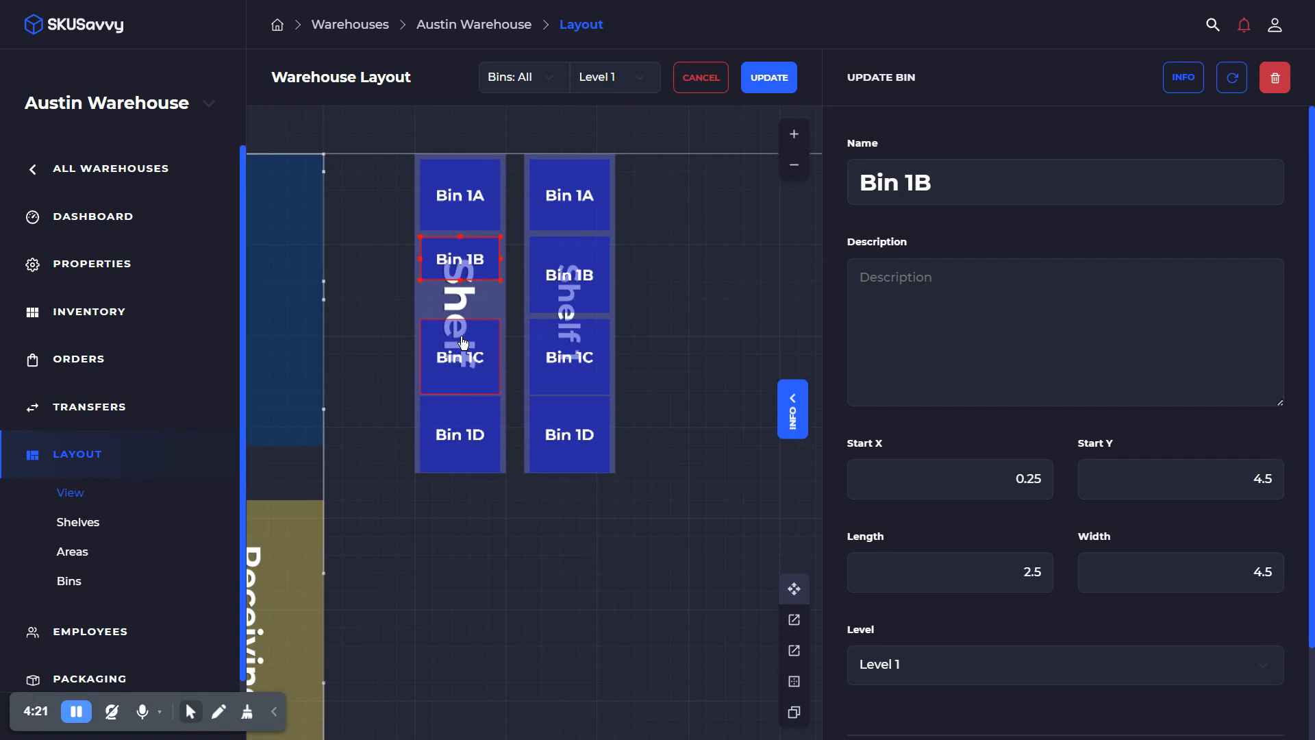
pyautogui.click(460, 359)
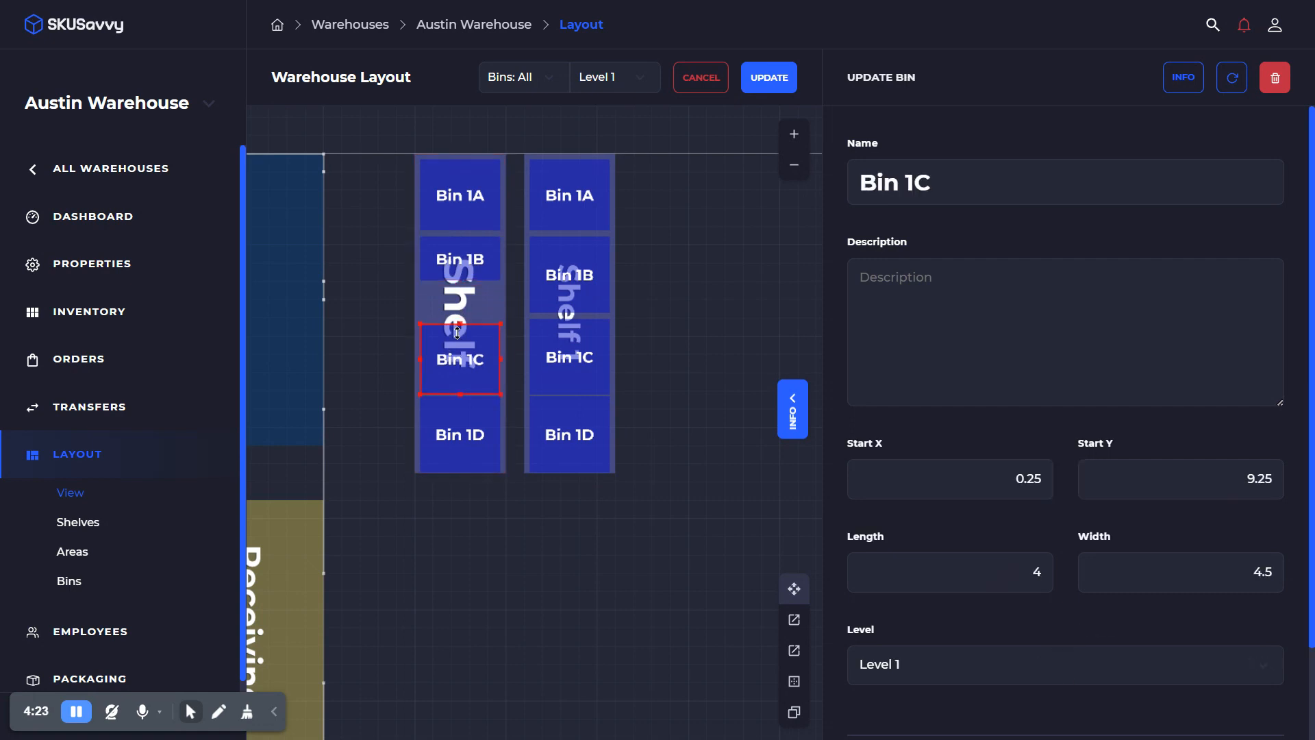
pyautogui.click(461, 315)
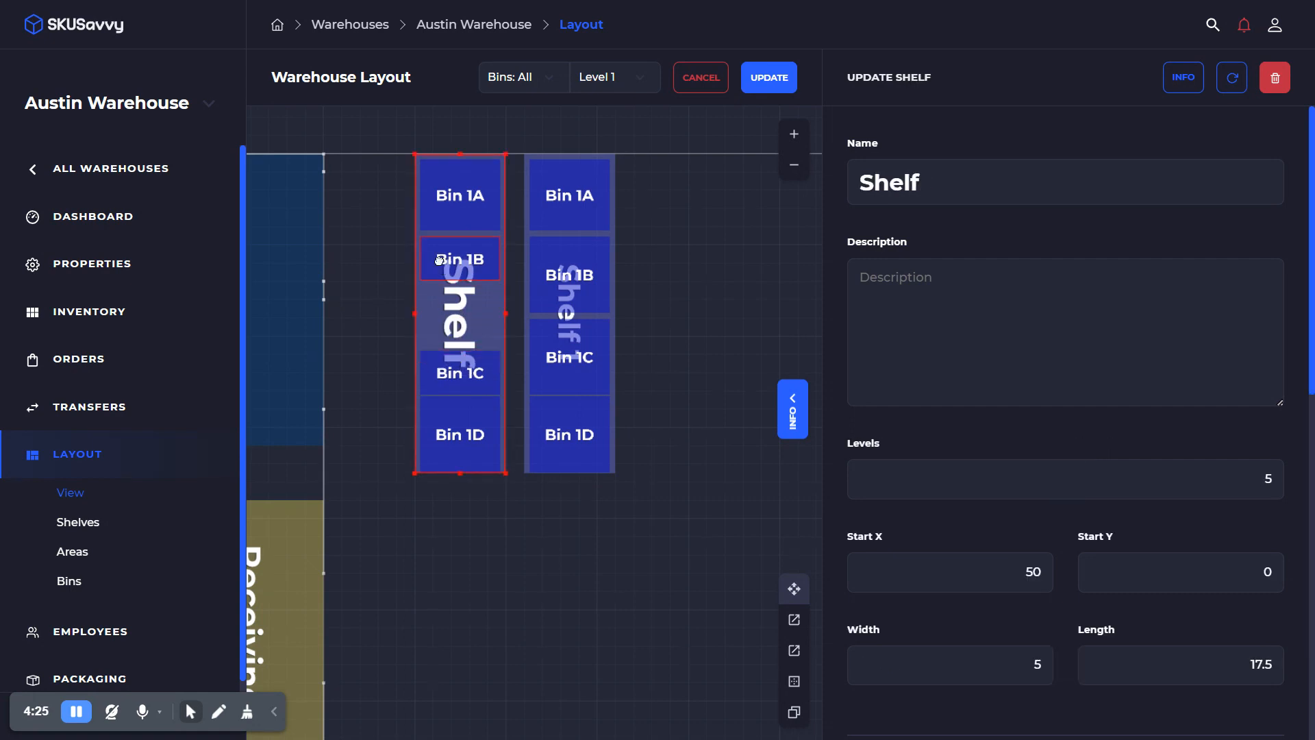
pyautogui.click(460, 259)
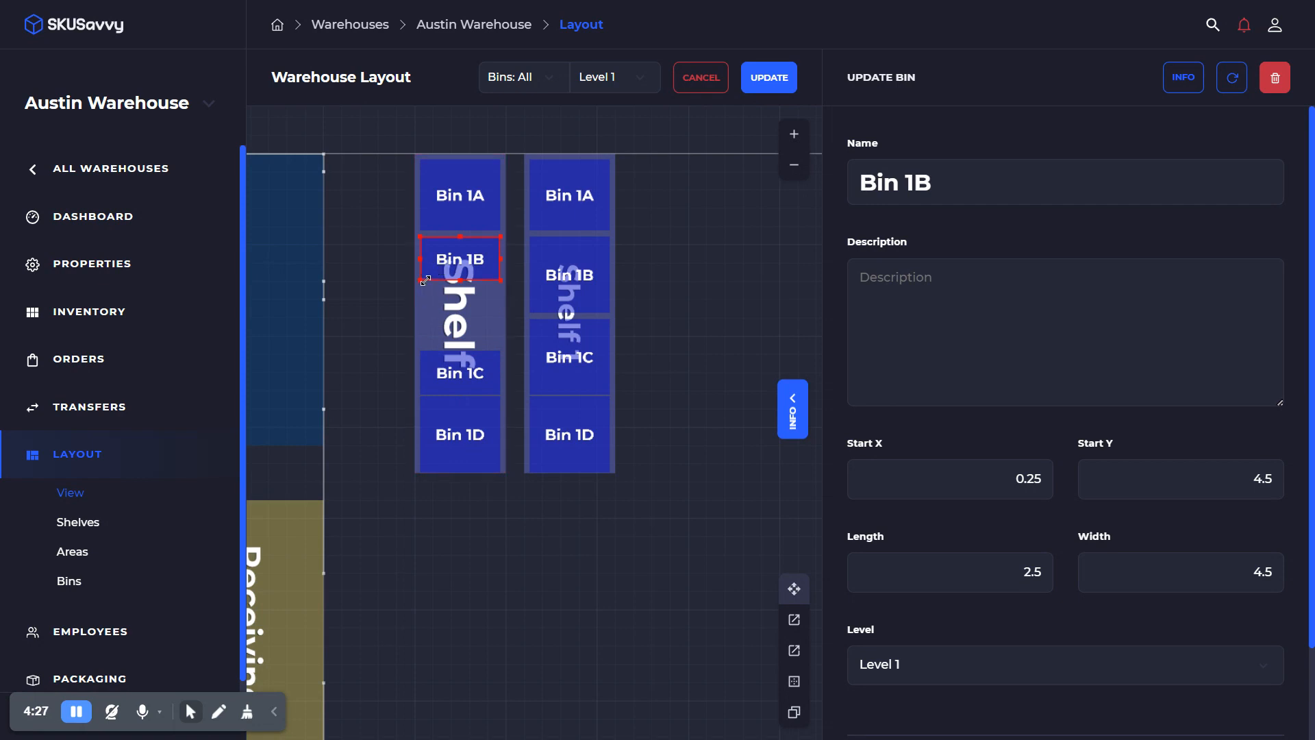
pyautogui.moveTo(459, 258); pyautogui.dragTo(459, 304)
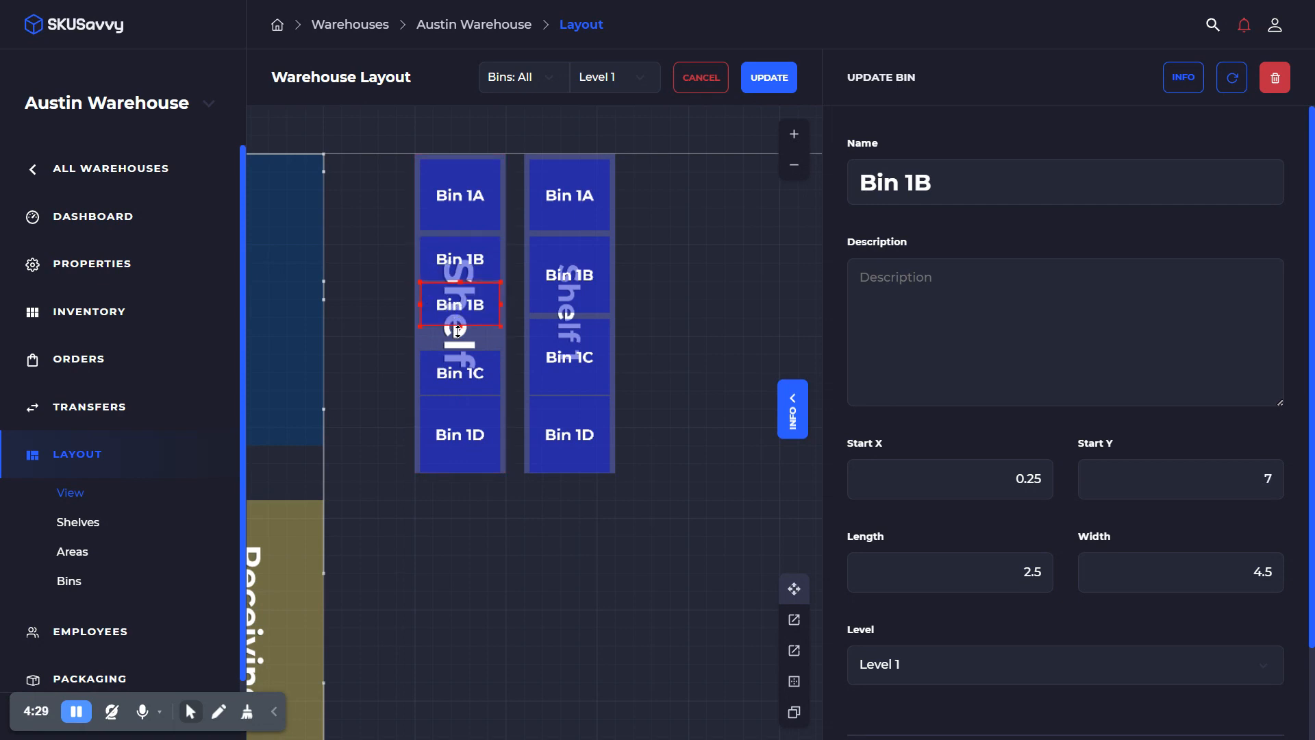
pyautogui.moveTo(459, 331); pyautogui.dragTo(460, 304)
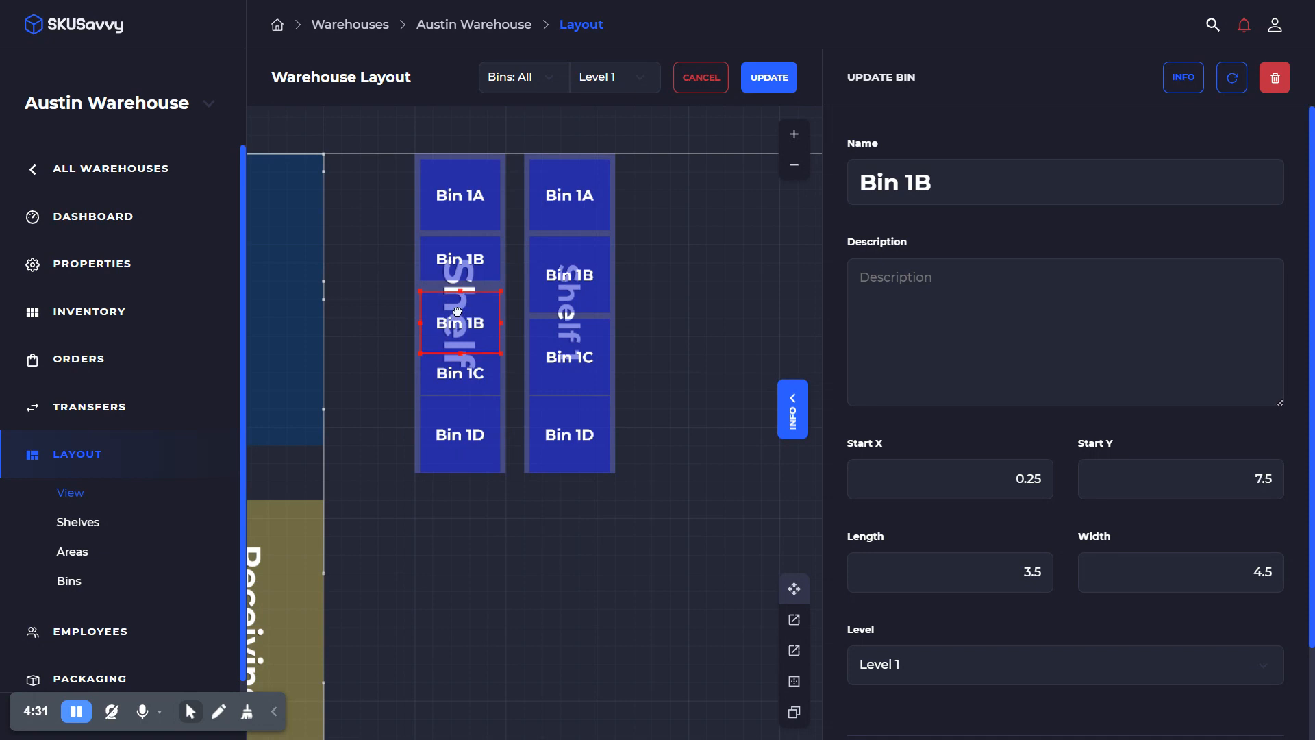
pyautogui.moveTo(458, 323); pyautogui.dragTo(460, 317)
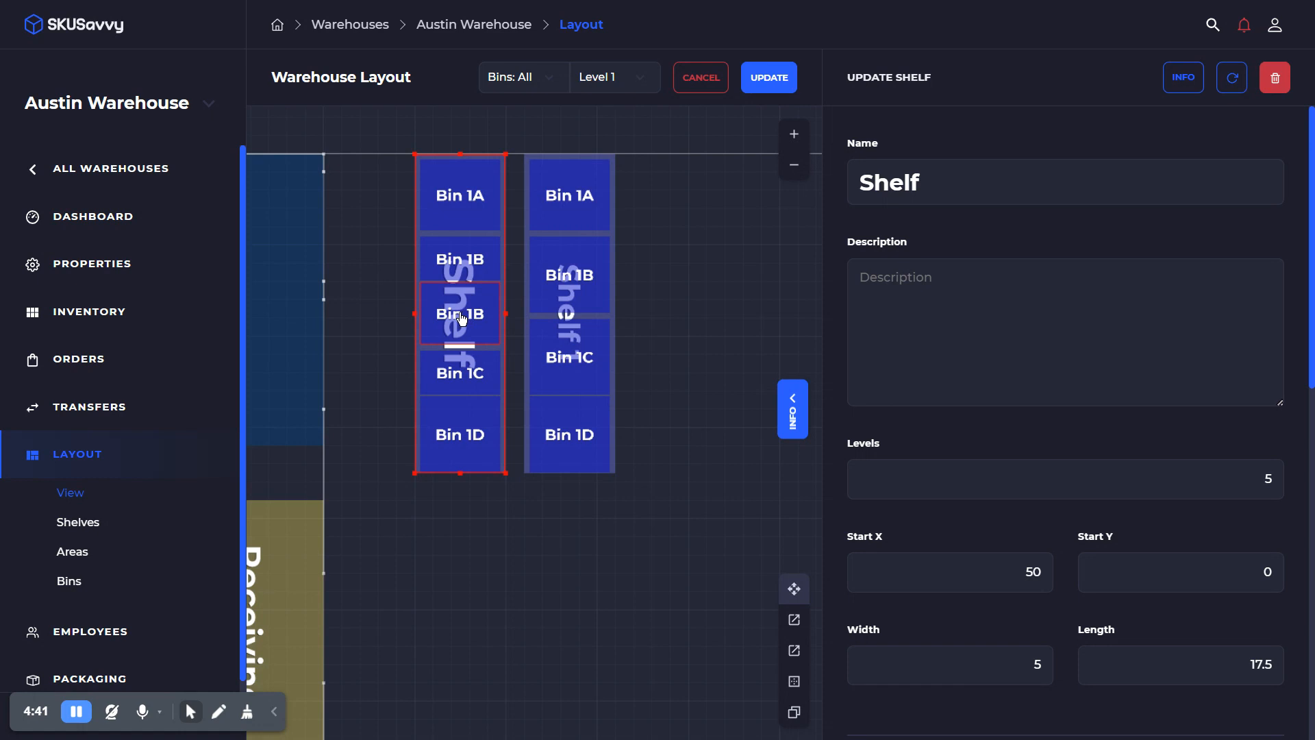
# - Regenerate the left shelf's bin names so they run Bin 1A through Bin 1E
pyautogui.click(459, 314)
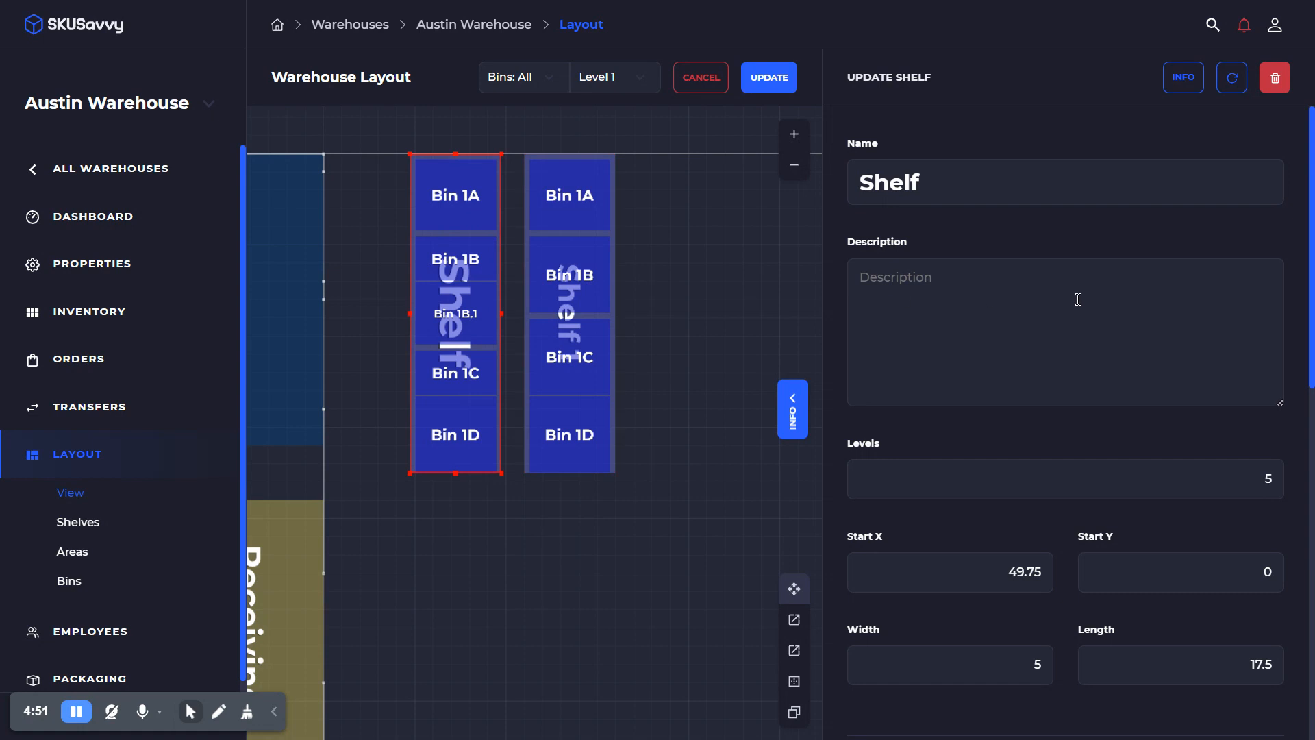
pyautogui.click(1138, 433)
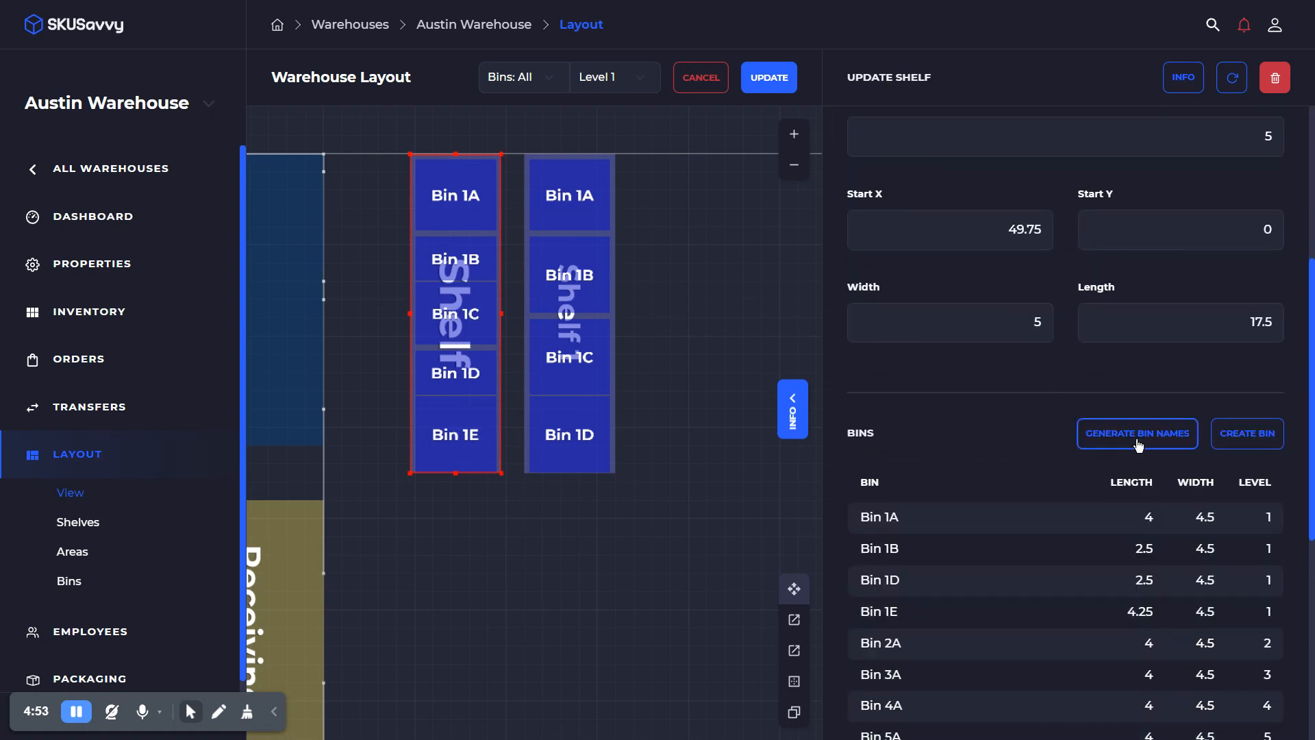
pyautogui.click(455, 314)
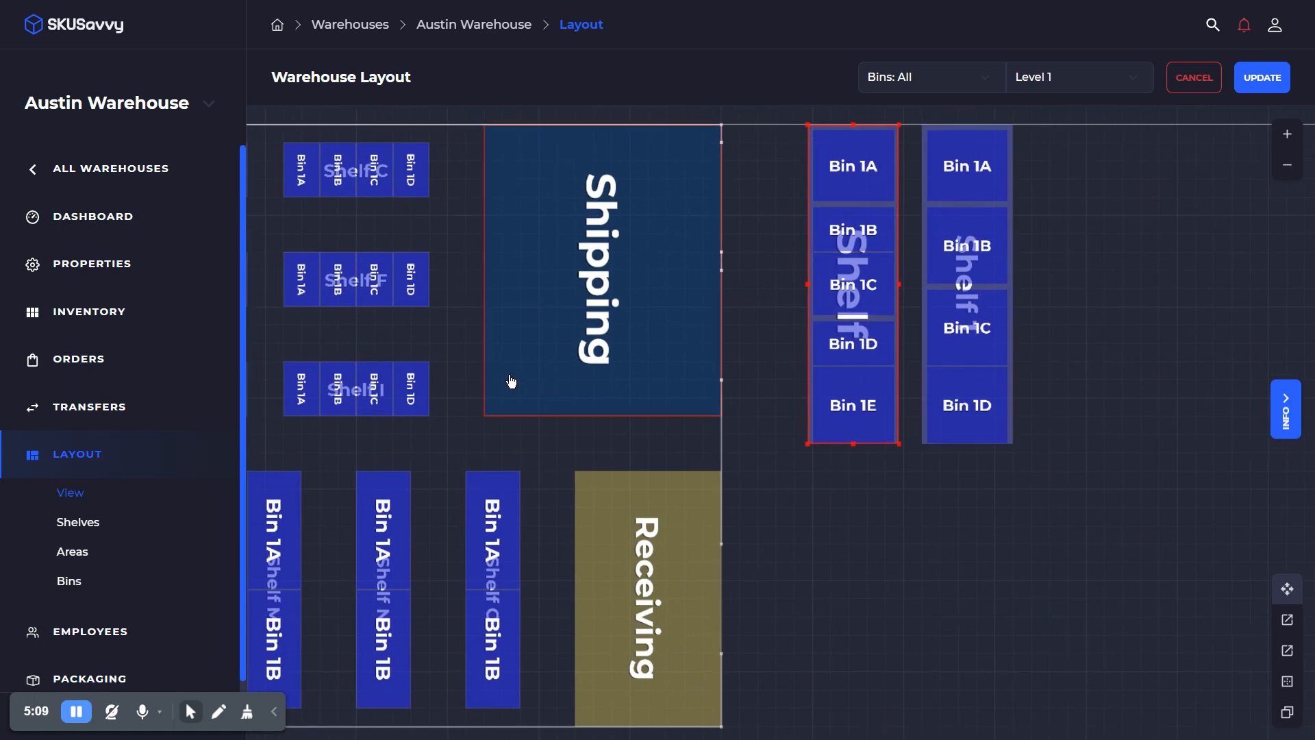
pyautogui.moveTo(604, 399)
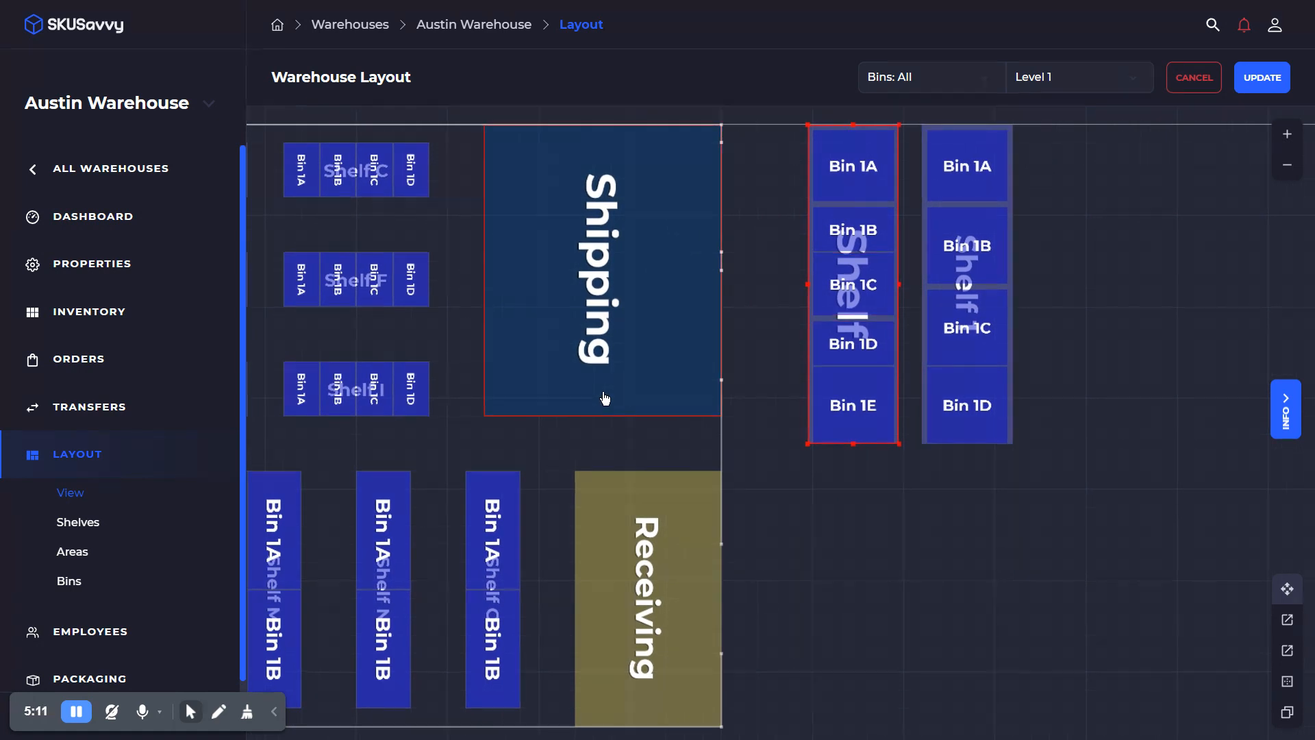
pyautogui.moveTo(627, 255)
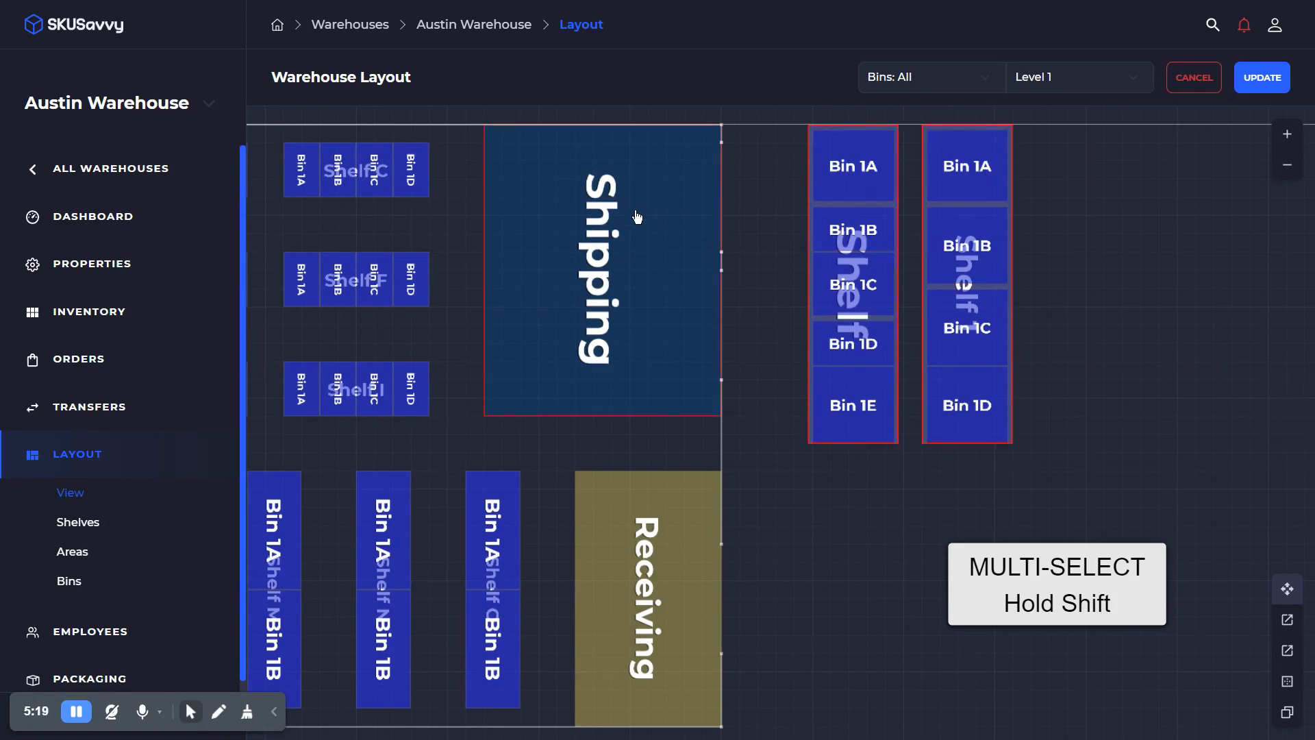
pyautogui.moveTo(724, 272)
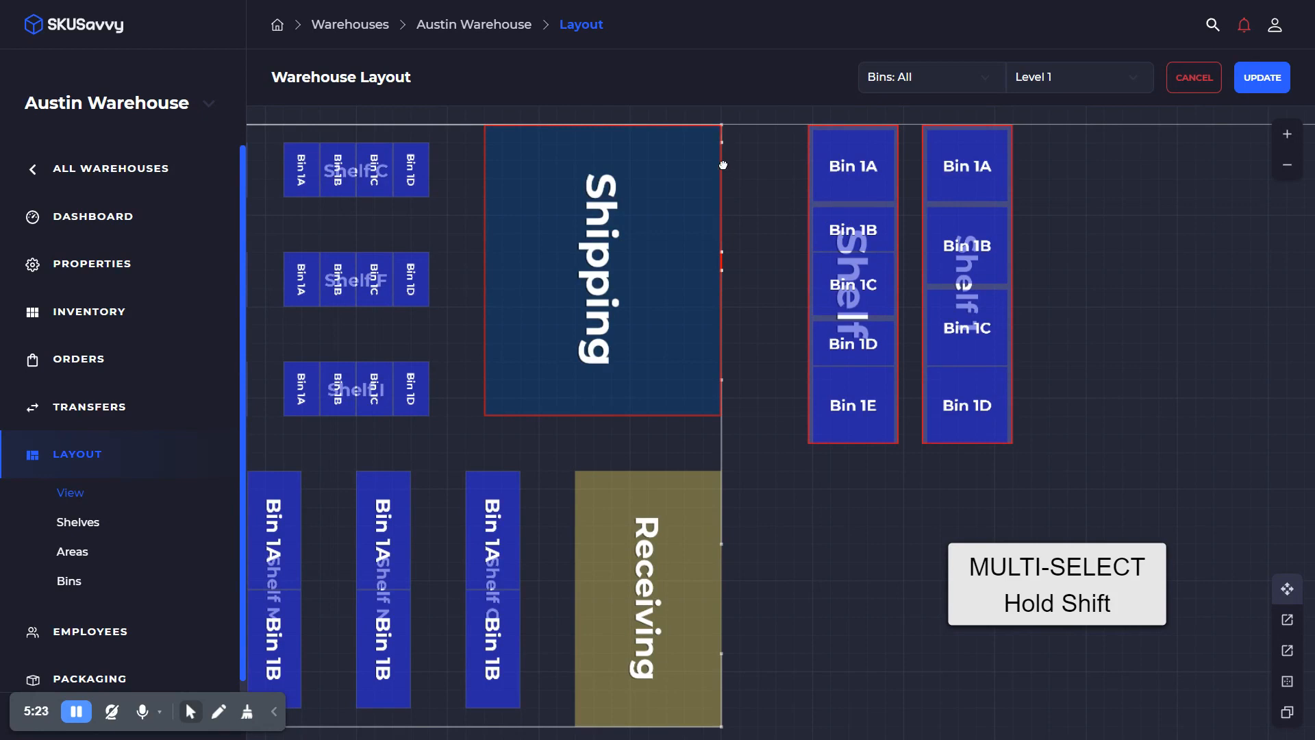
pyautogui.moveTo(721, 310)
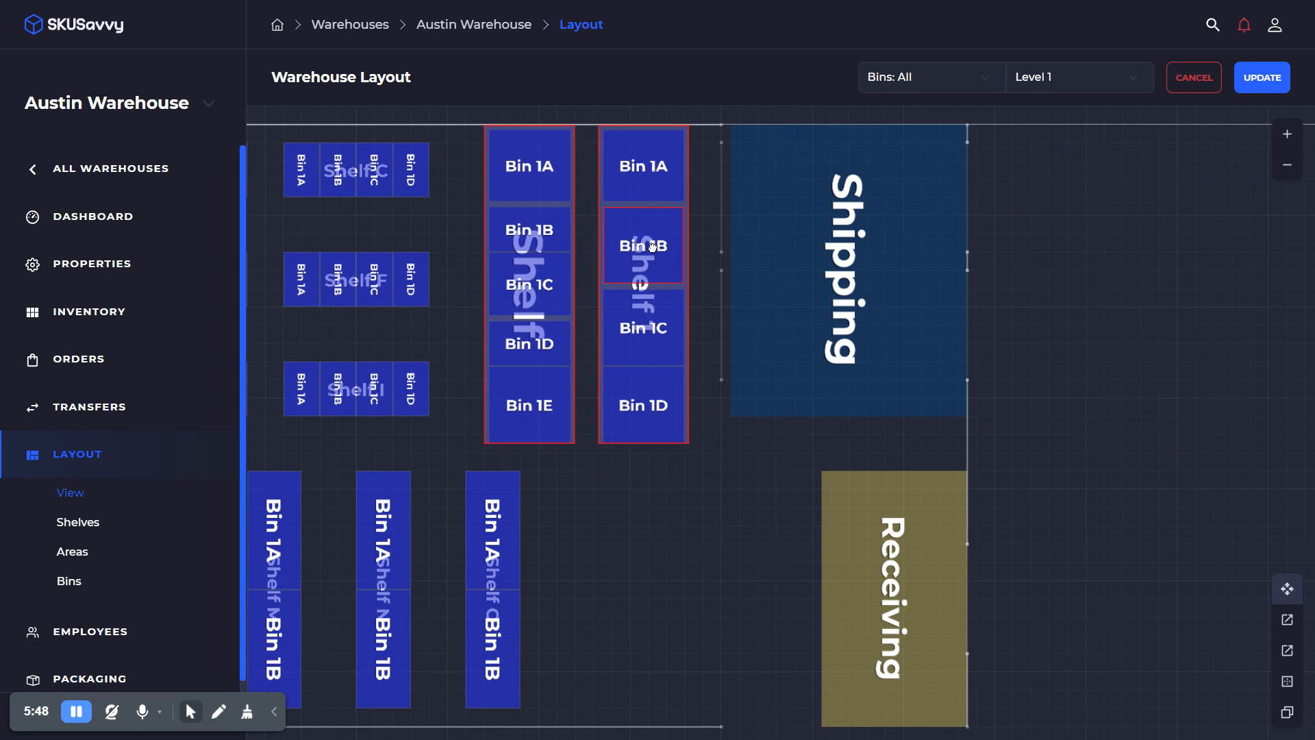
# - Clear the selection after moving the shelves and Shipping/Receiving areas
pyautogui.click(847, 275)
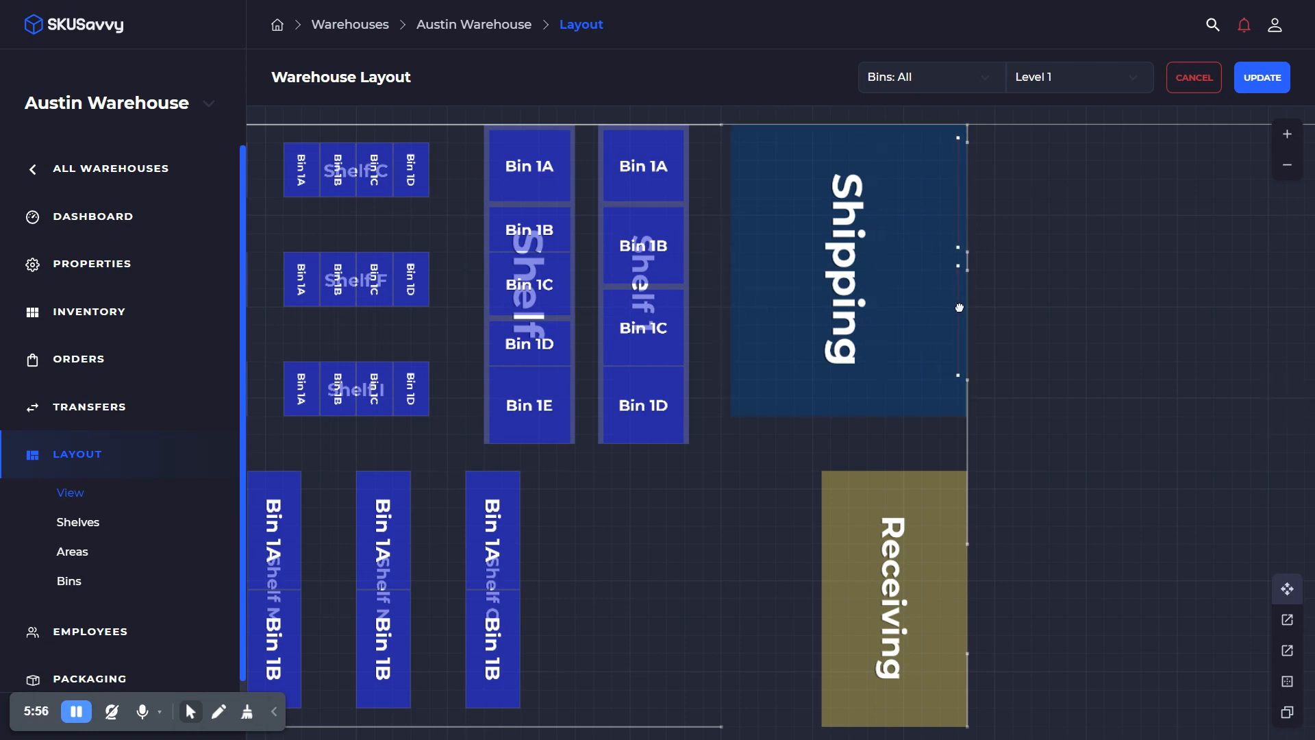
pyautogui.moveTo(963, 314)
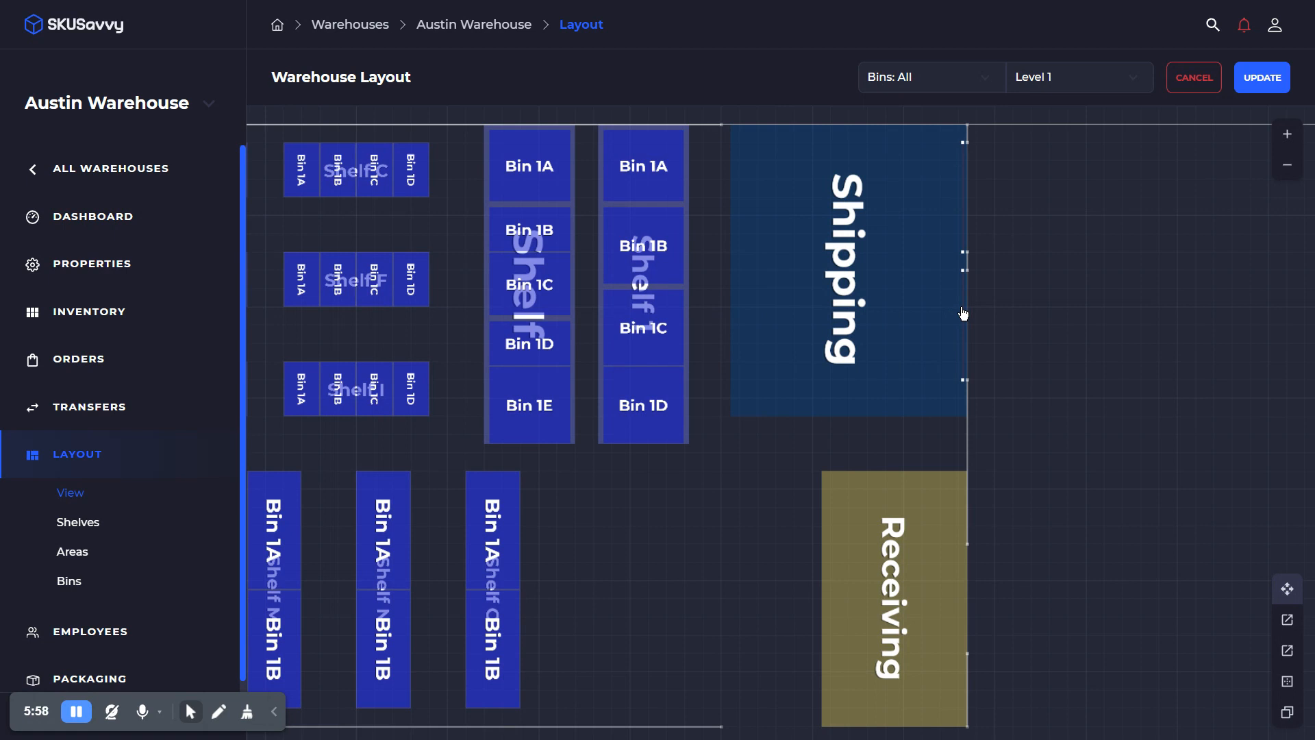
pyautogui.moveTo(1015, 316)
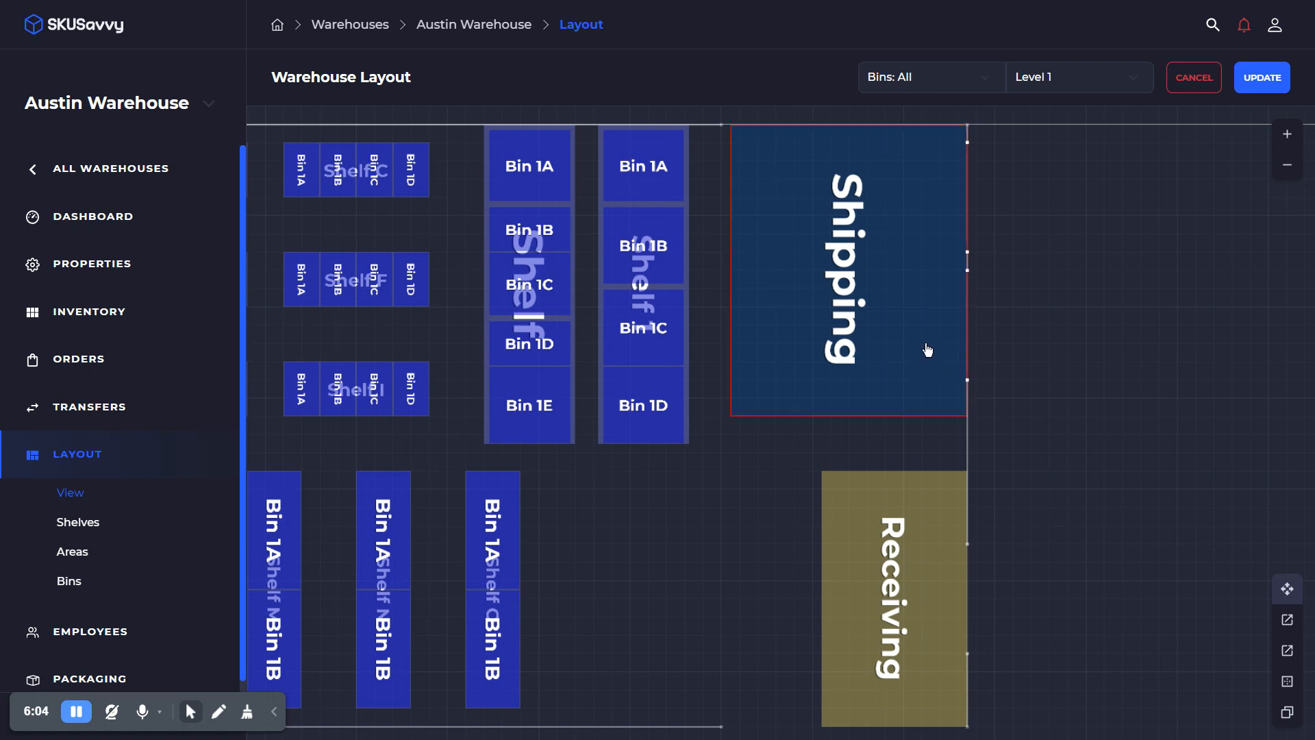
# - Give the right-hand tall shelf Start X 38, Start Y 0 and Length 17.75
pyautogui.click(643, 245)
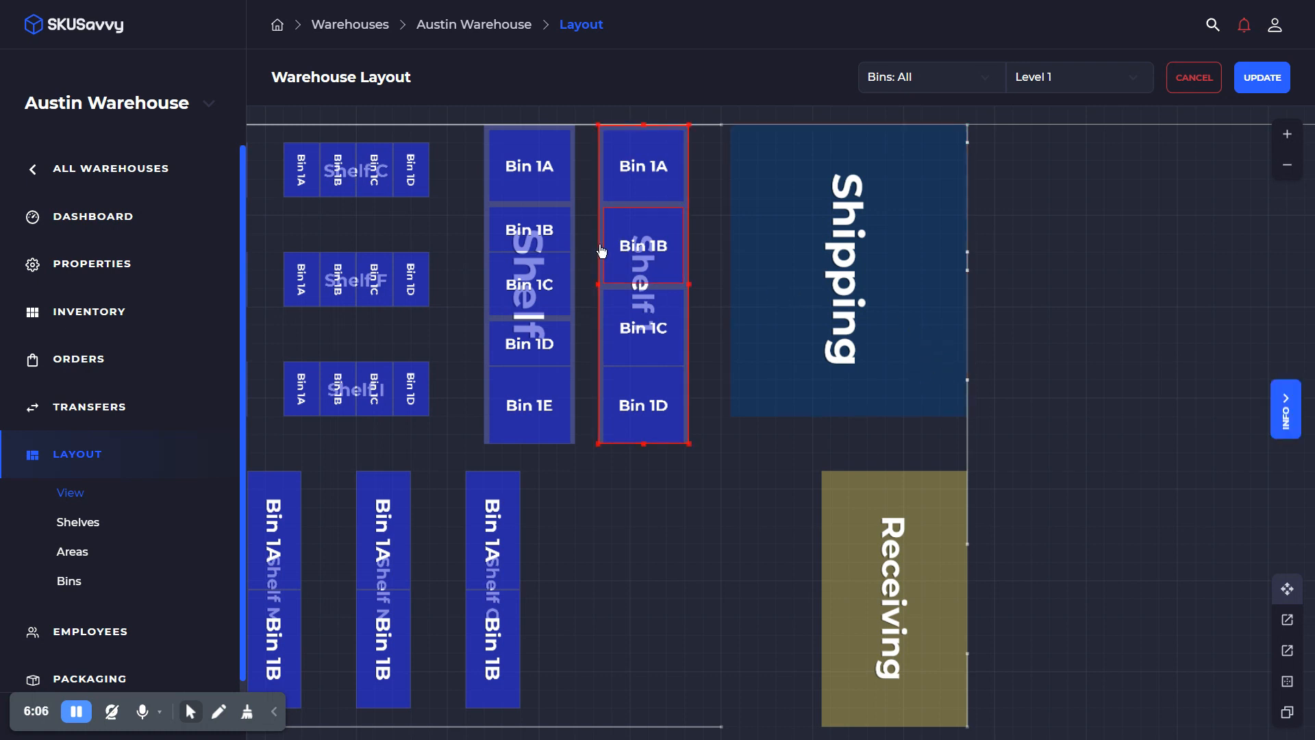
pyautogui.click(643, 245)
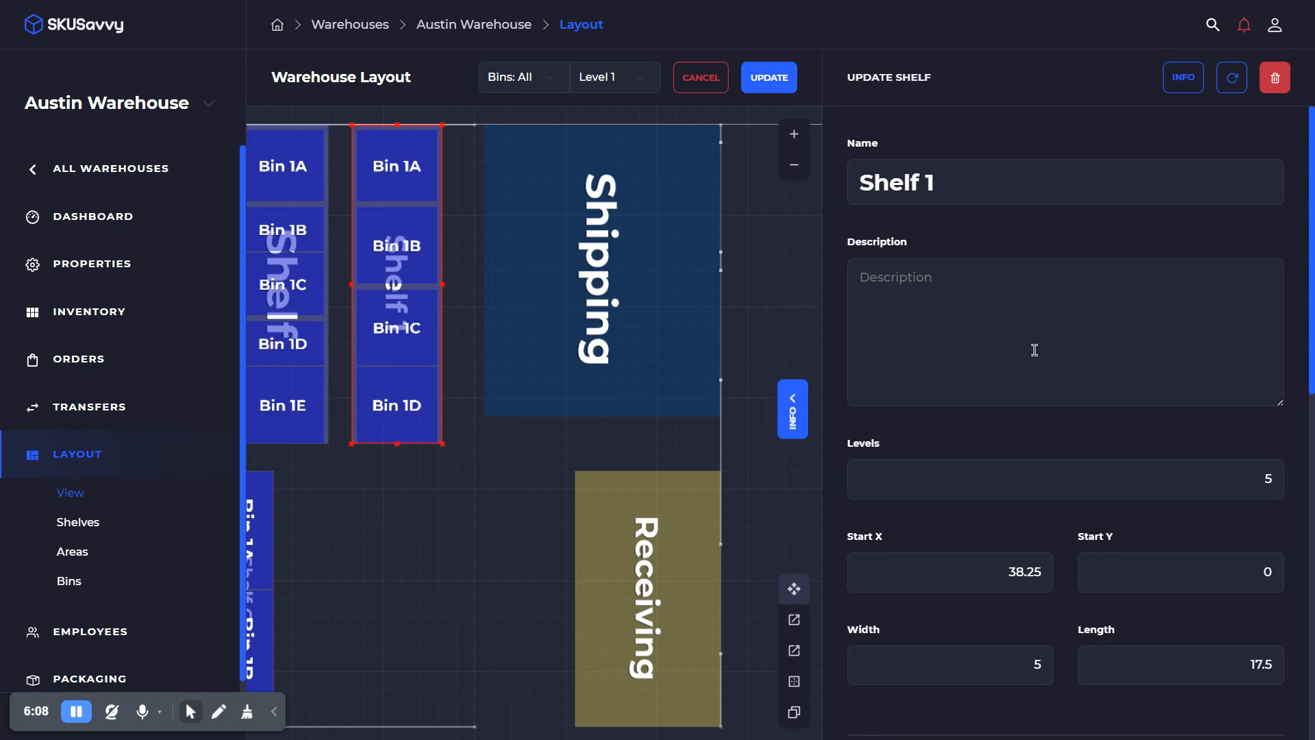
pyautogui.click(950, 572)
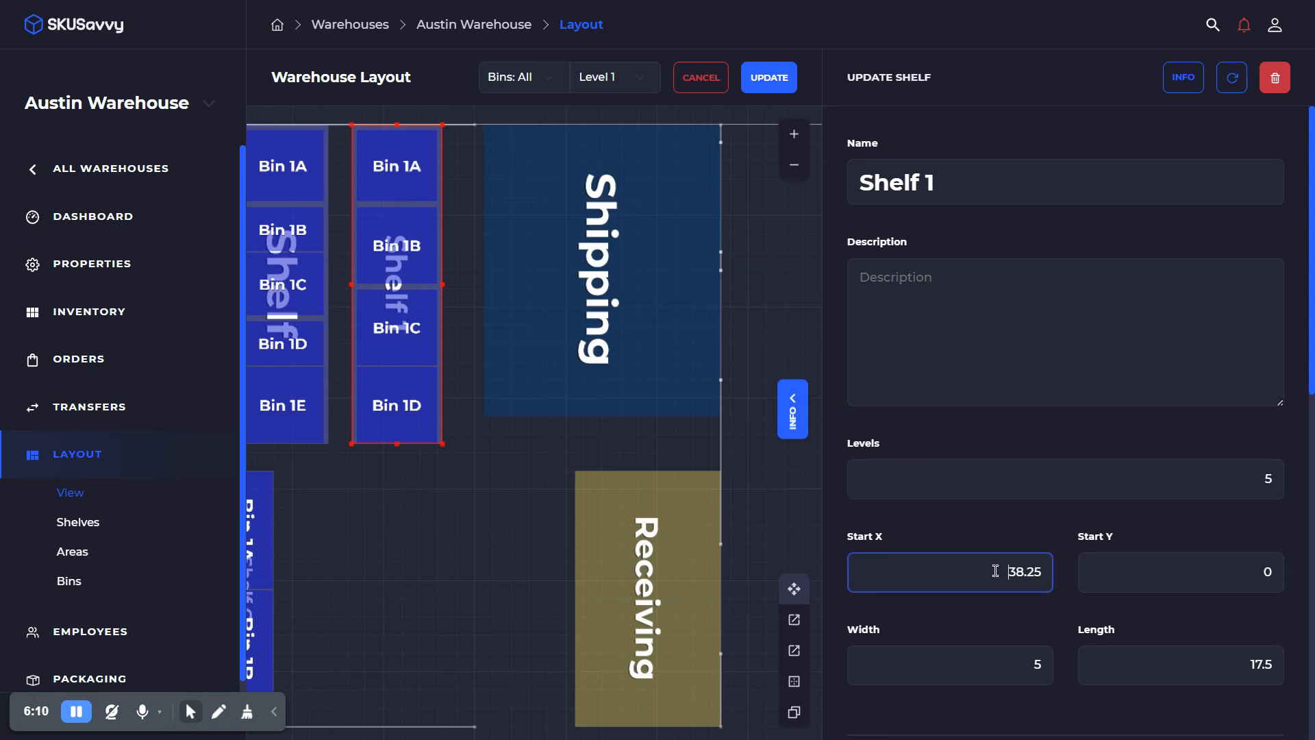
pyautogui.write('39')
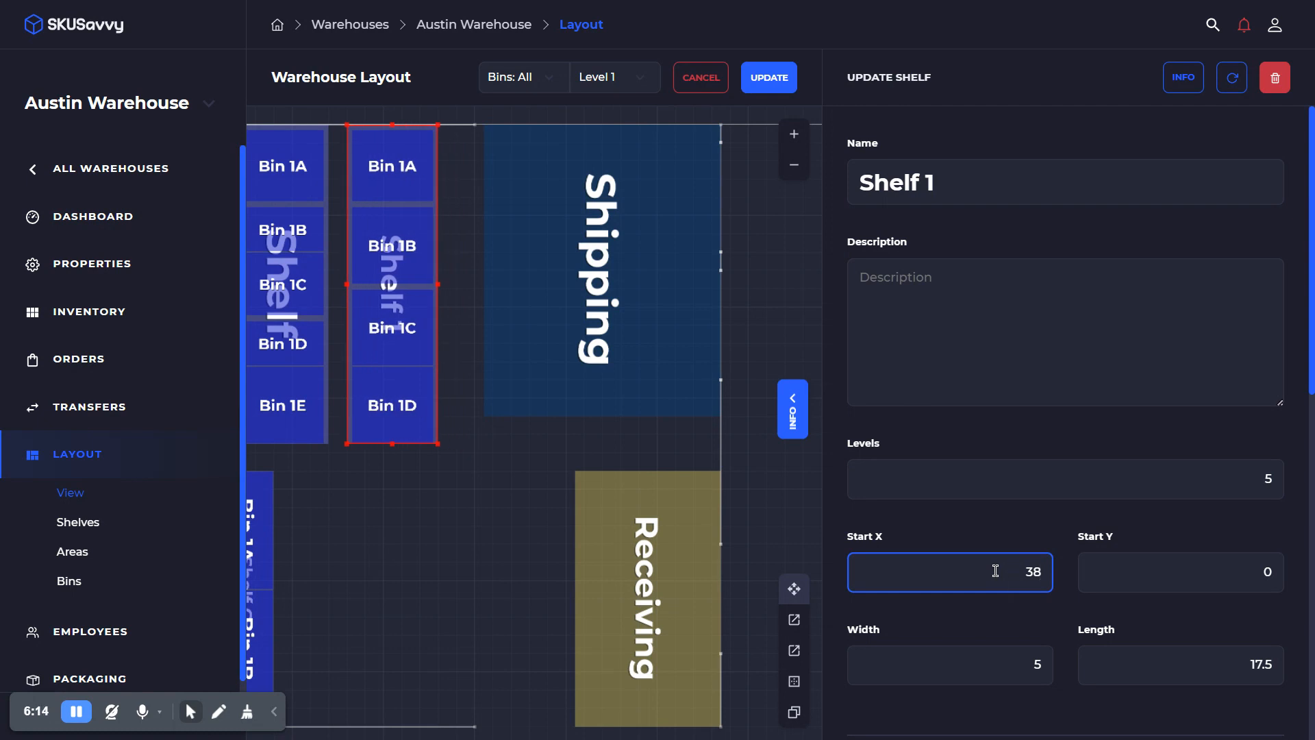
pyautogui.click(1181, 572)
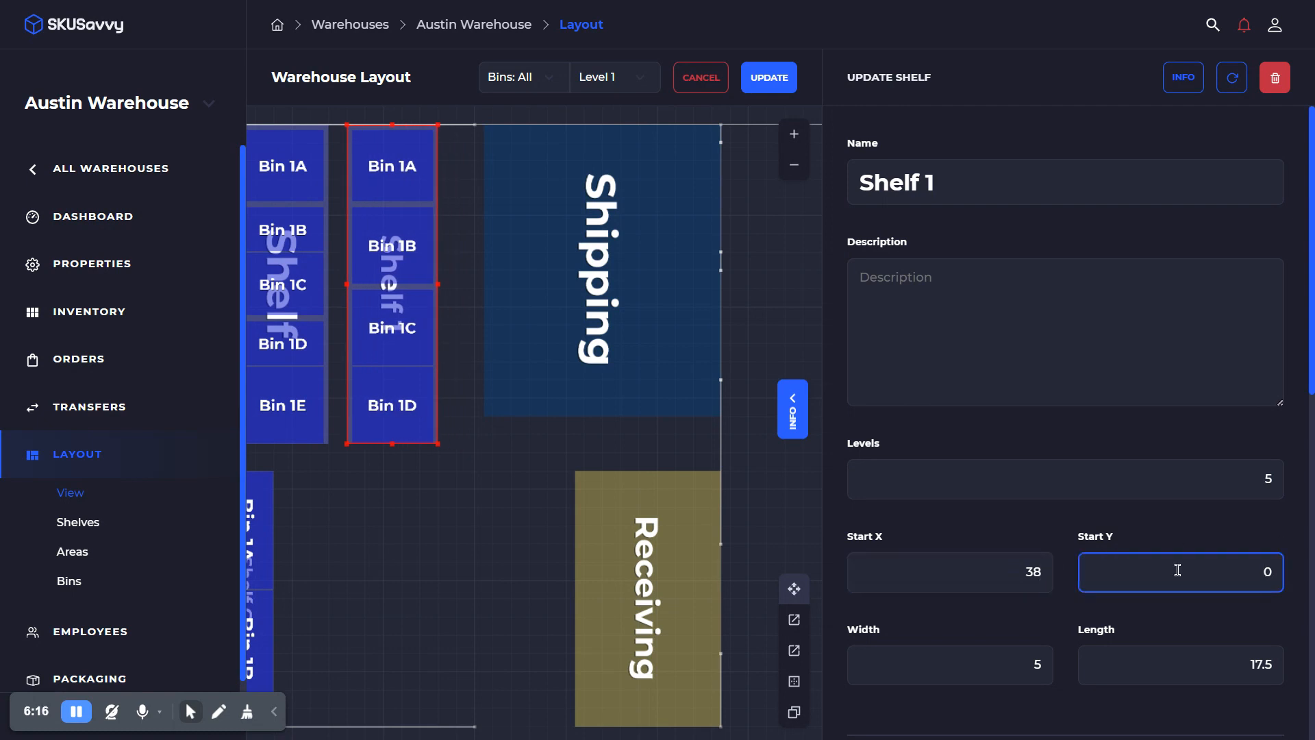
pyautogui.write('0.5')
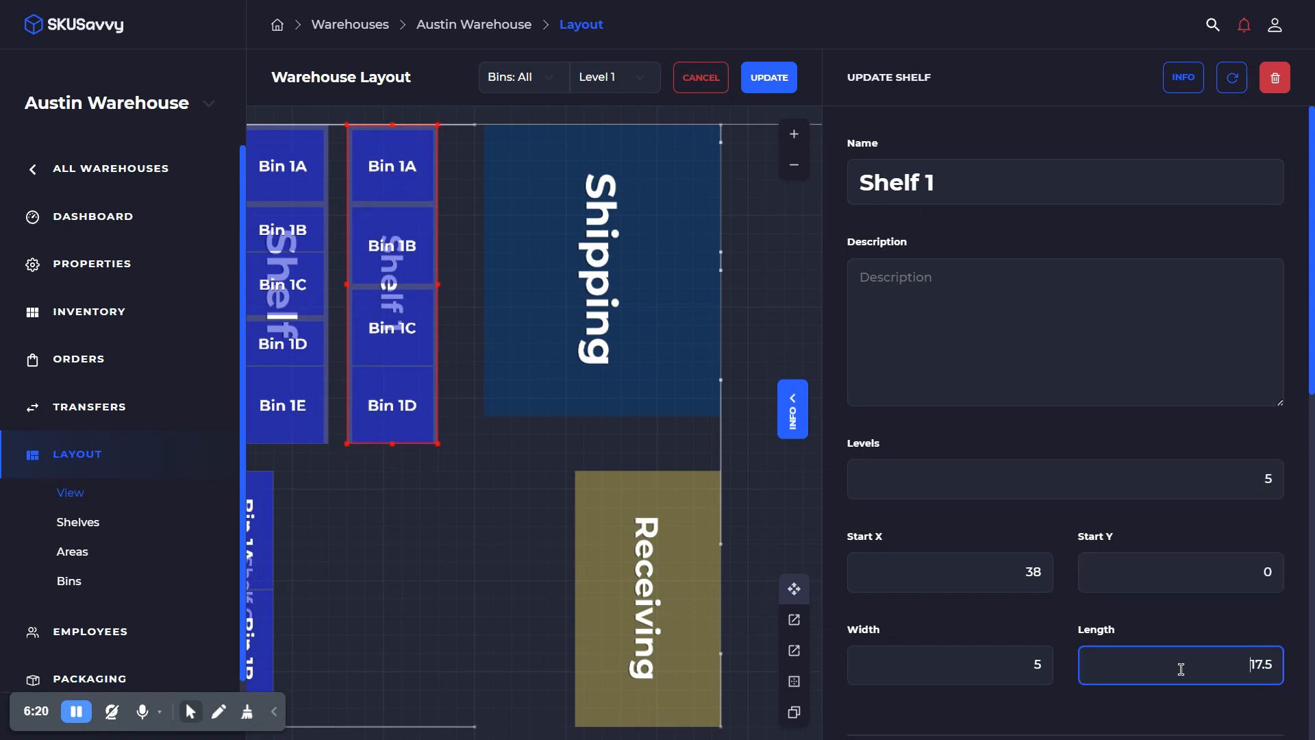
pyautogui.write('19')
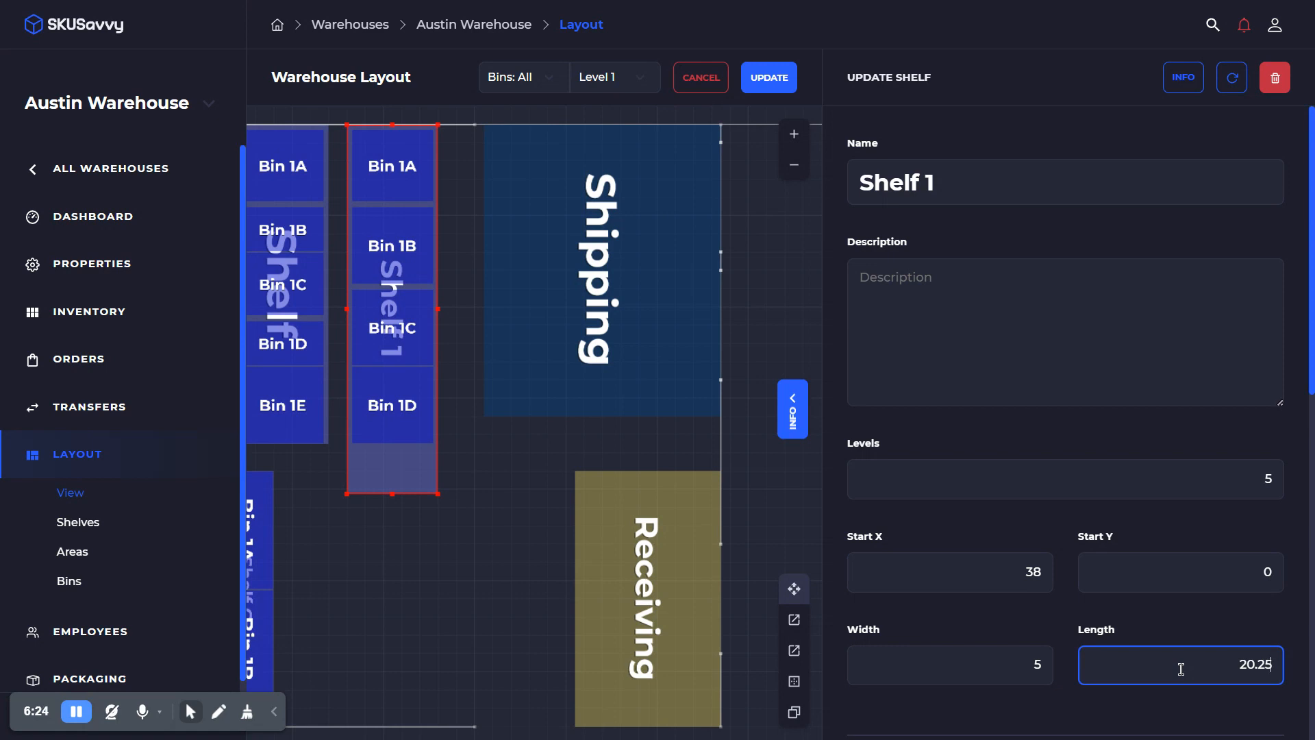
pyautogui.write('17.75')
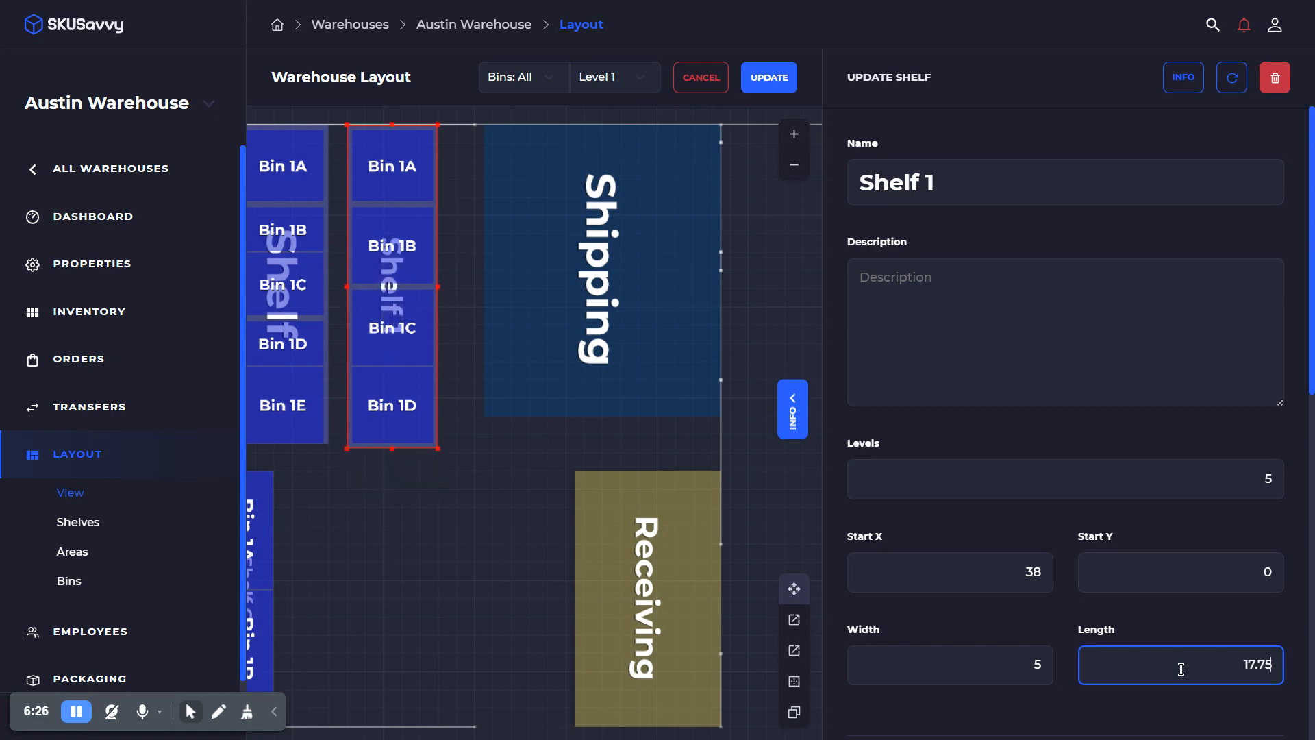
pyautogui.moveTo(986, 435)
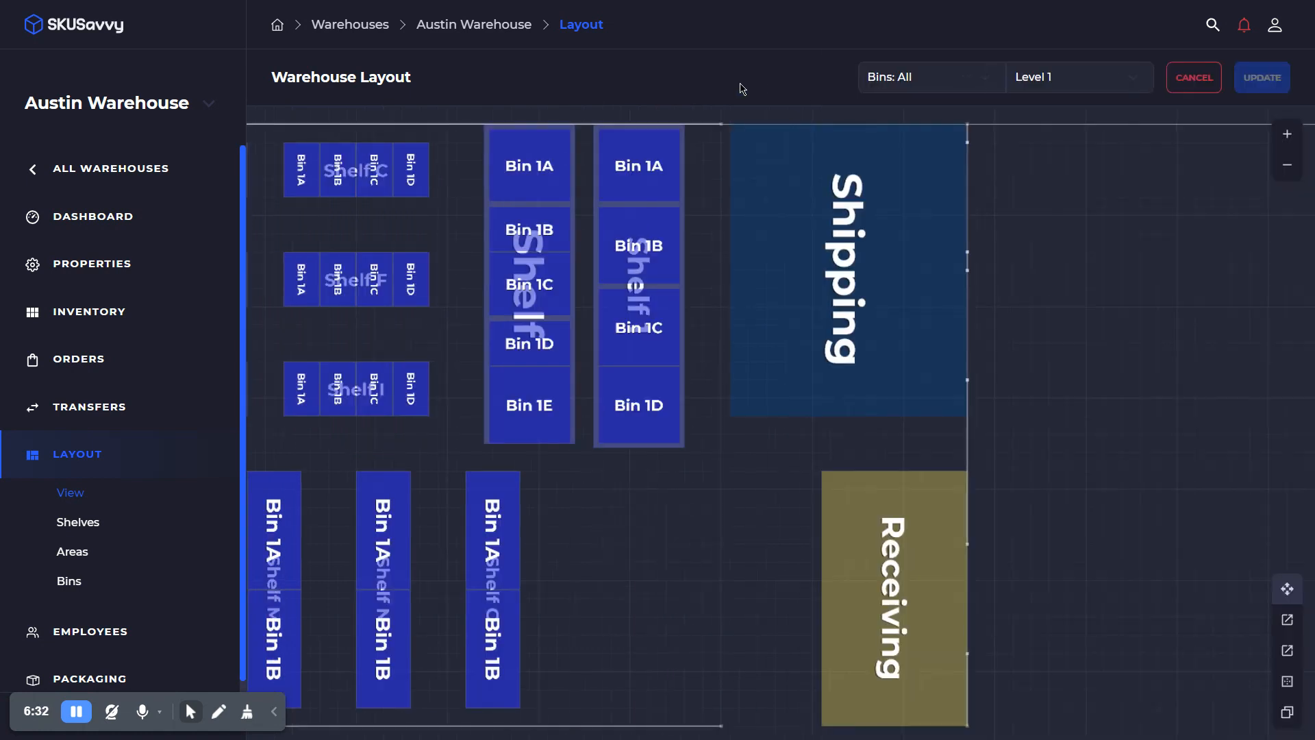
# - Save the Austin Warehouse layout changes and switch the 2D/3D toggle to 3D
pyautogui.click(1194, 77)
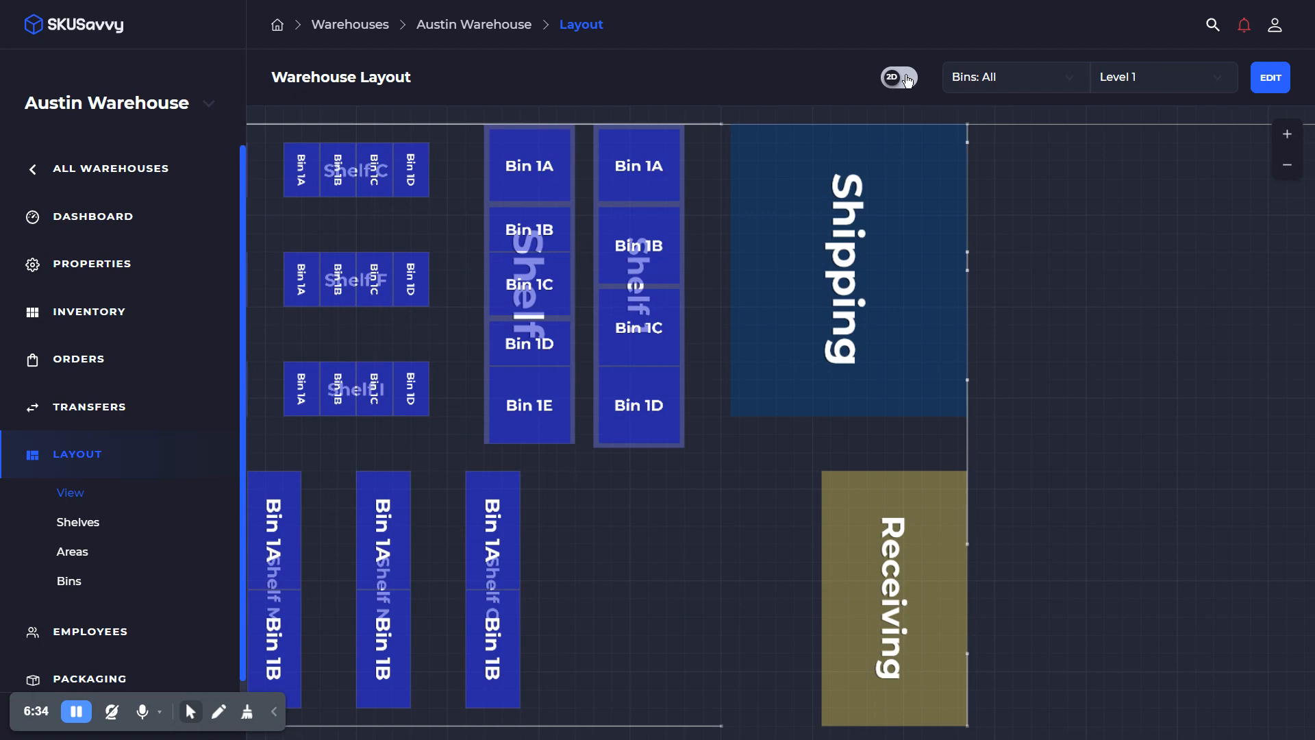
pyautogui.click(900, 77)
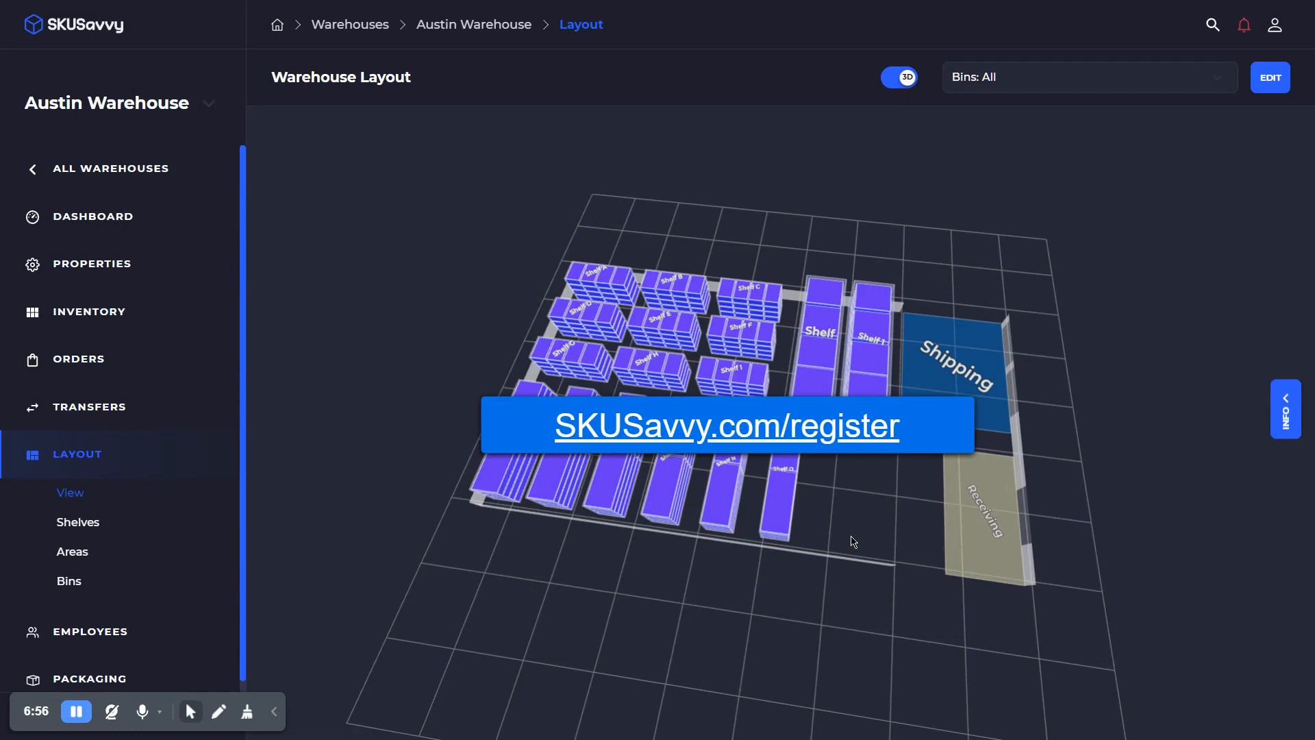
pyautogui.moveTo(843, 578)
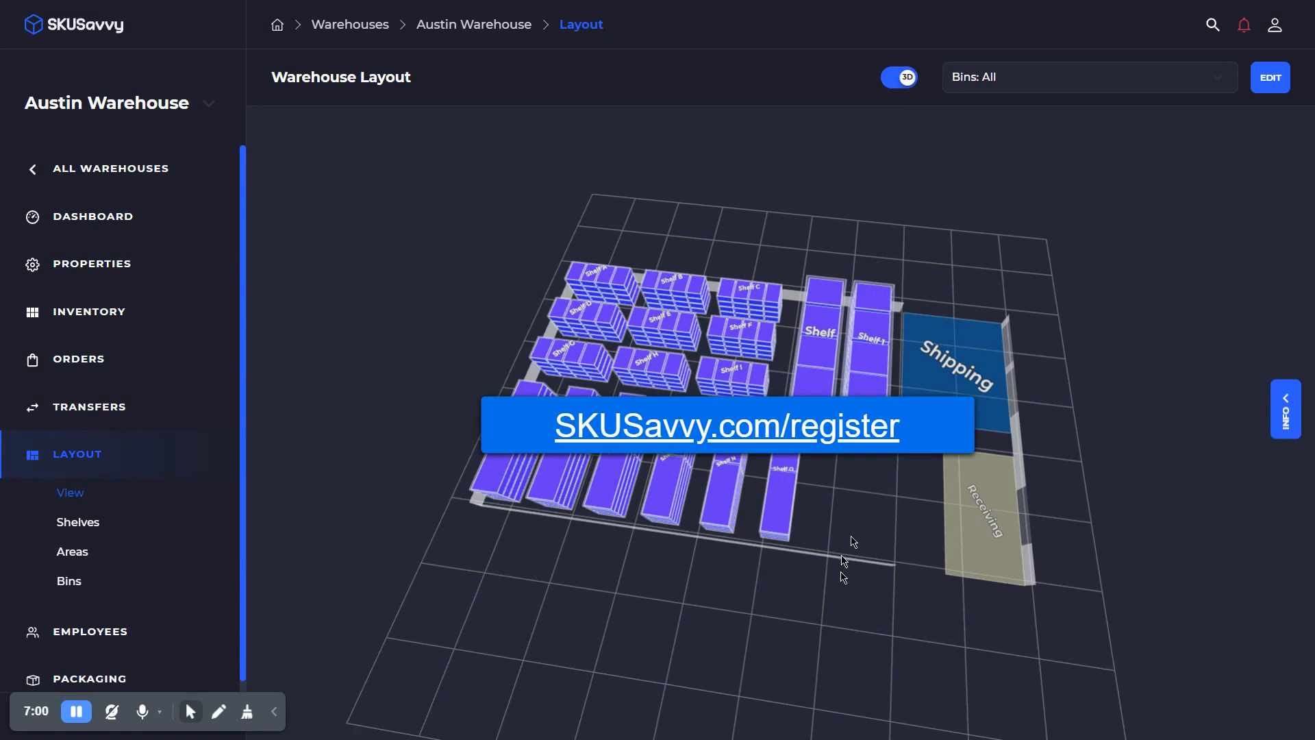